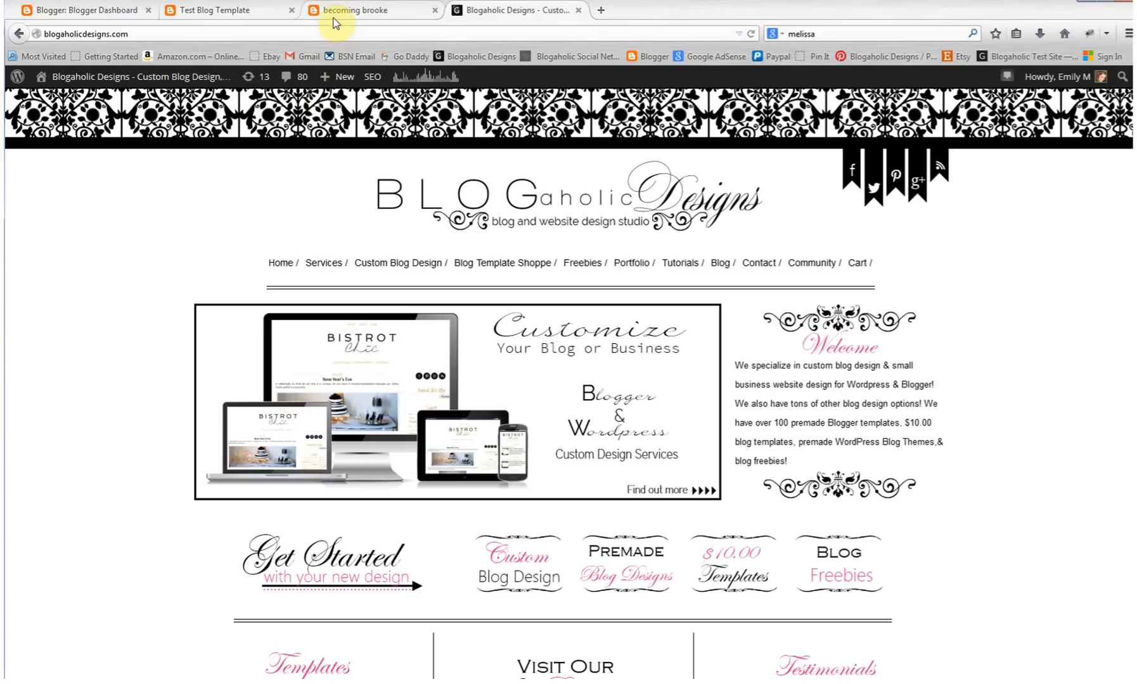
# Step: Switch to the Becoming Brooke example blog to see its Home, Info, Navigation and Shop tabs
pyautogui.click(370, 10)
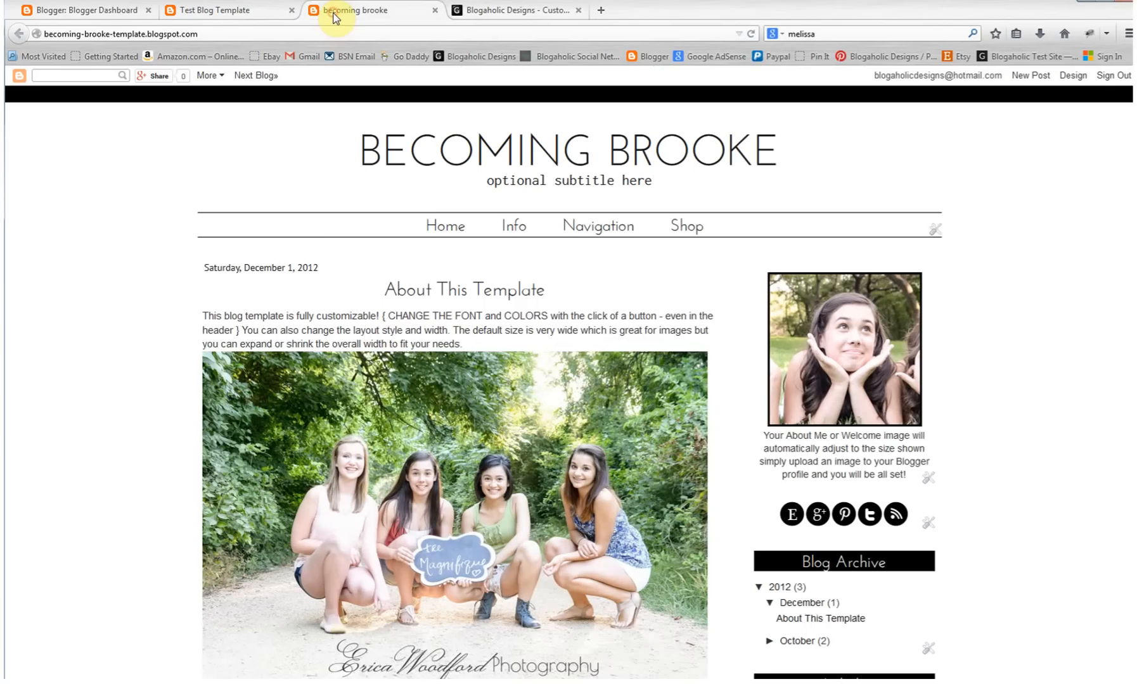
pyautogui.moveTo(396, 231)
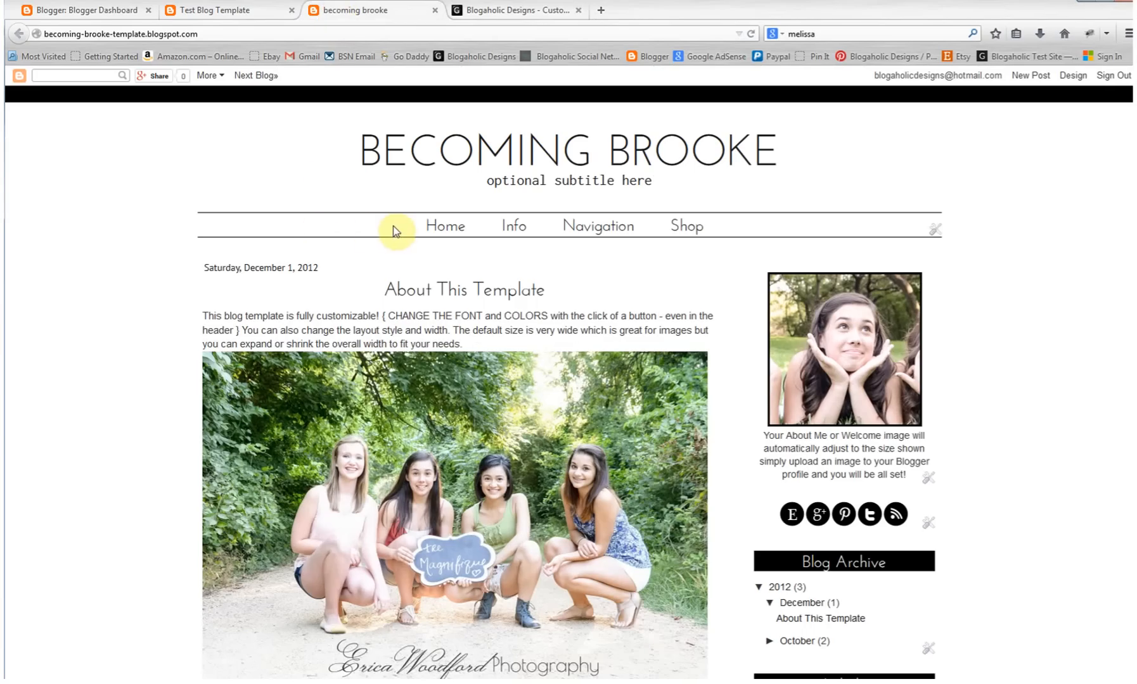
pyautogui.moveTo(408, 233)
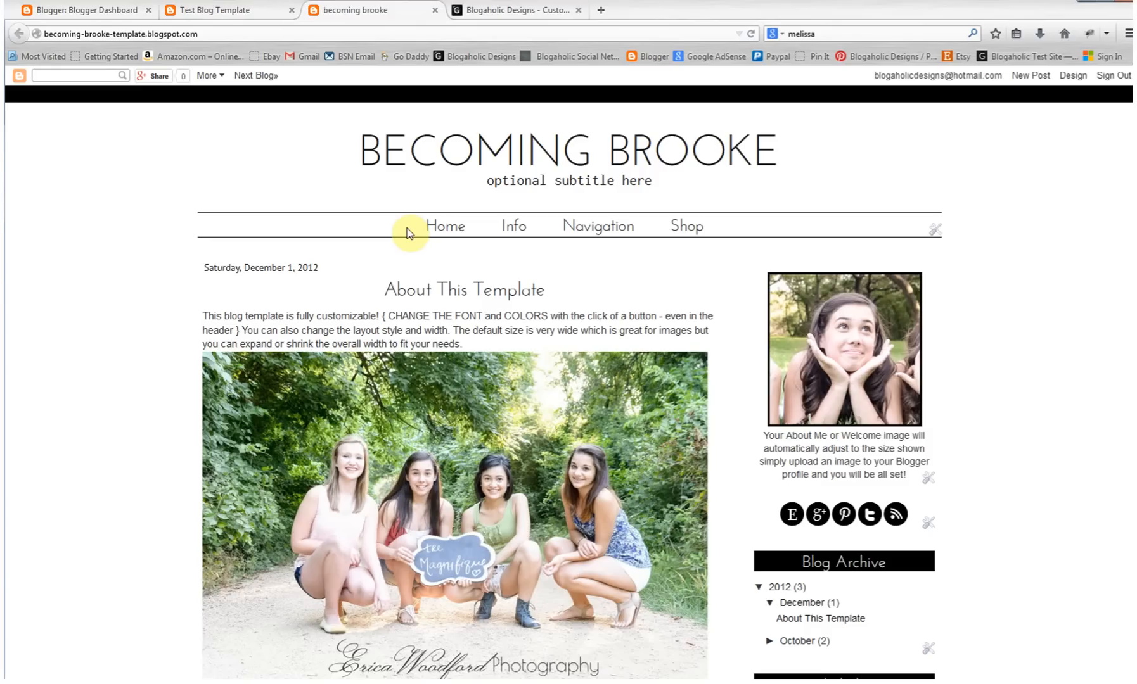
pyautogui.moveTo(520, 296)
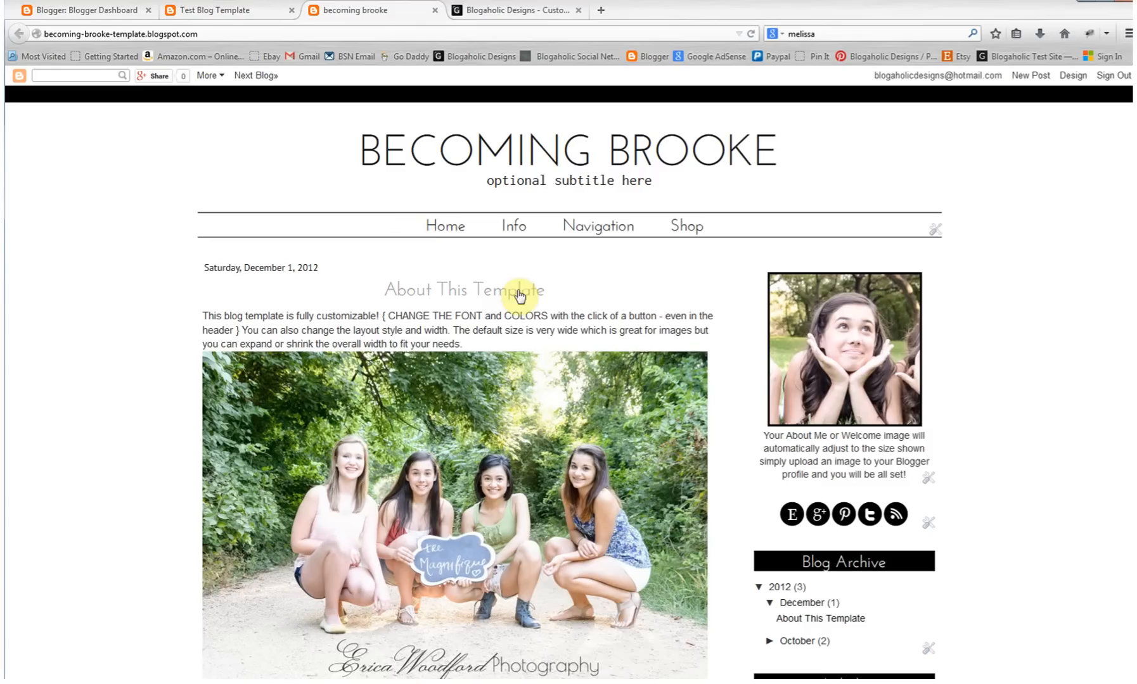
pyautogui.moveTo(518, 296)
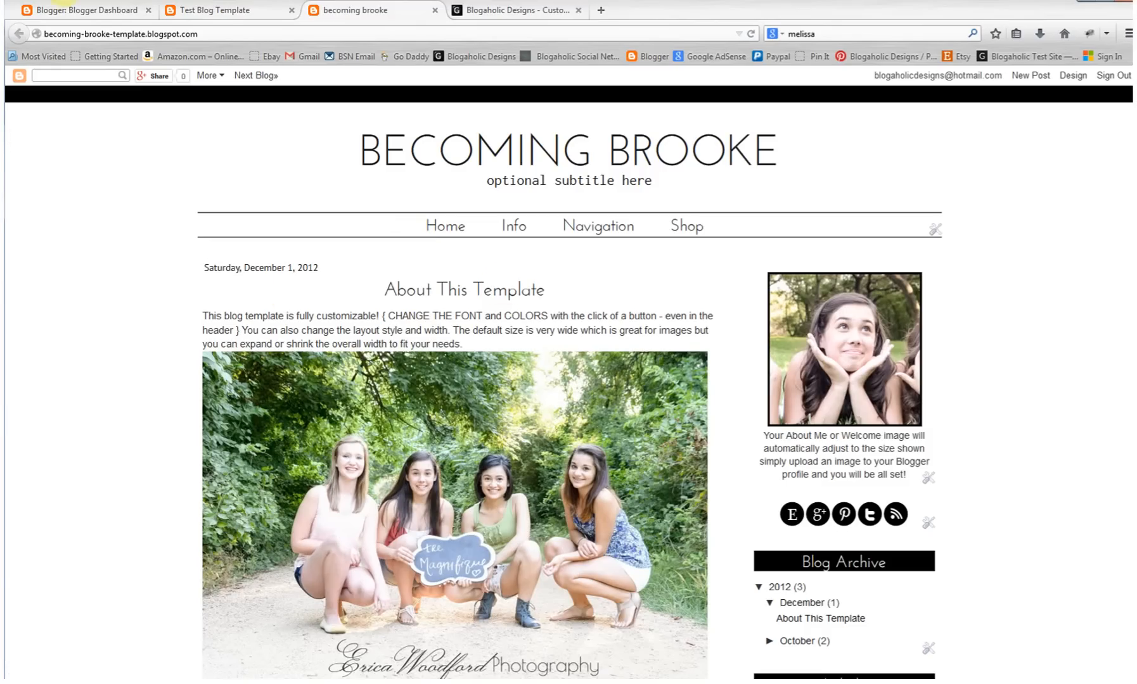
# Step: From the Blogger dashboard, open the Layout page of Test Blog Template
pyautogui.click(85, 10)
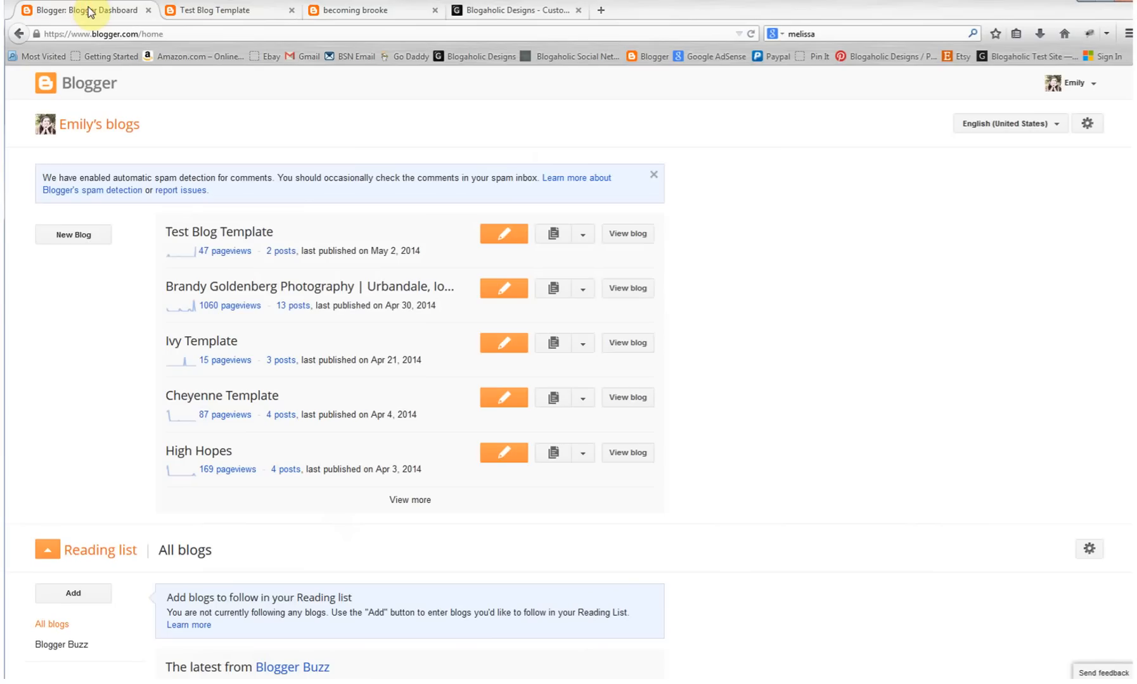
pyautogui.moveTo(405, 205)
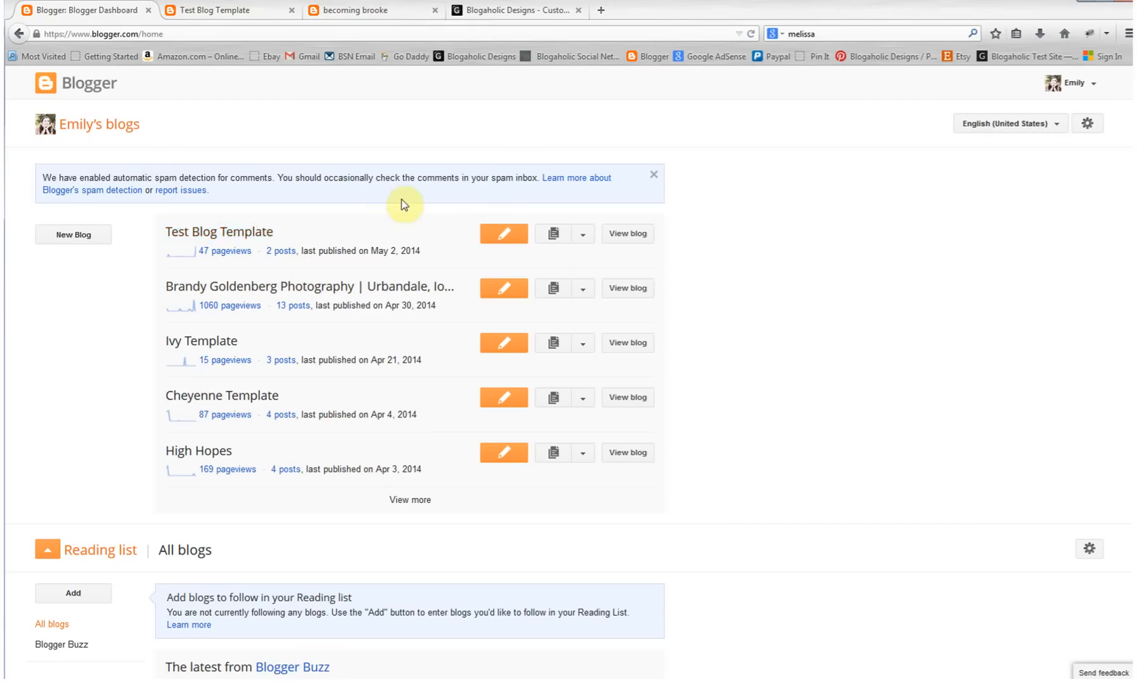
pyautogui.click(582, 233)
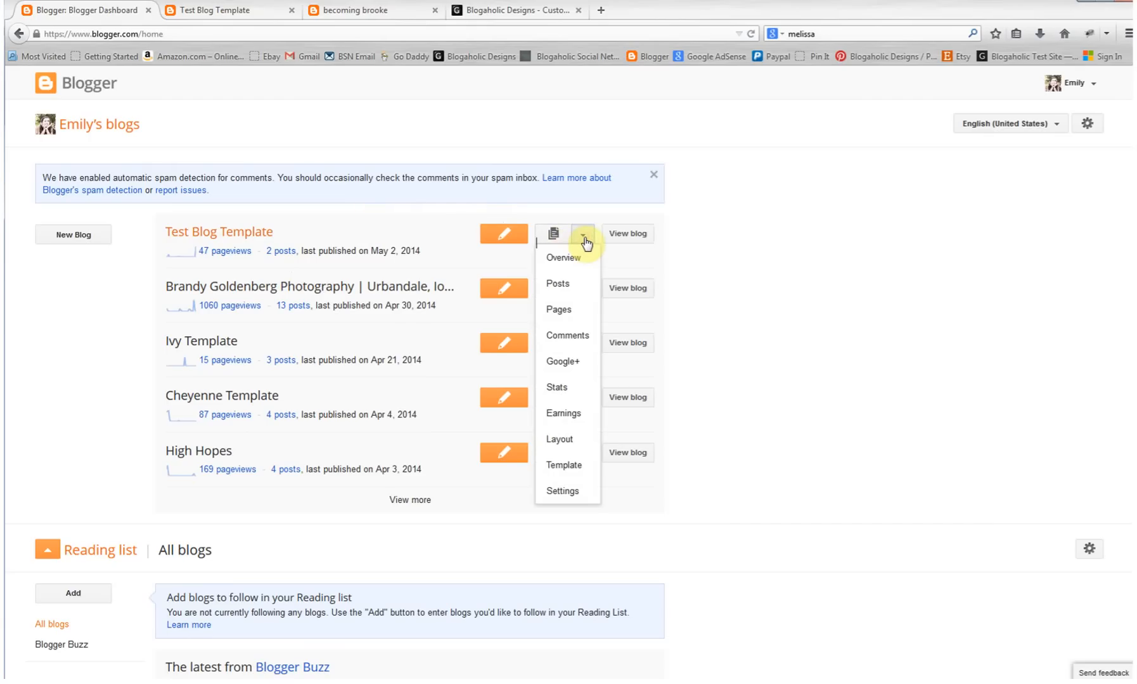
pyautogui.moveTo(559, 440)
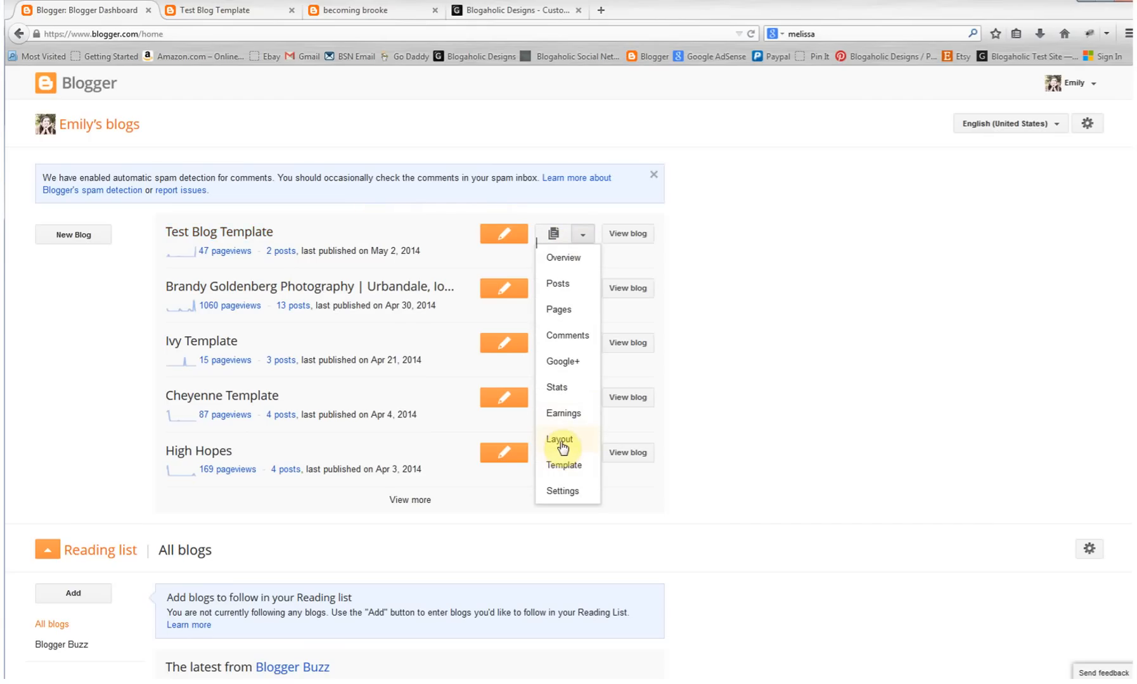
pyautogui.click(559, 440)
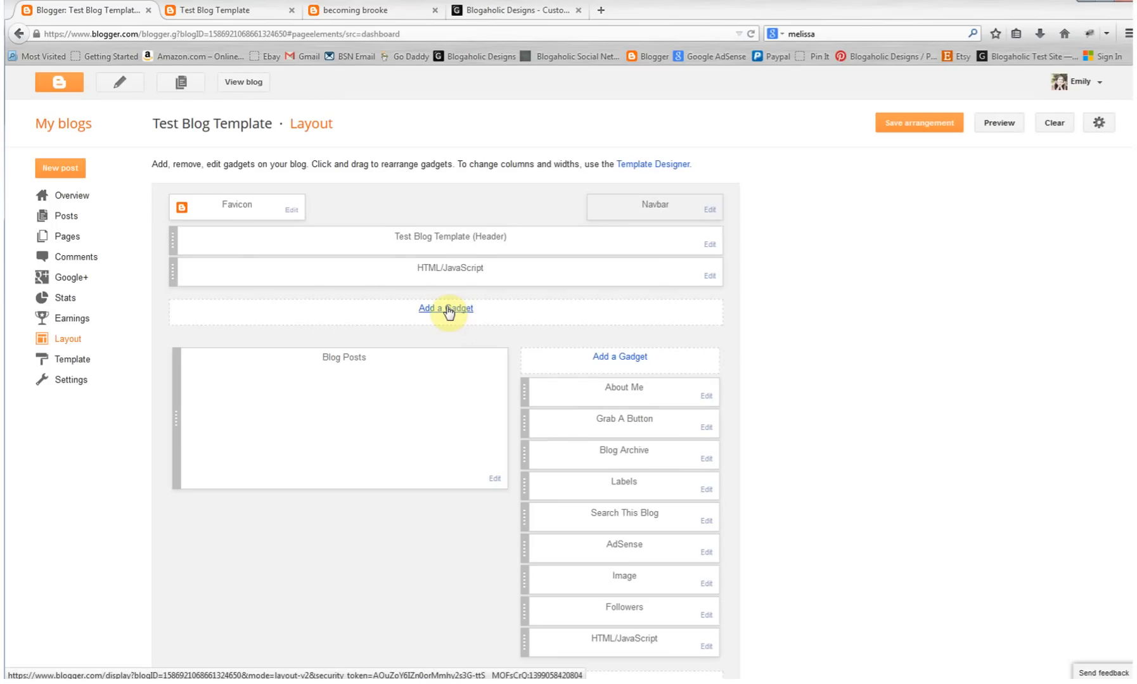
pyautogui.moveTo(410, 317)
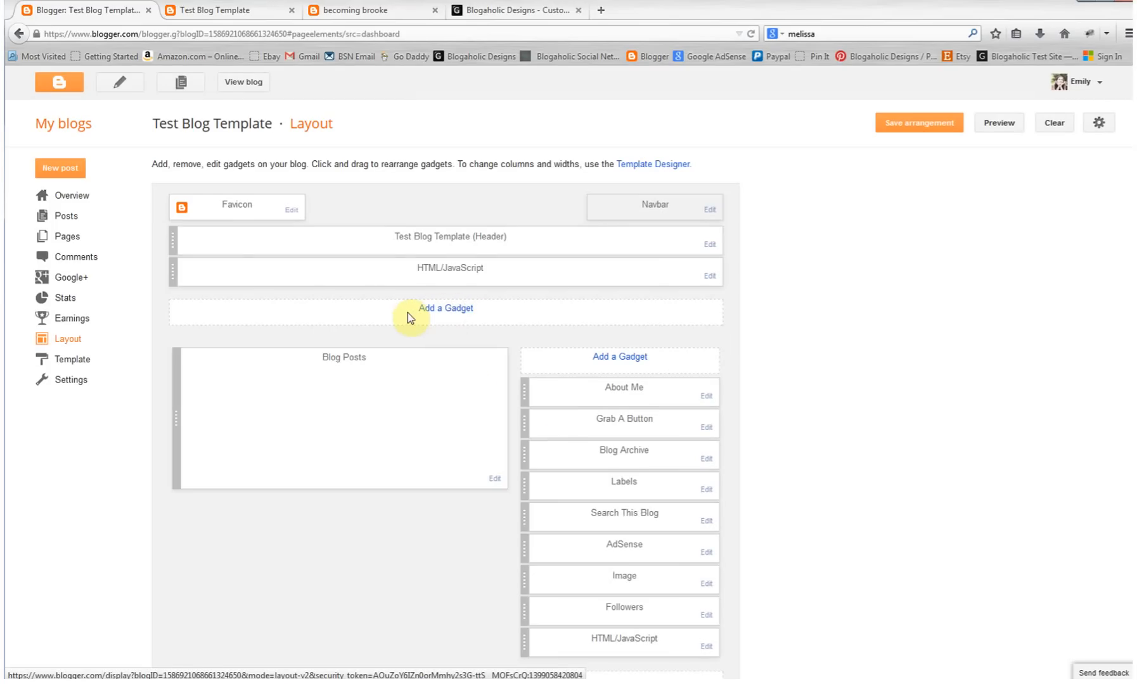
pyautogui.moveTo(445, 307)
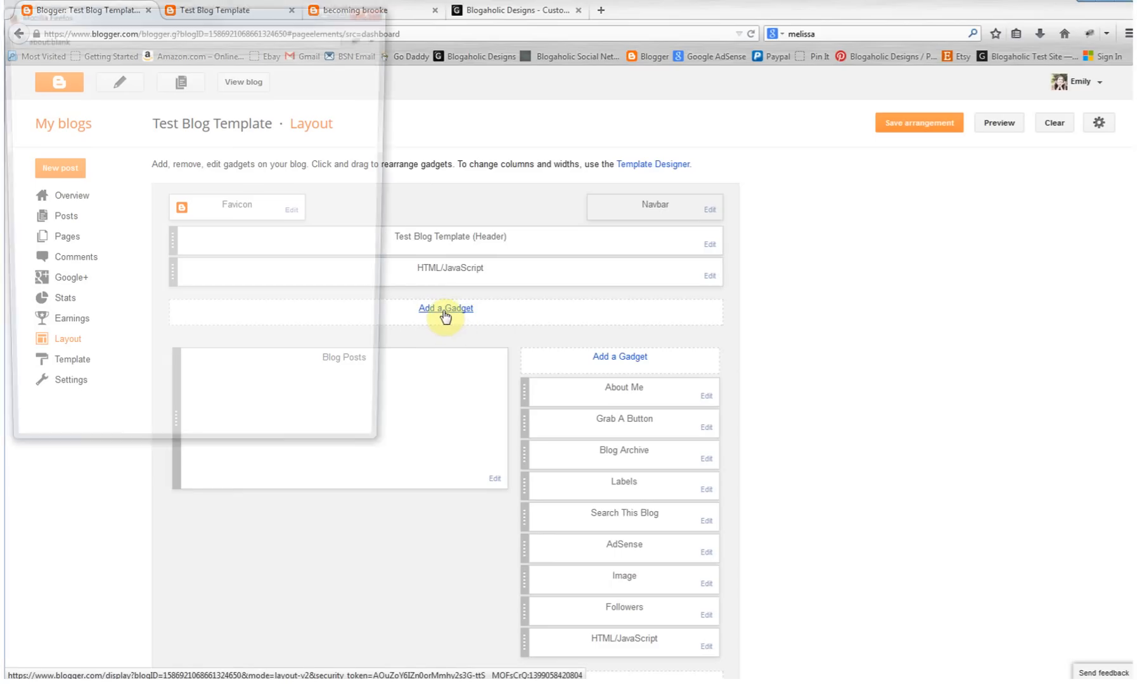
# Step: Add a Pages gadget below the header, save it, and save the layout arrangement
pyautogui.click(445, 308)
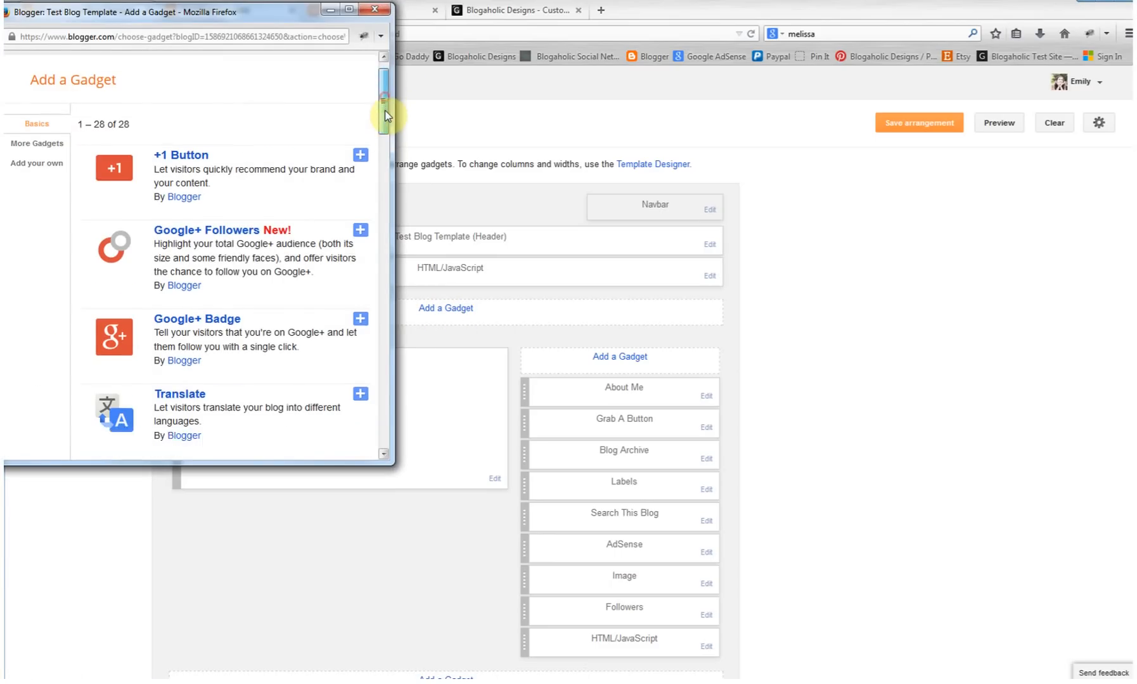
pyautogui.scroll(-3)
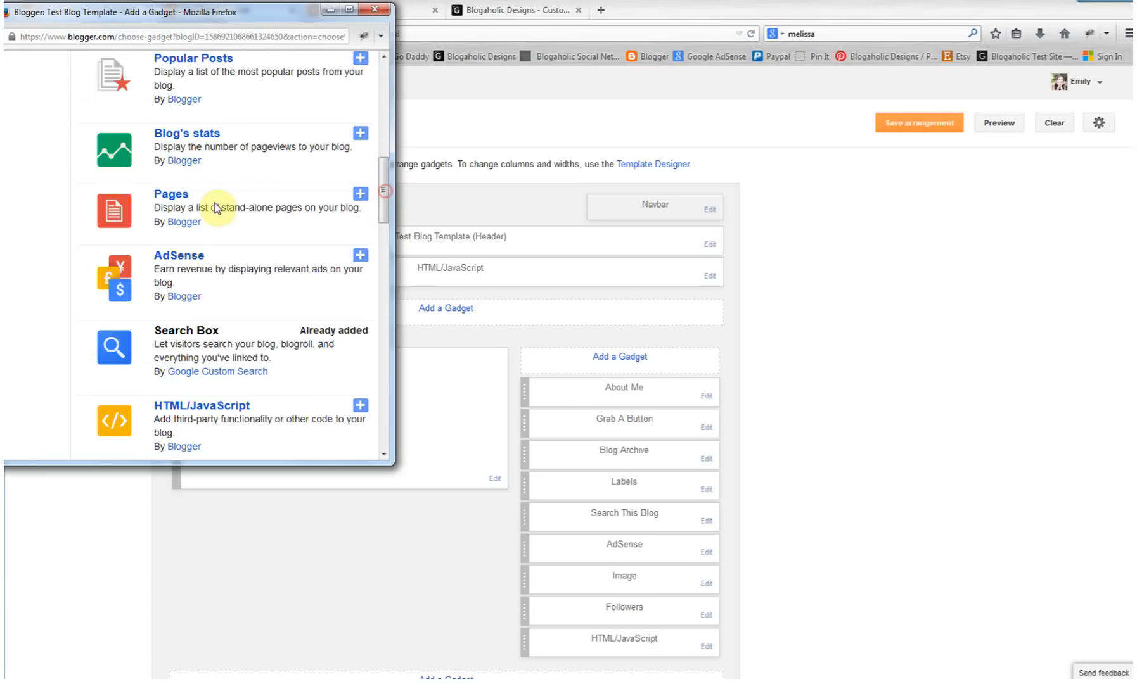
pyautogui.click(359, 194)
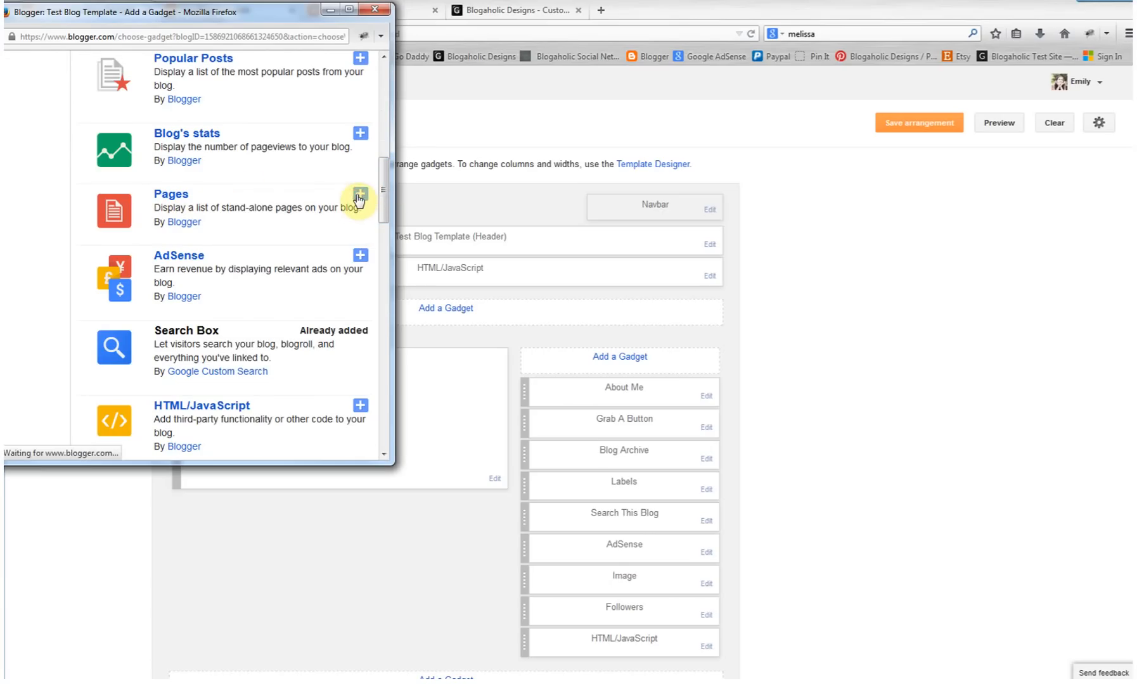
pyautogui.click(359, 198)
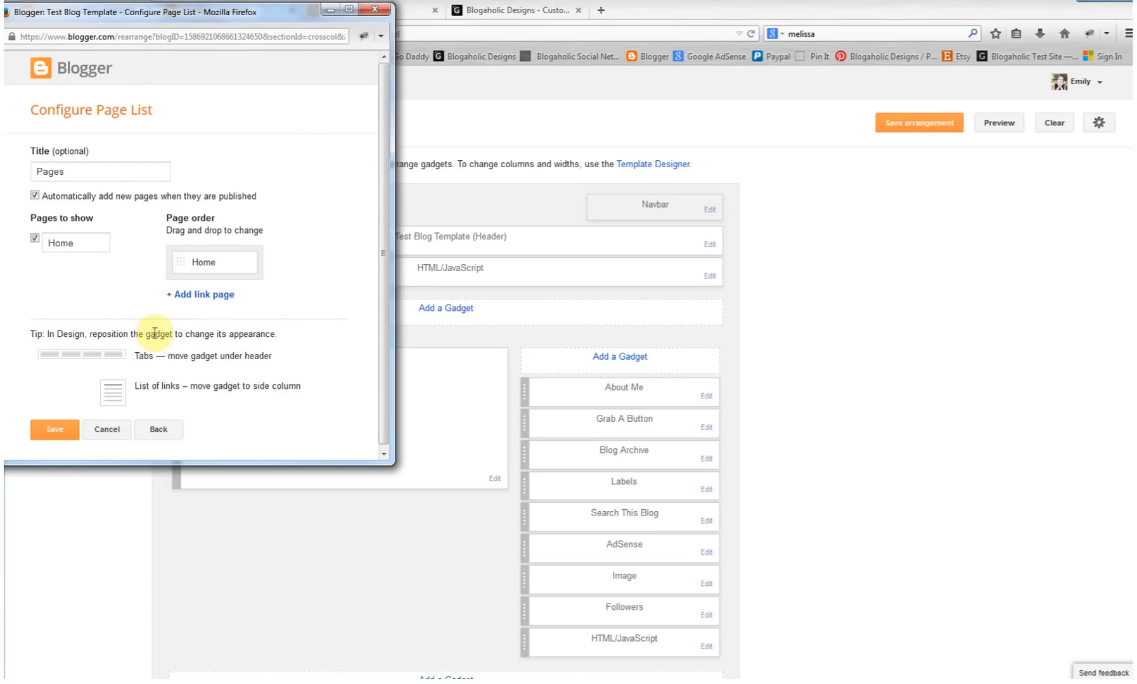
pyautogui.click(54, 429)
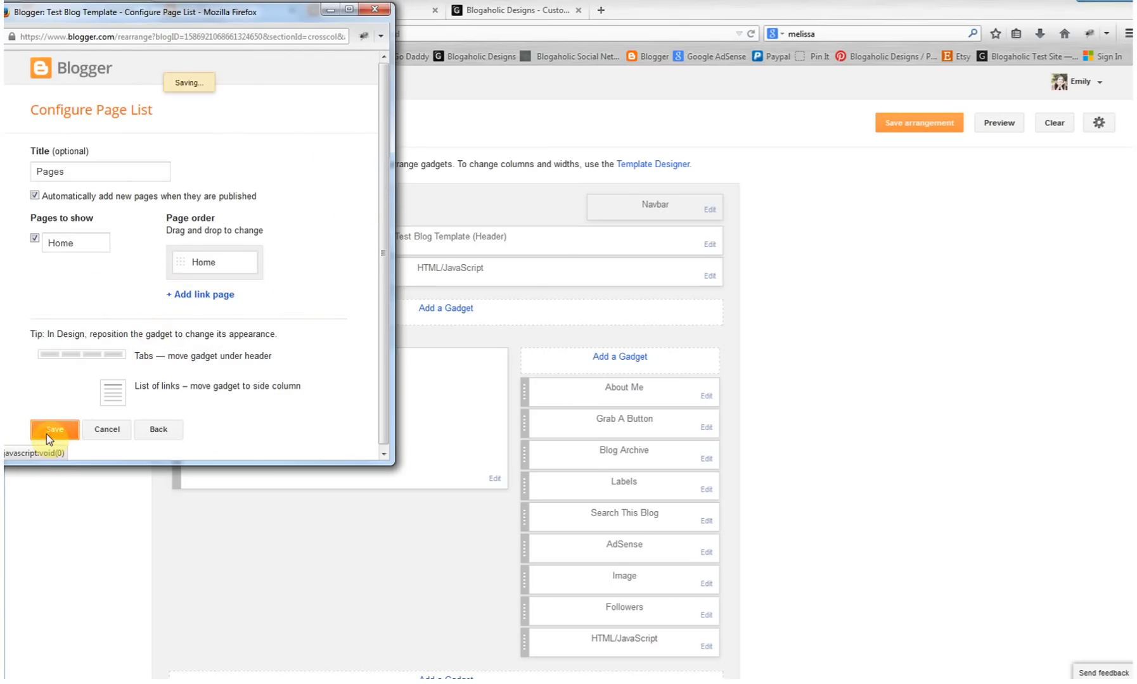
pyautogui.click(54, 429)
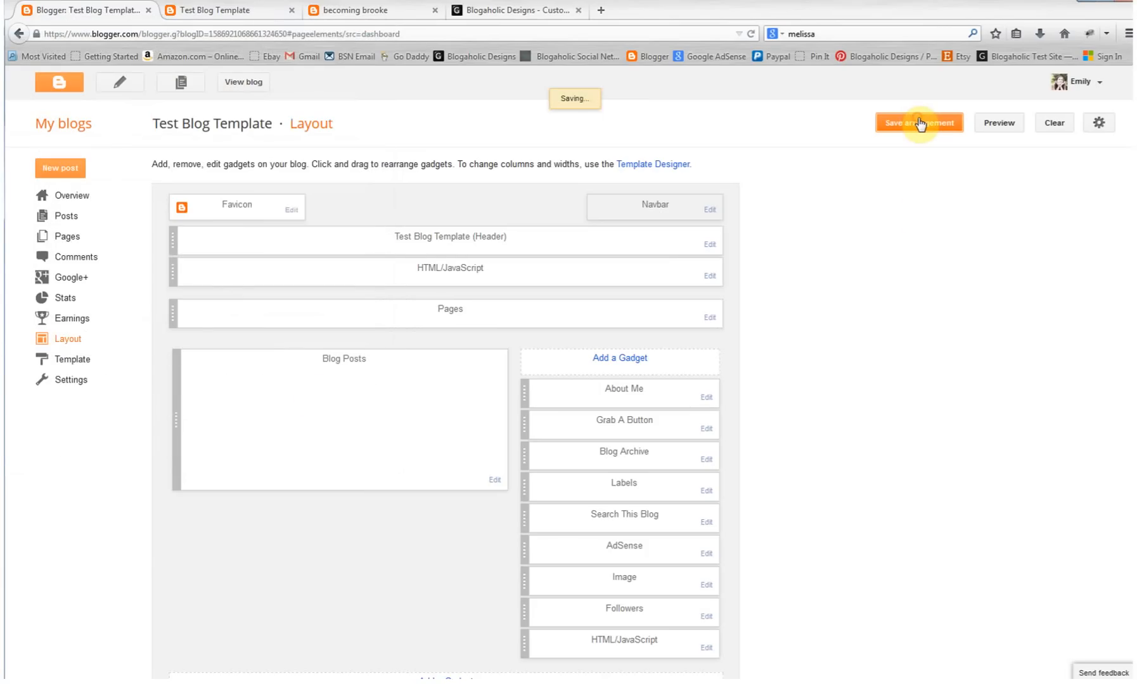
pyautogui.click(918, 122)
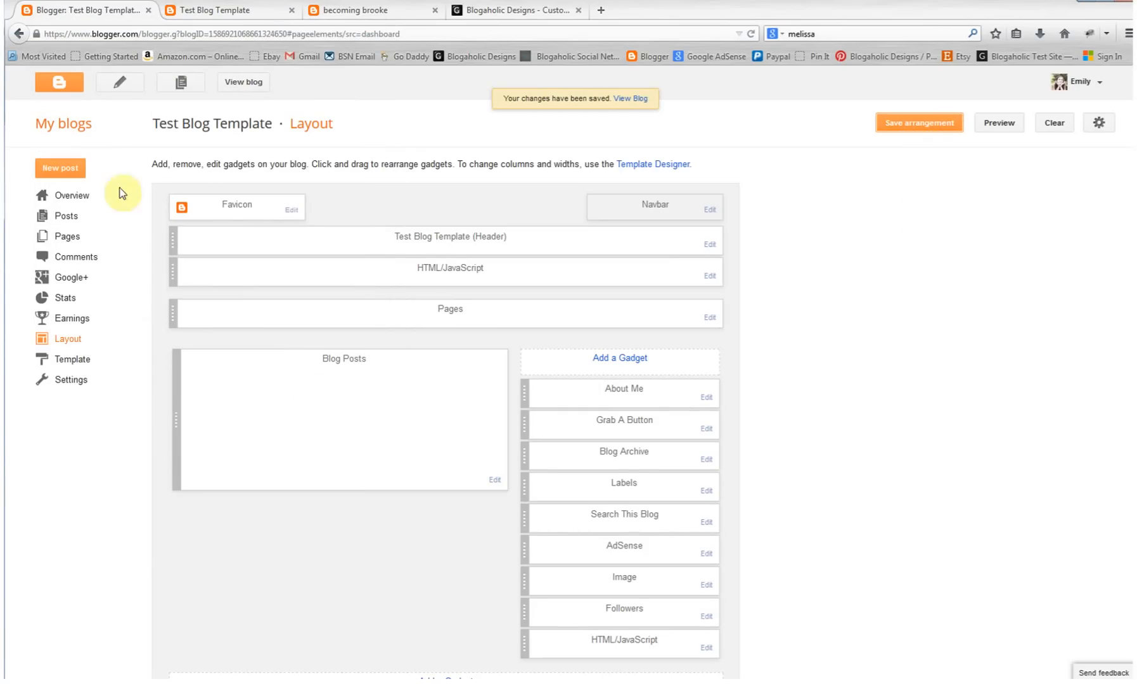
pyautogui.moveTo(66, 216)
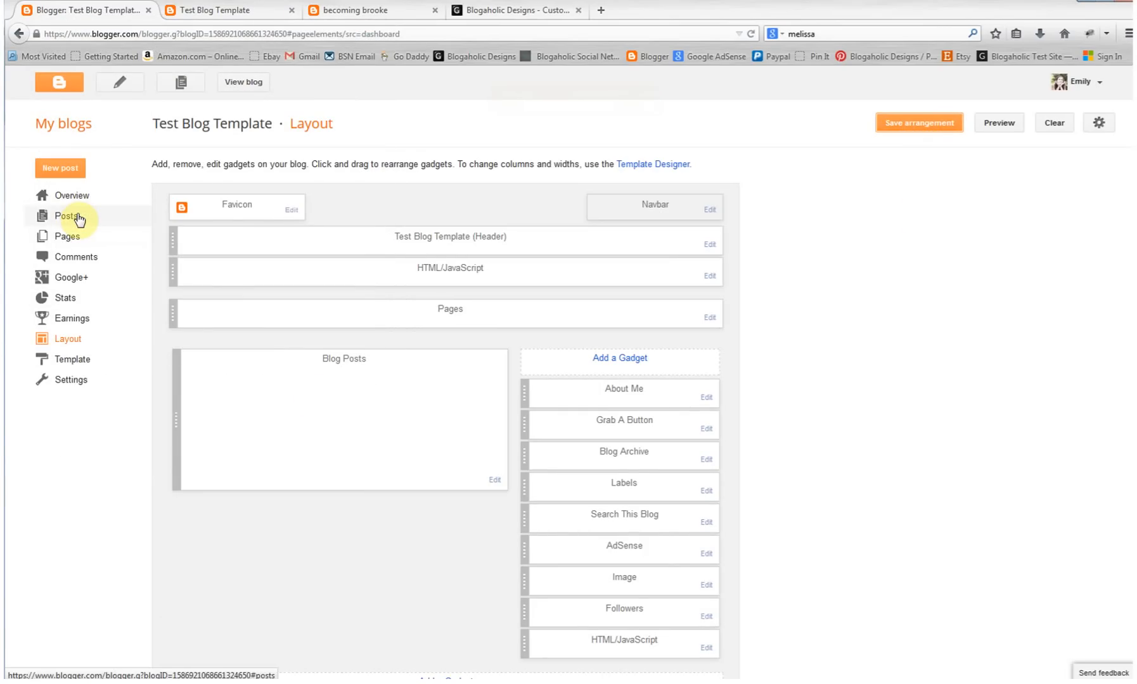
# Step: Go to the Posts list of Test Blog Template
pyautogui.click(67, 216)
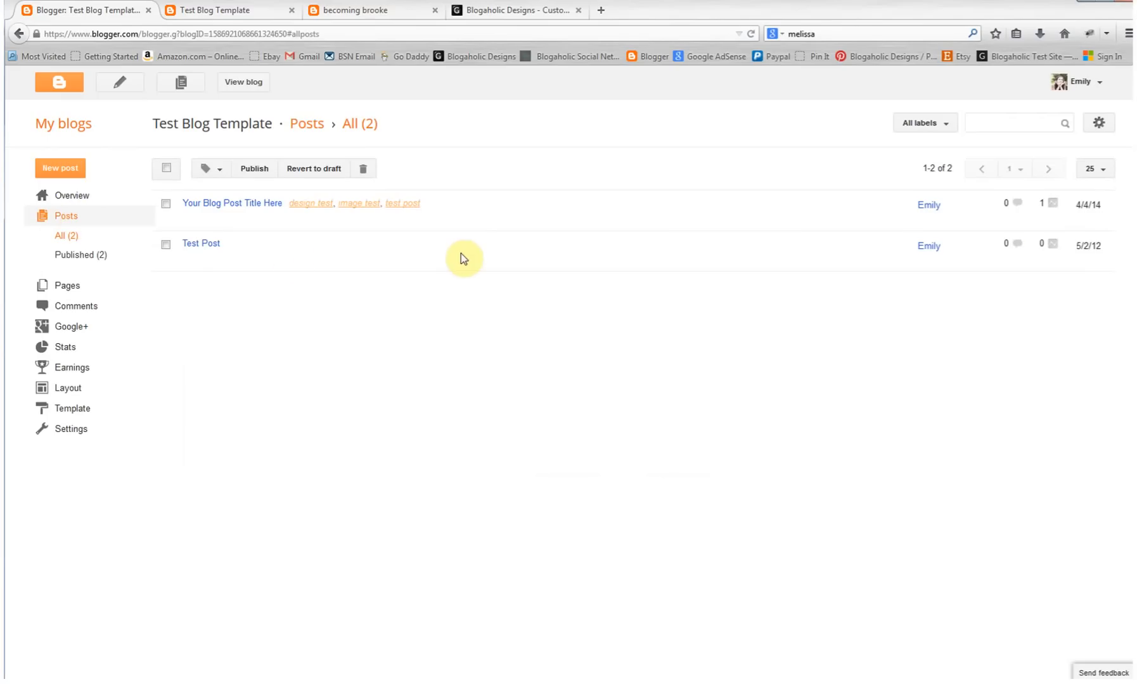
pyautogui.moveTo(505, 457)
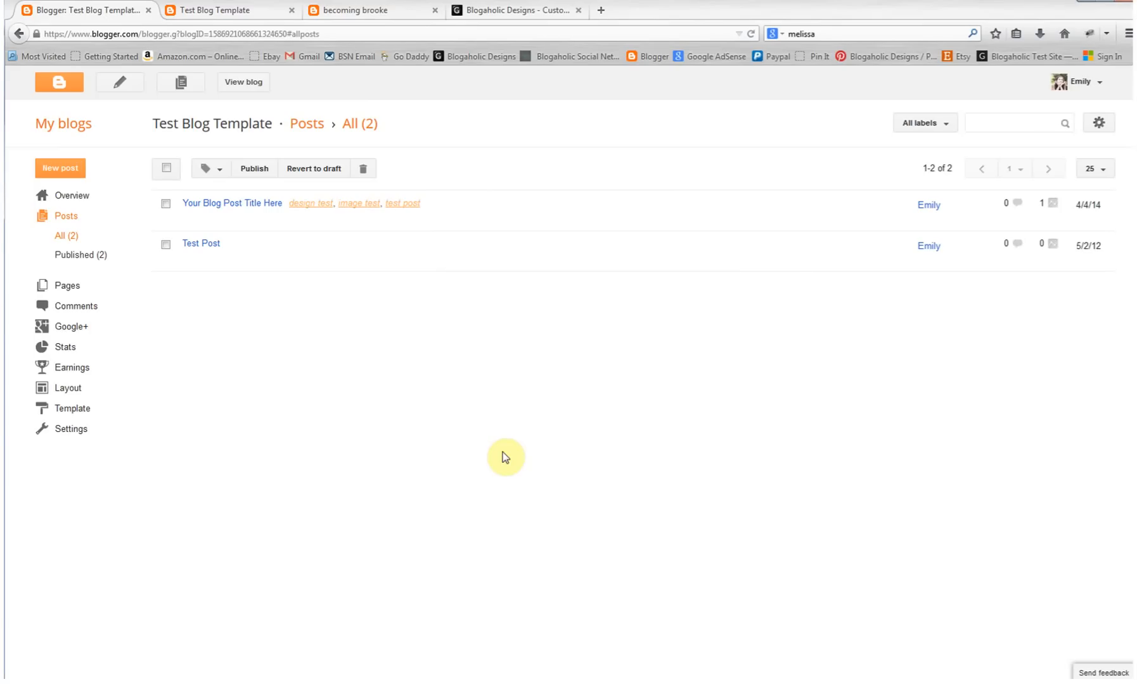
pyautogui.moveTo(106, 165)
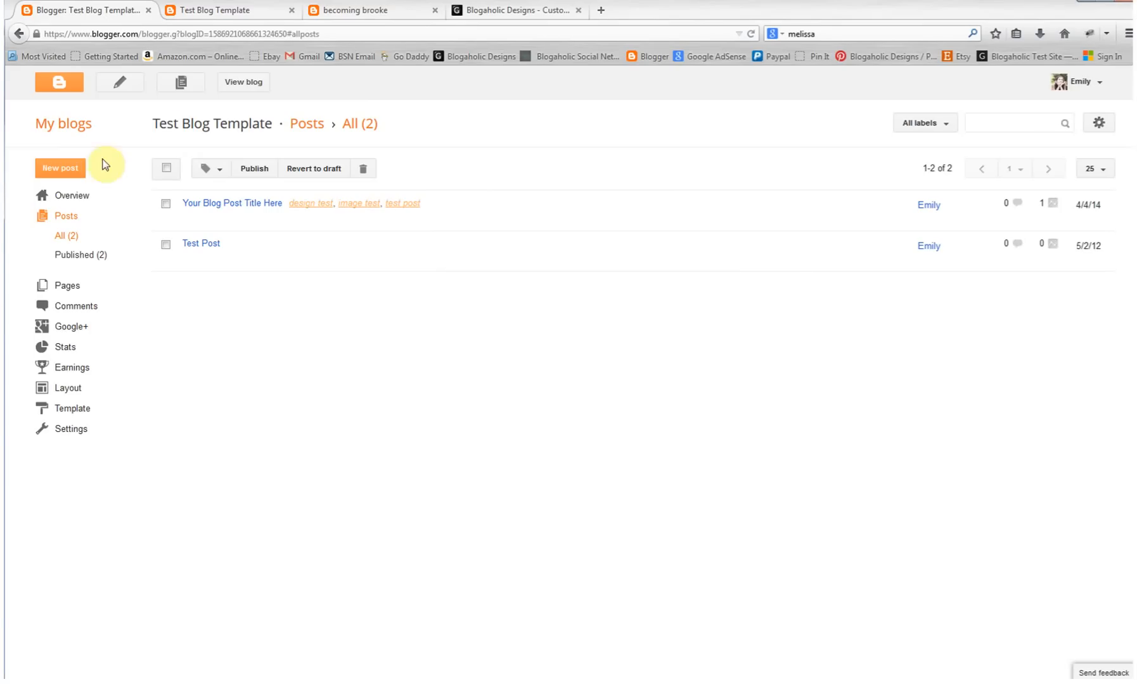
# Step: Create a new post titled 'Project 1' with the body text 'Coming soon!'
pyautogui.click(61, 167)
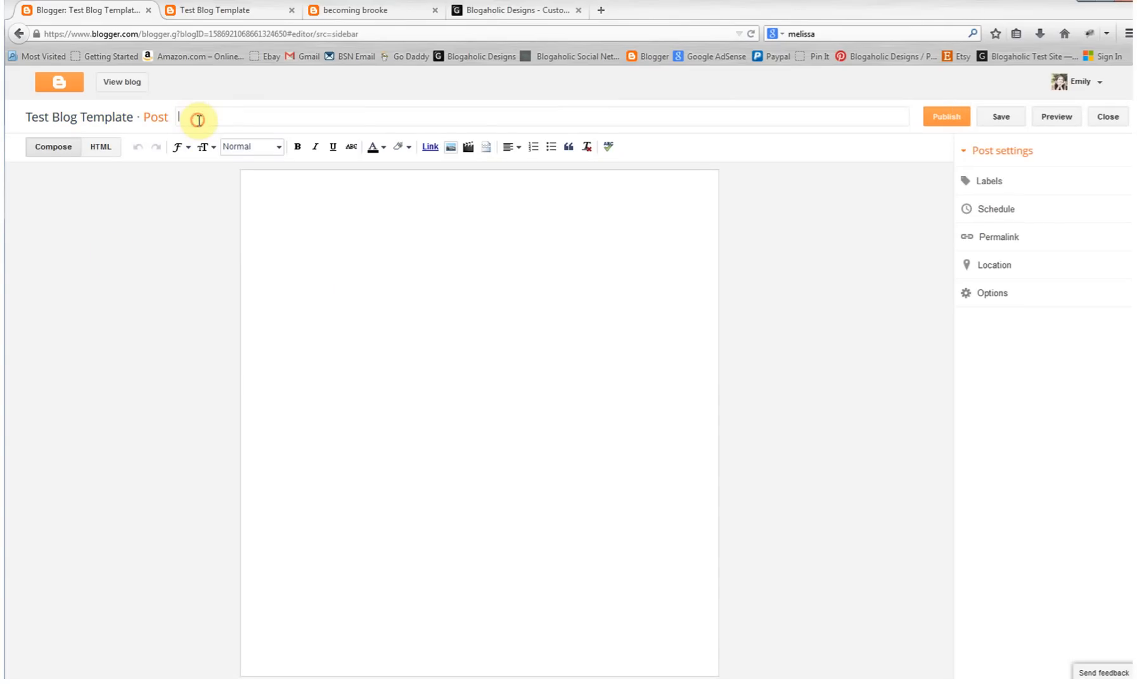
pyautogui.moveTo(198, 120)
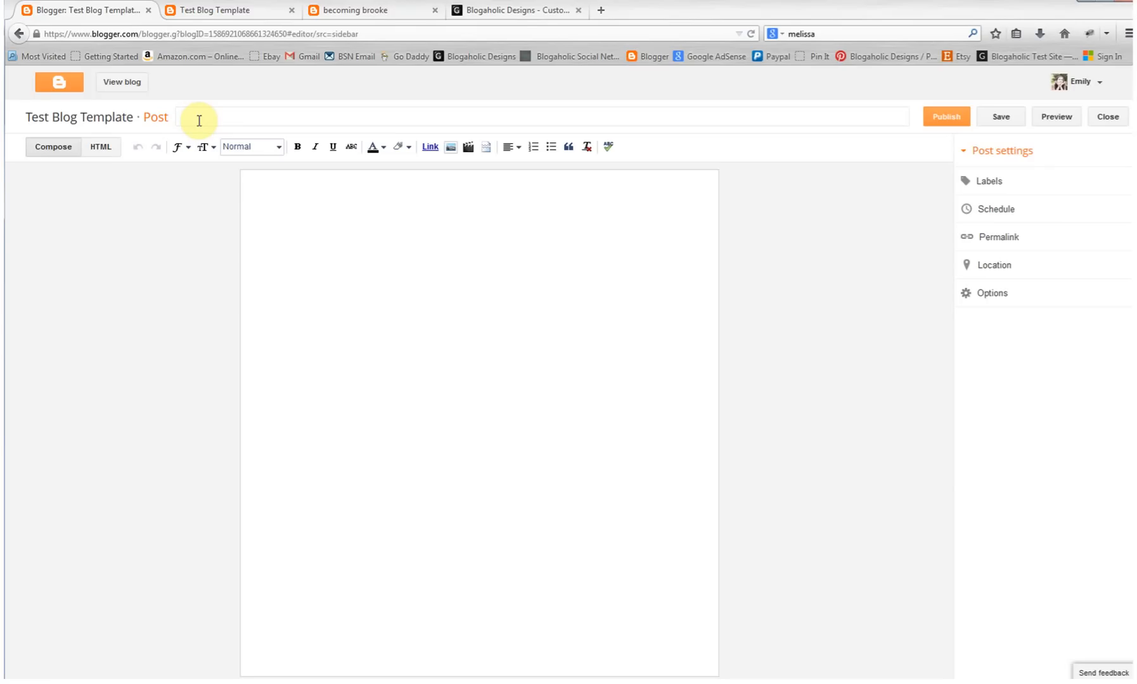
pyautogui.click(181, 117)
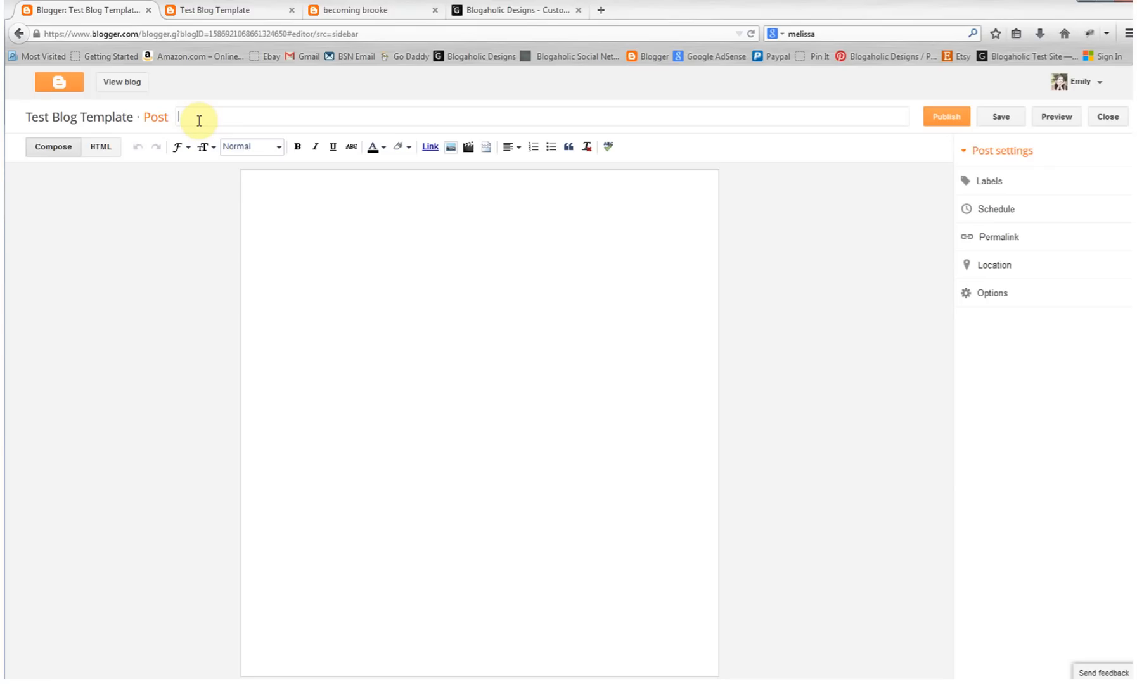
pyautogui.write('P')
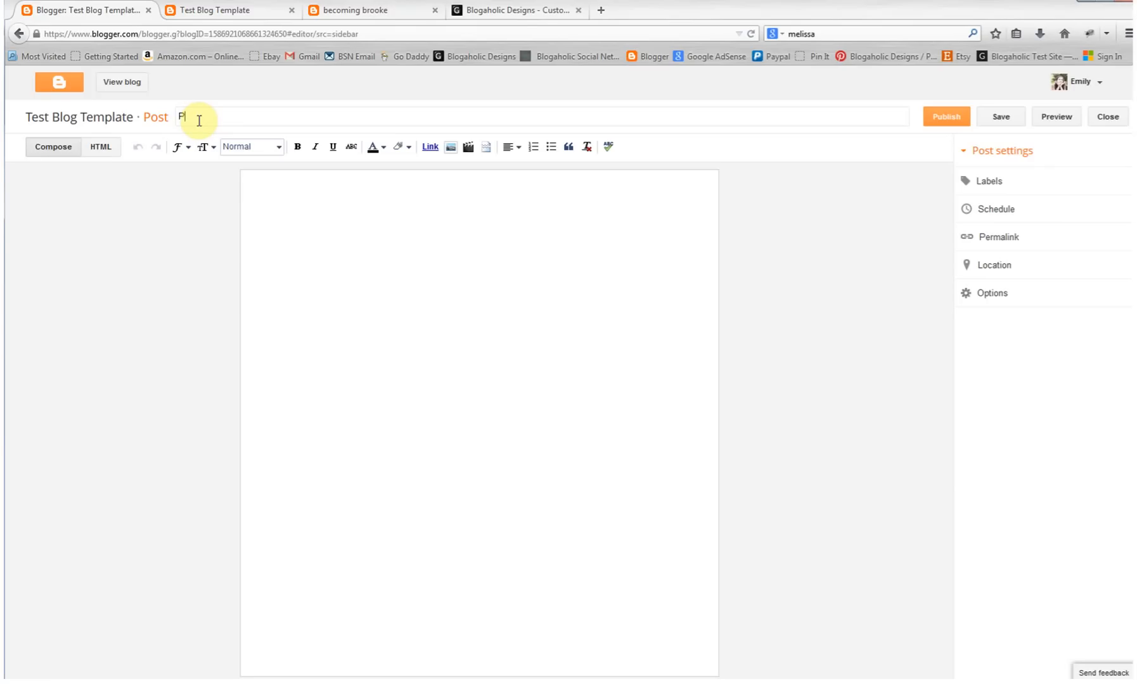
pyautogui.write('roject')
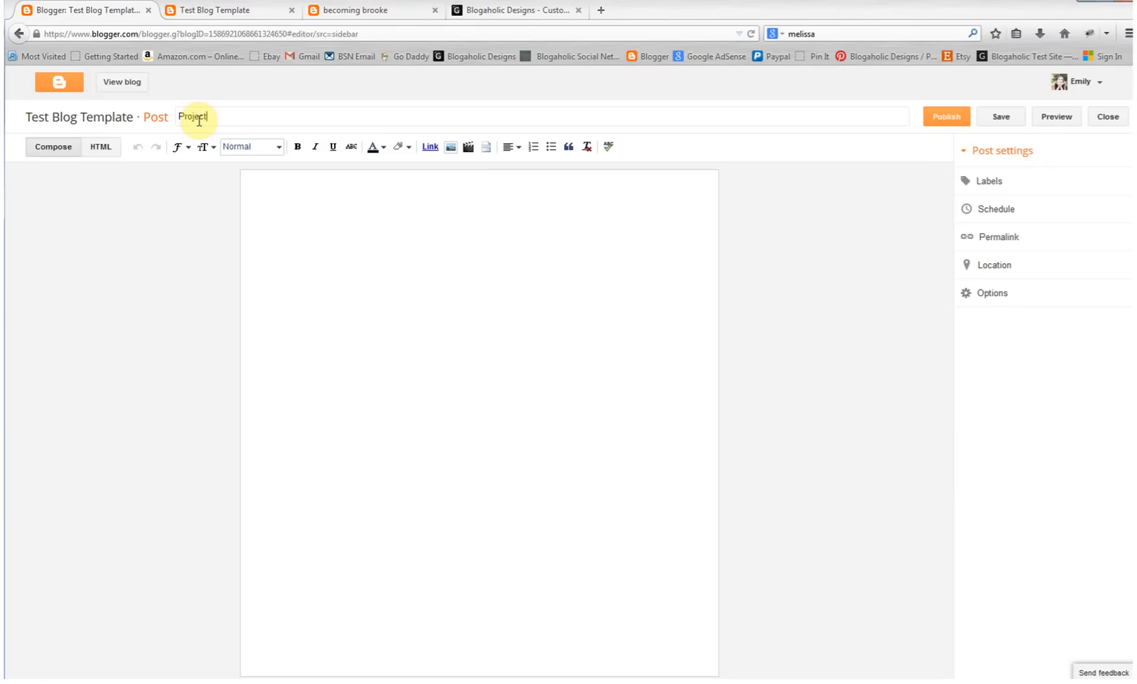
pyautogui.write('1')
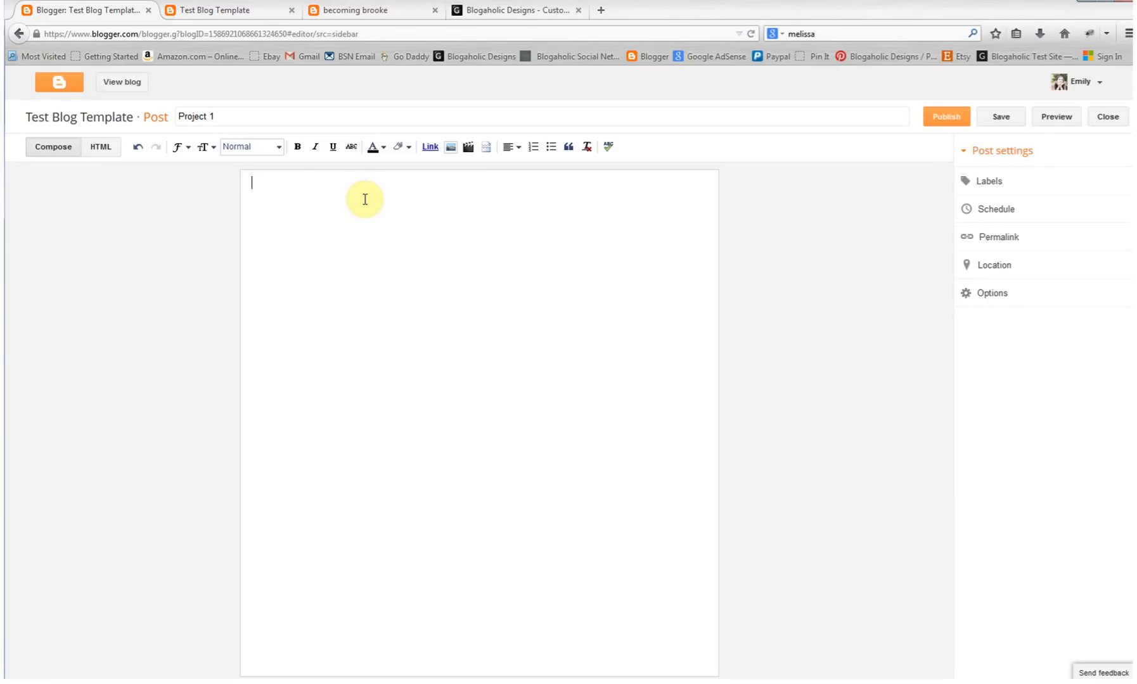
pyautogui.write('Coming soo')
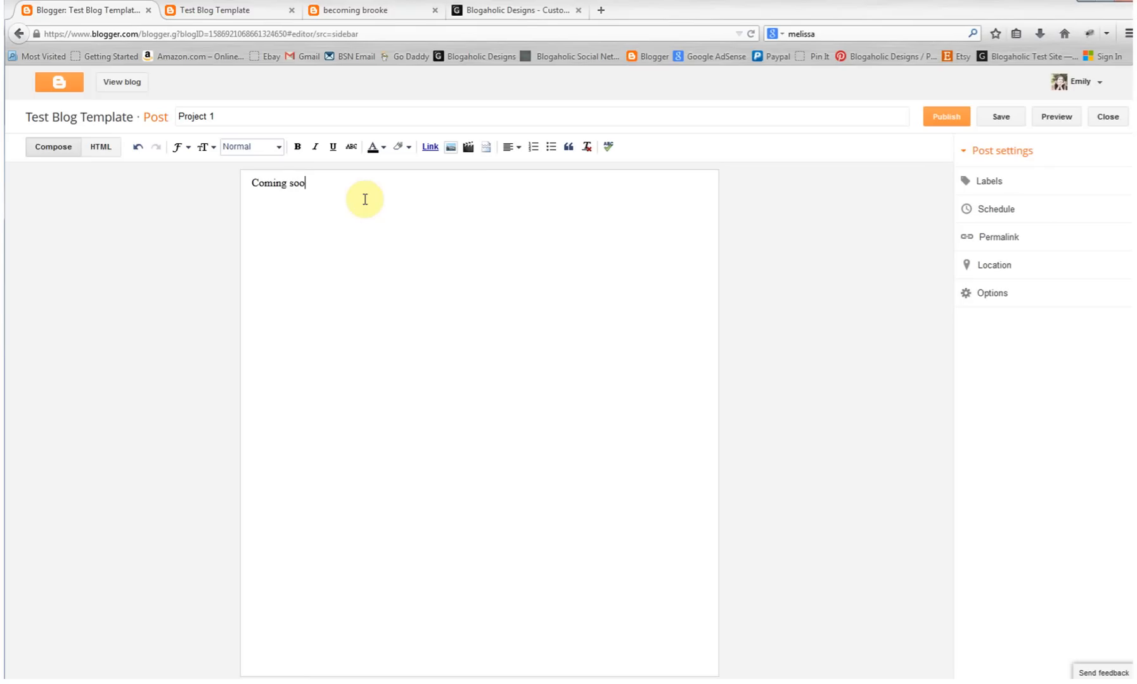
pyautogui.write('n!')
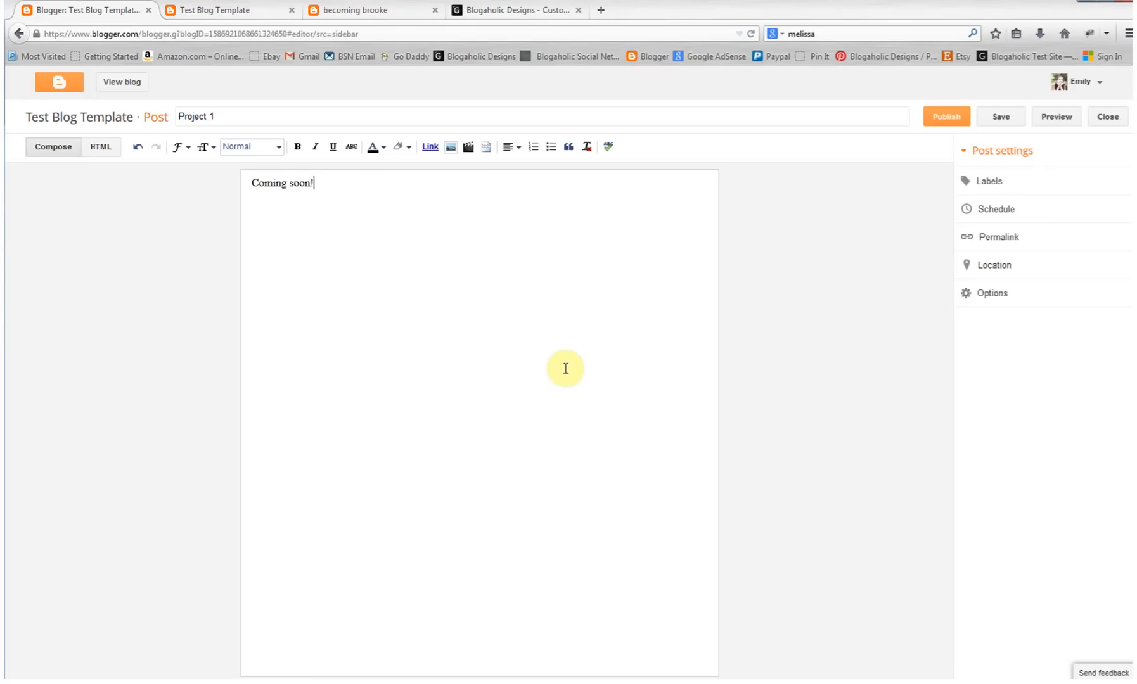
pyautogui.moveTo(553, 355)
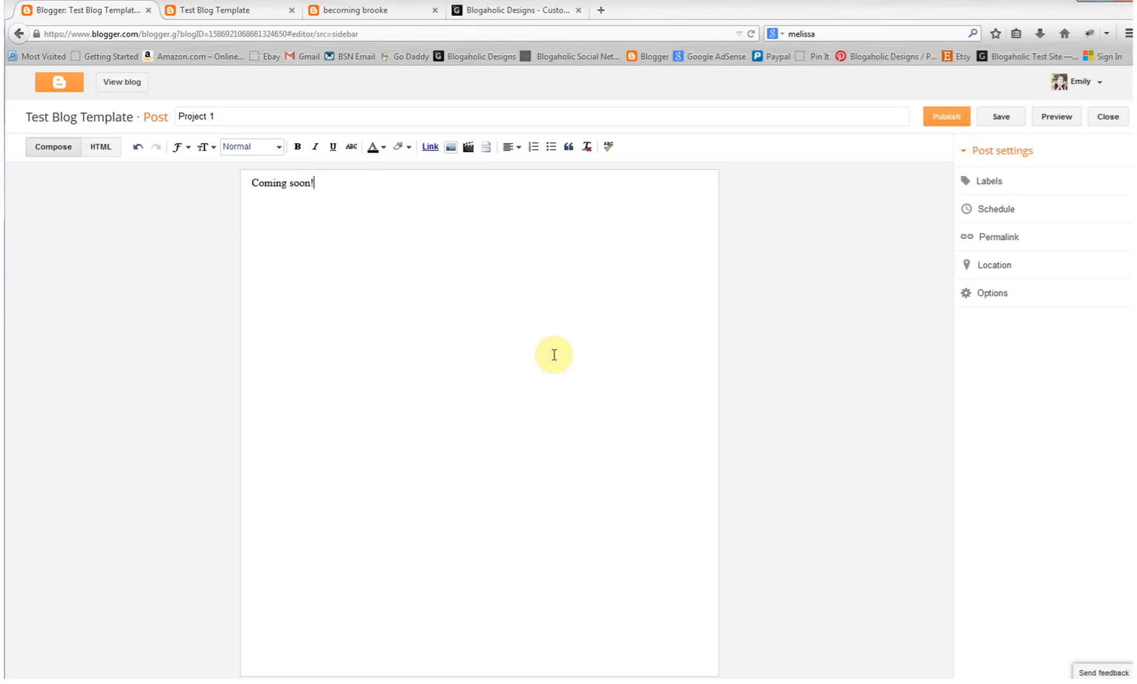
pyautogui.click(1001, 116)
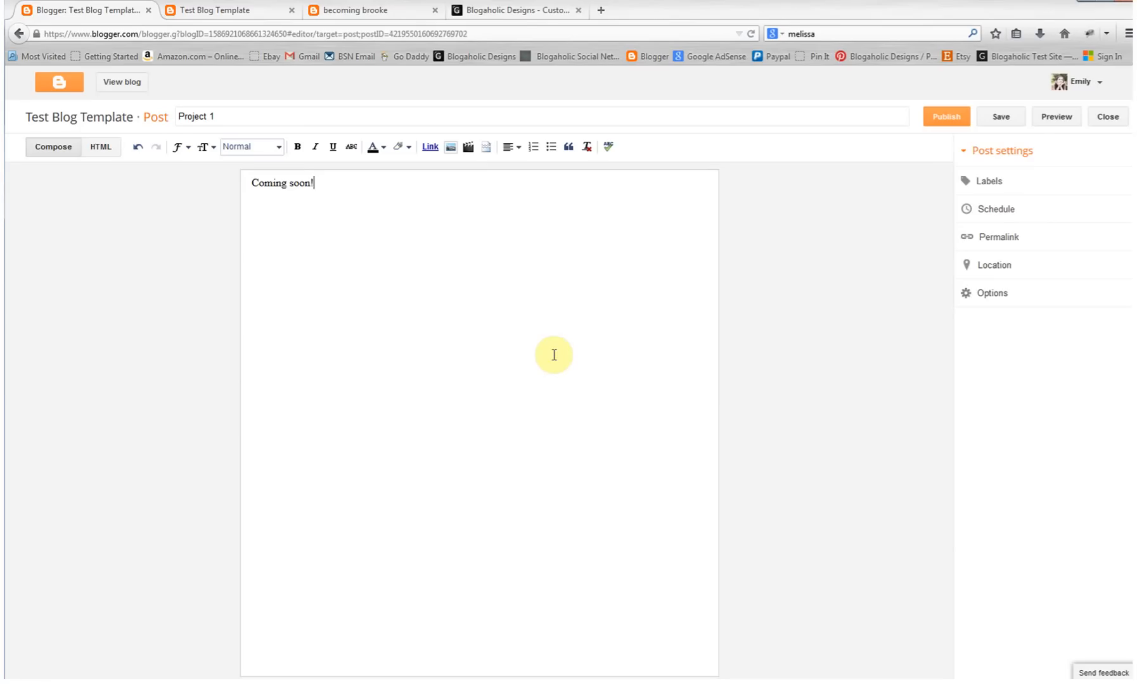
pyautogui.moveTo(553, 355)
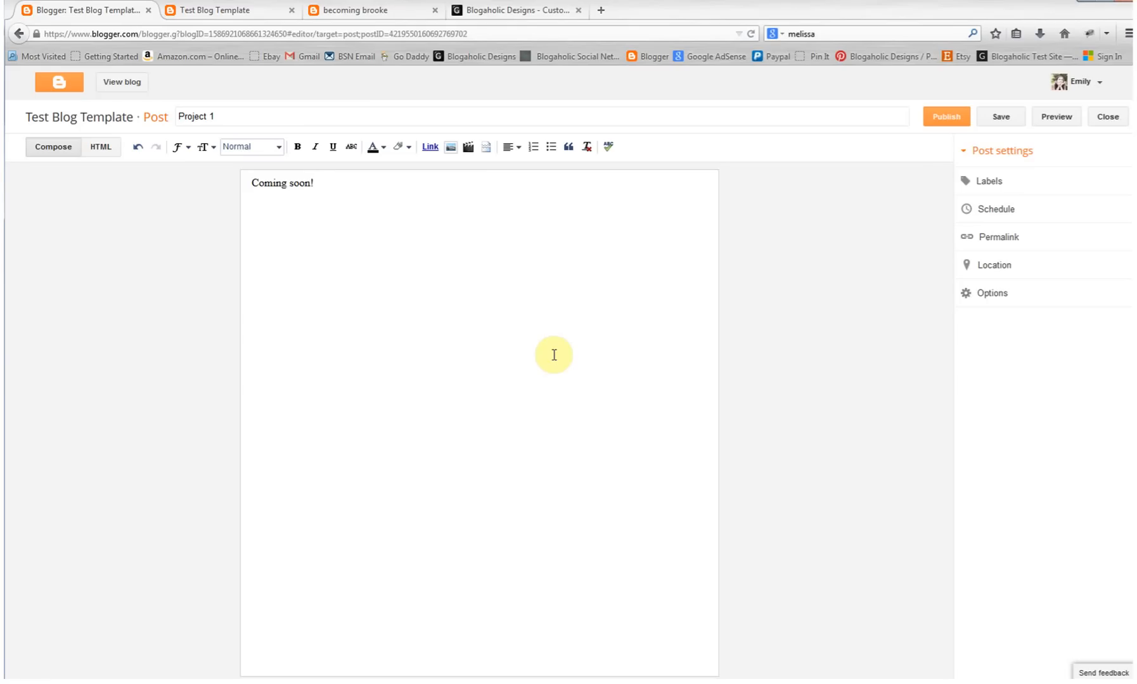
pyautogui.click(313, 183)
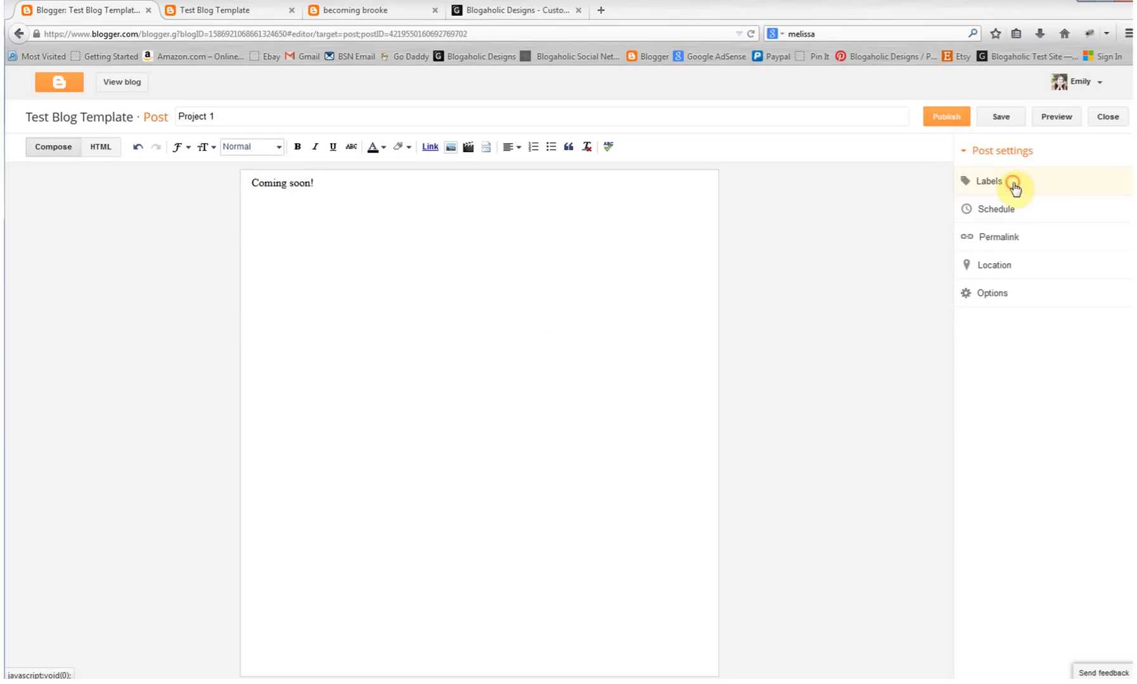
# Step: Give the Project 1 post the label 'projects' and publish it
pyautogui.click(989, 181)
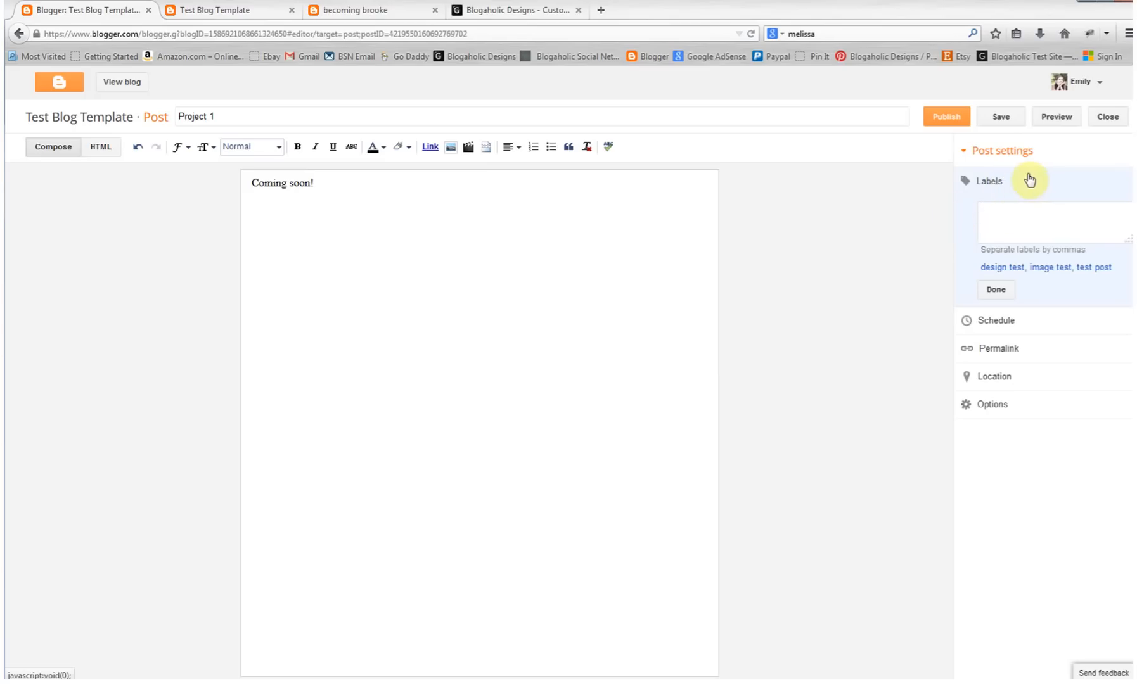
pyautogui.moveTo(1063, 195)
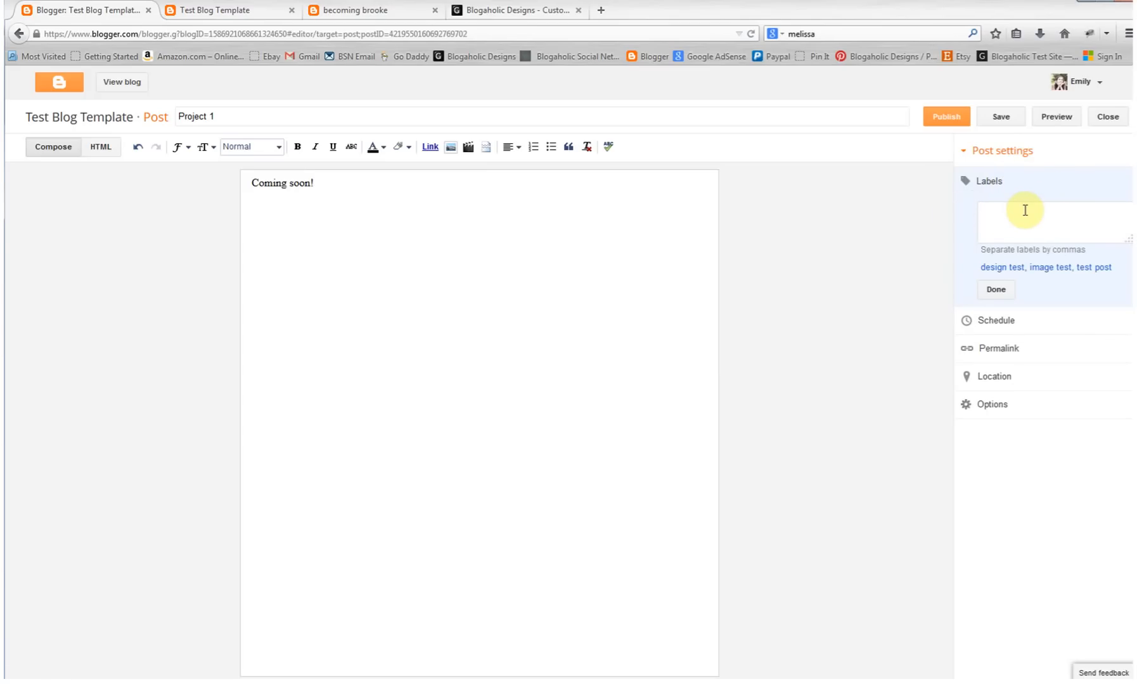
pyautogui.click(1051, 211)
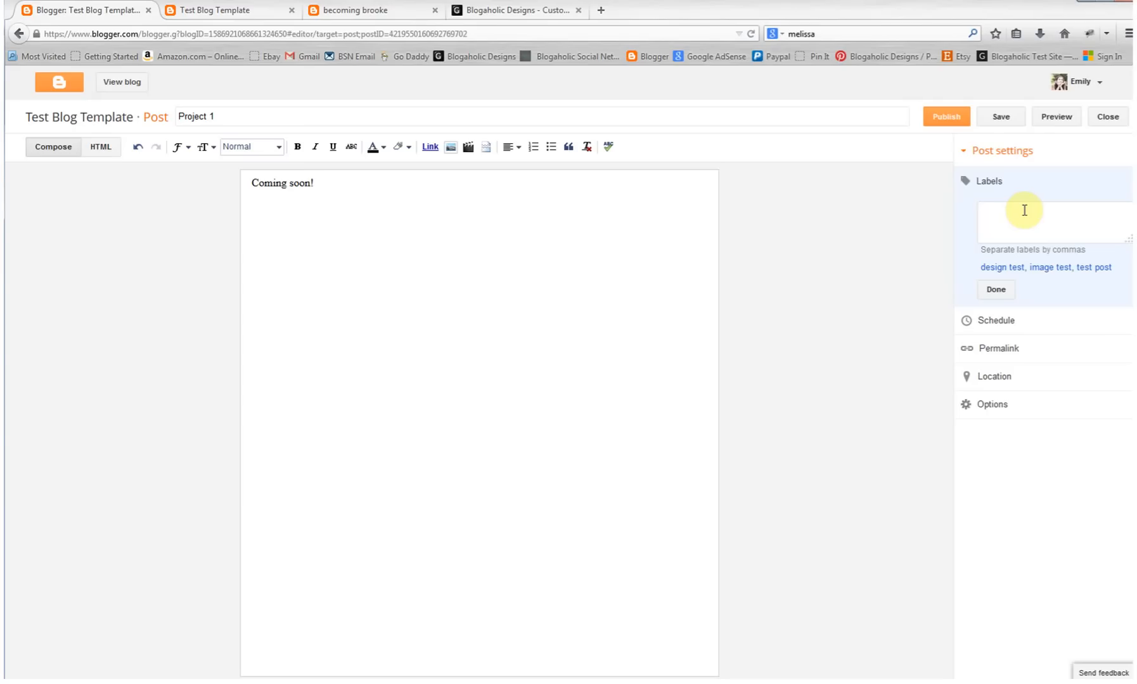
pyautogui.write('project')
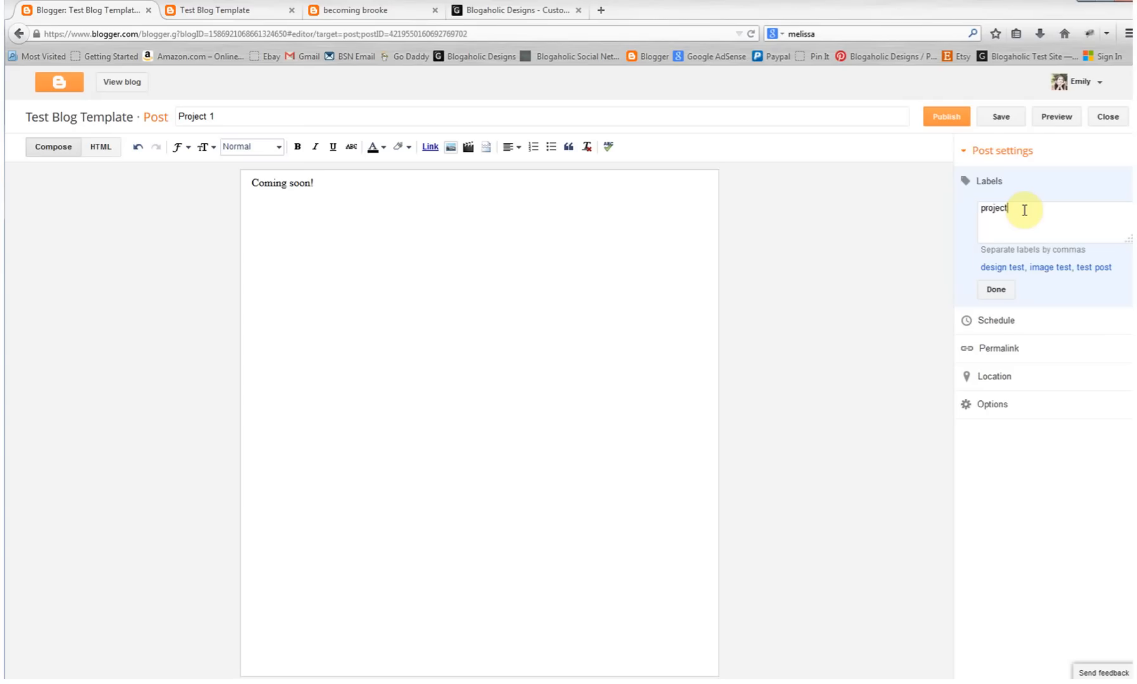
pyautogui.write('s')
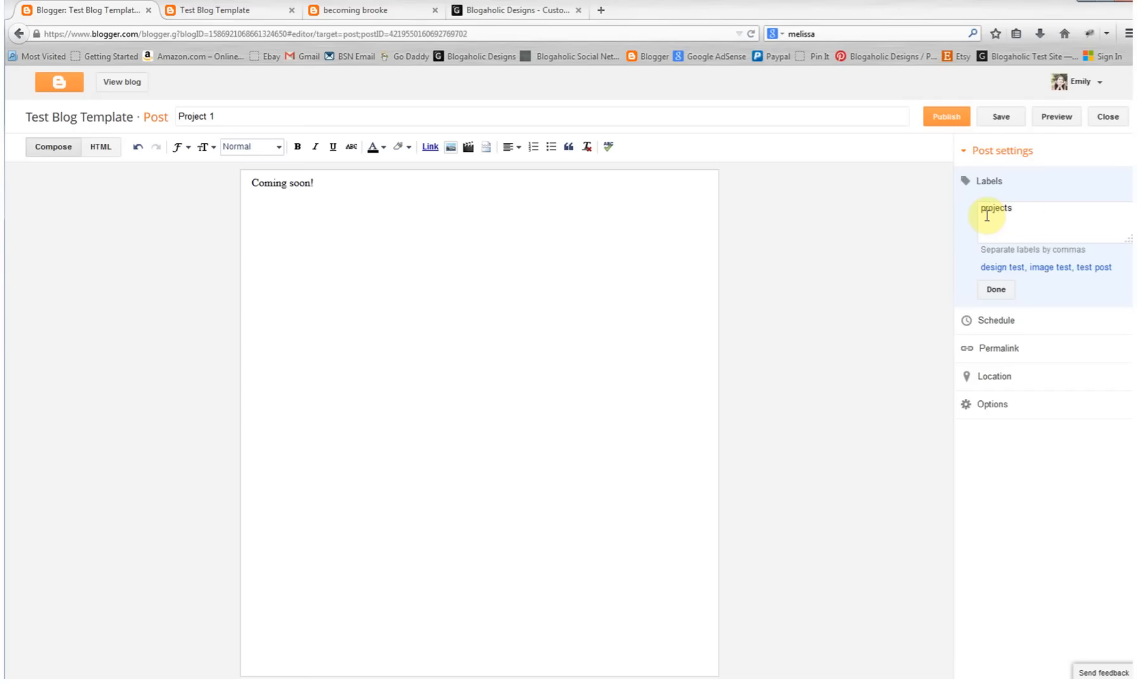
pyautogui.moveTo(1013, 211)
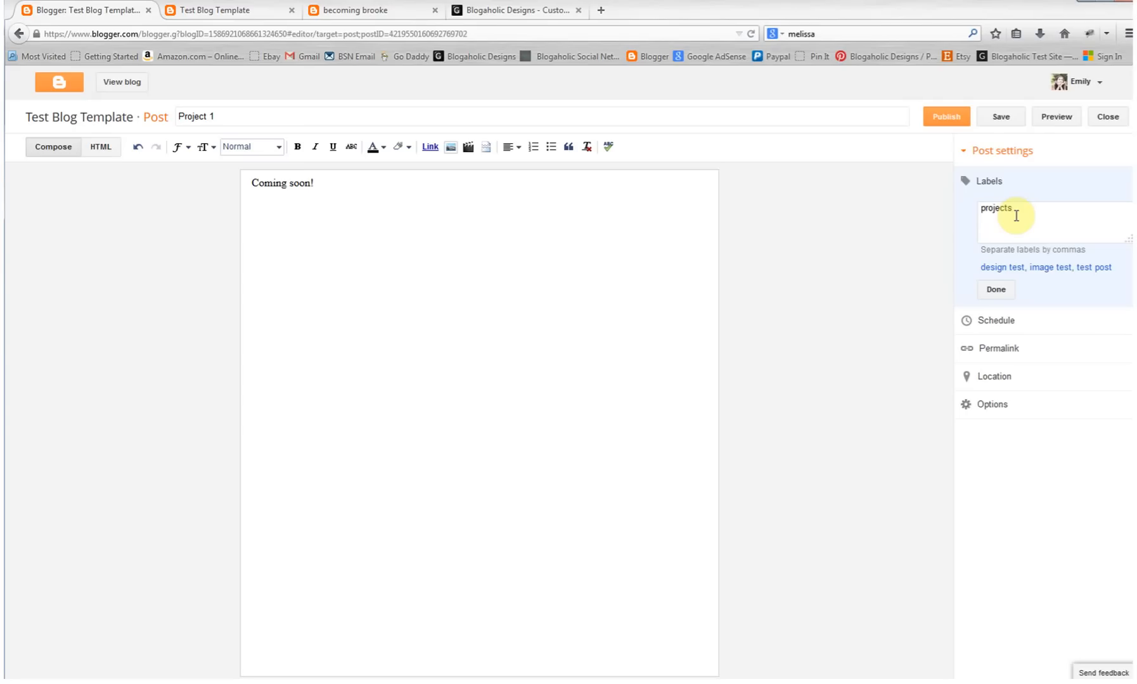
pyautogui.moveTo(1074, 278)
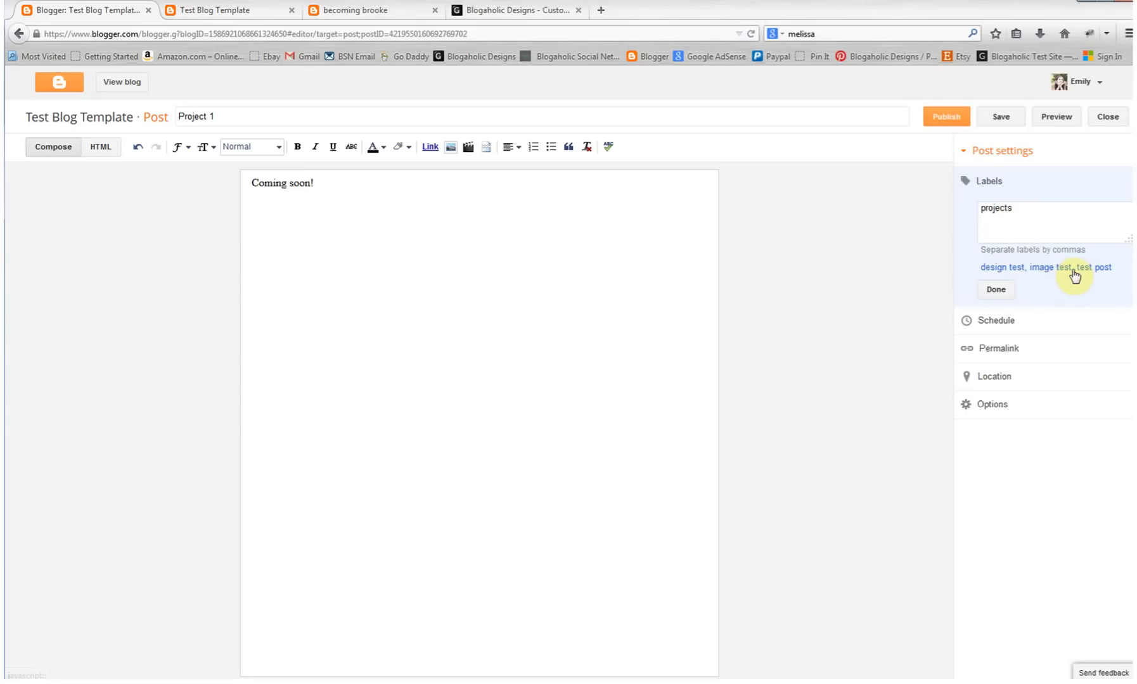
pyautogui.click(1015, 208)
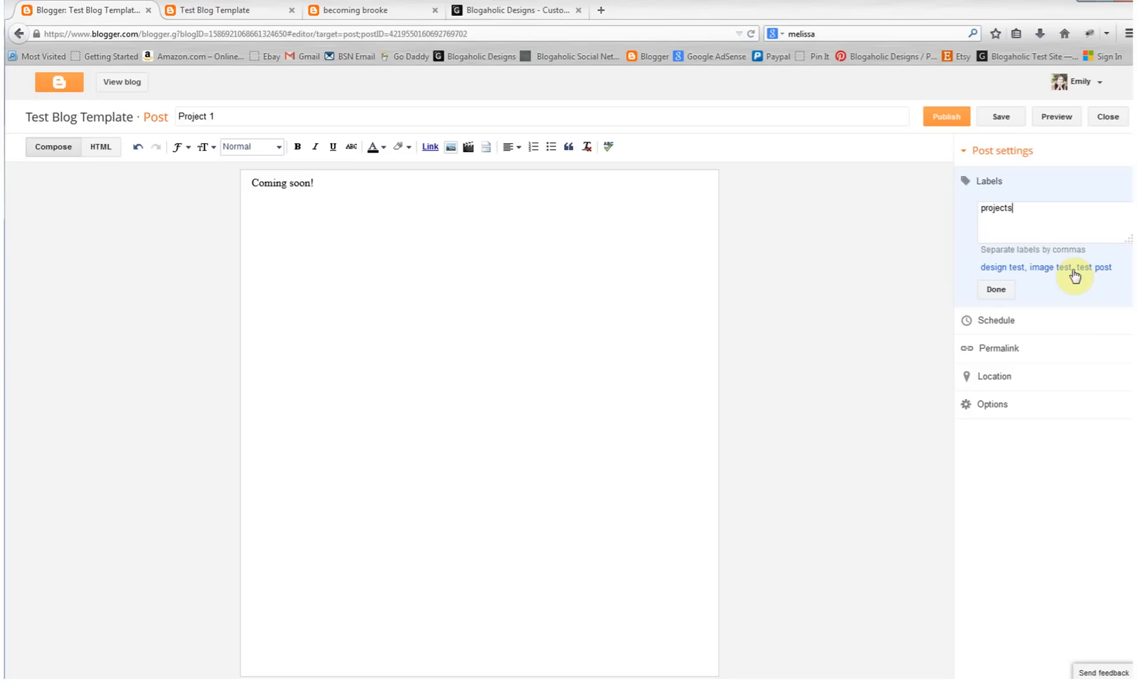
pyautogui.moveTo(1027, 275)
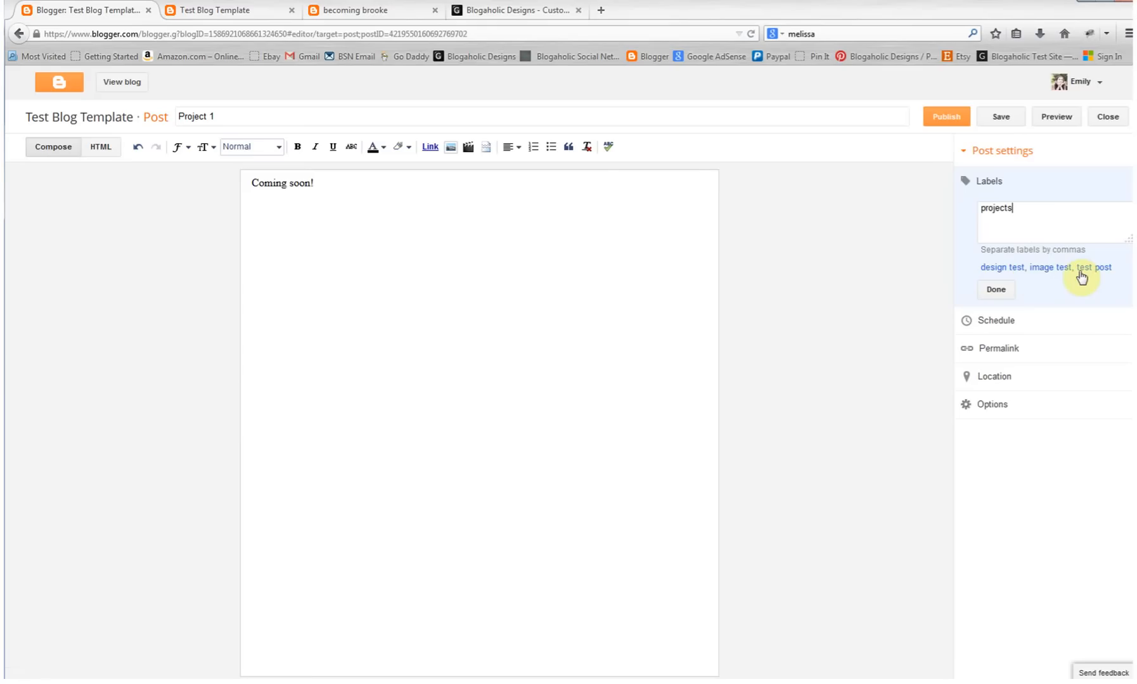
pyautogui.moveTo(995, 209)
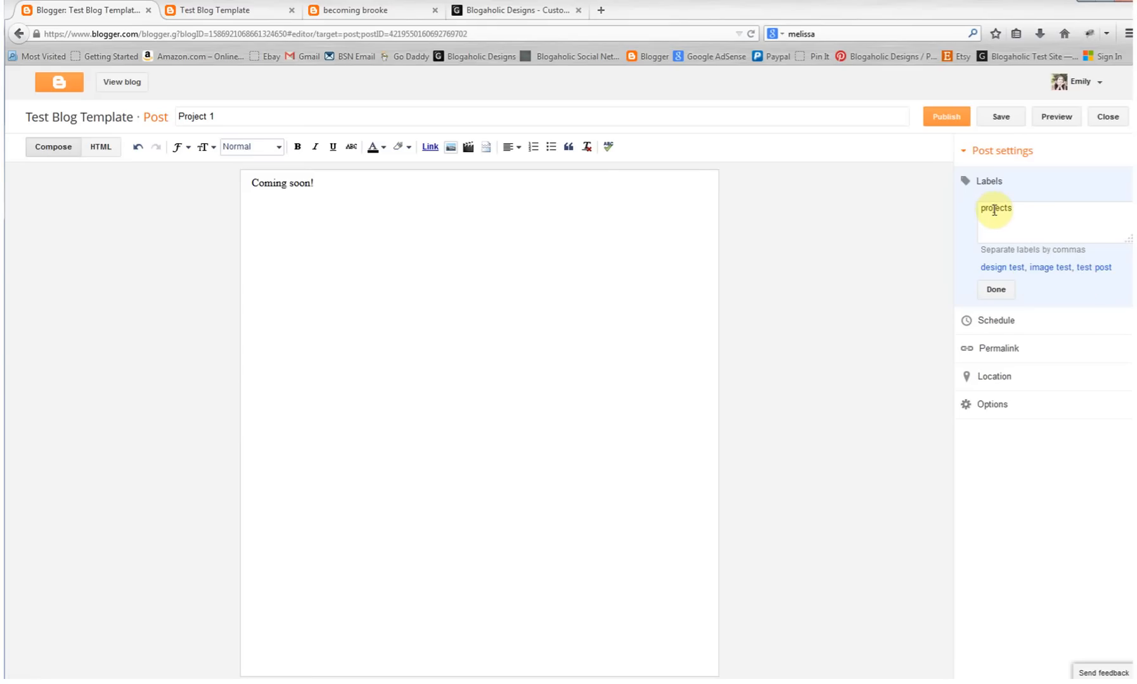
pyautogui.click(994, 289)
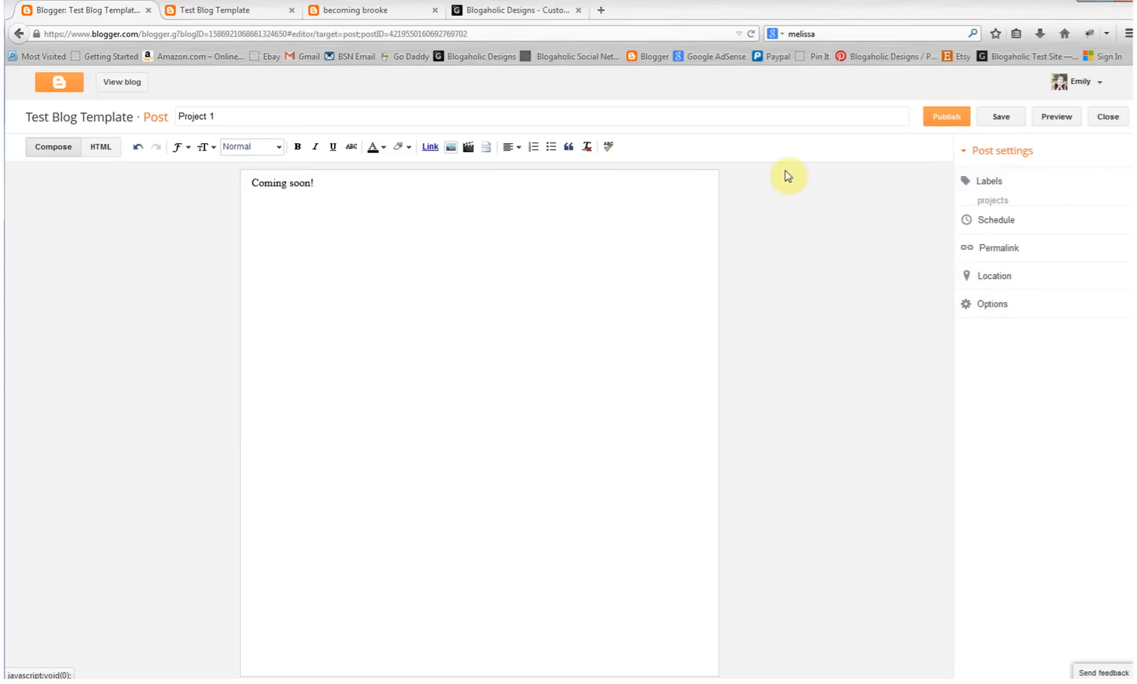
pyautogui.click(946, 117)
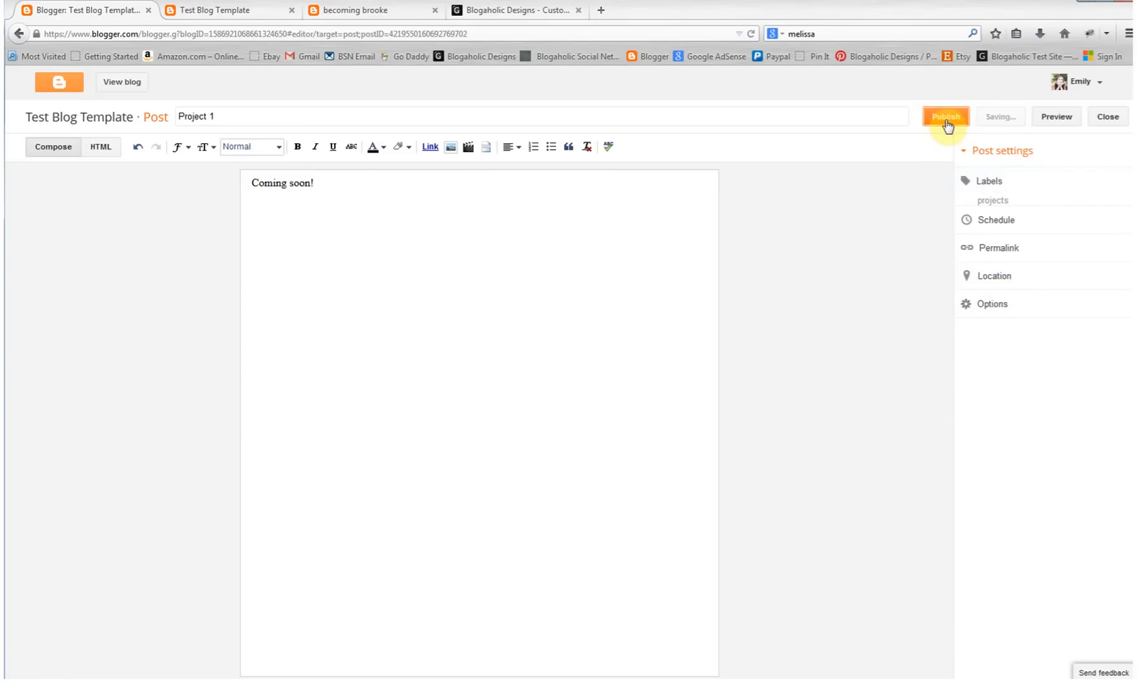
pyautogui.click(945, 116)
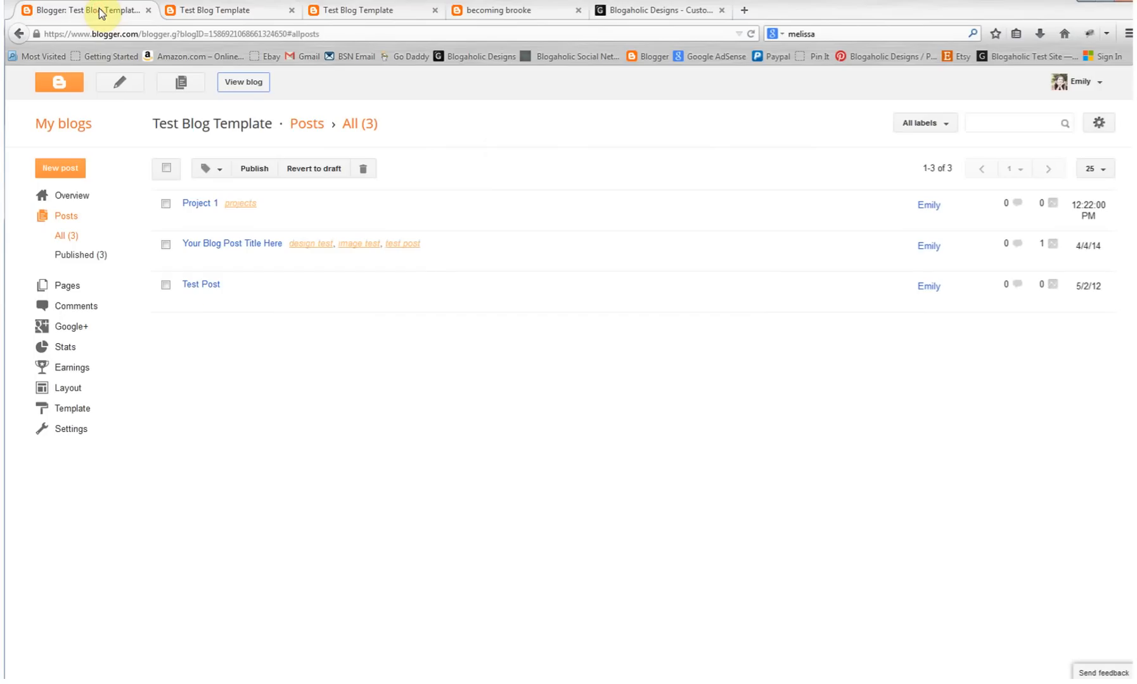
pyautogui.moveTo(231, 10)
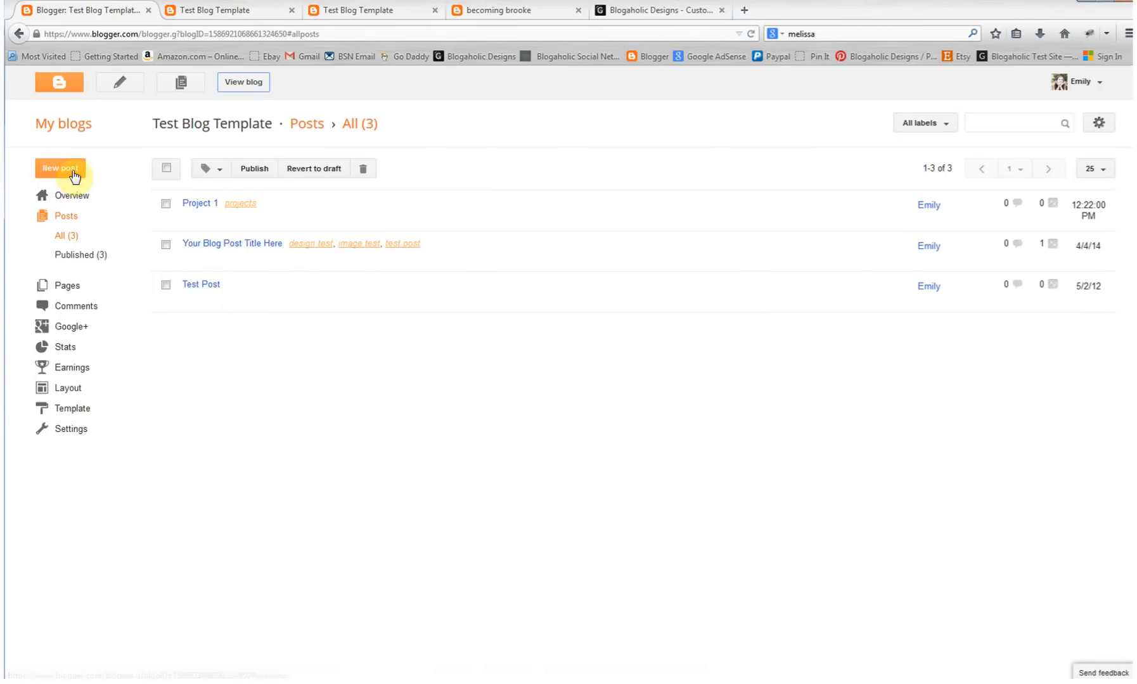
# Step: Start a new post titled 'Project 2' with the body 'Coming soon!'
pyautogui.click(59, 168)
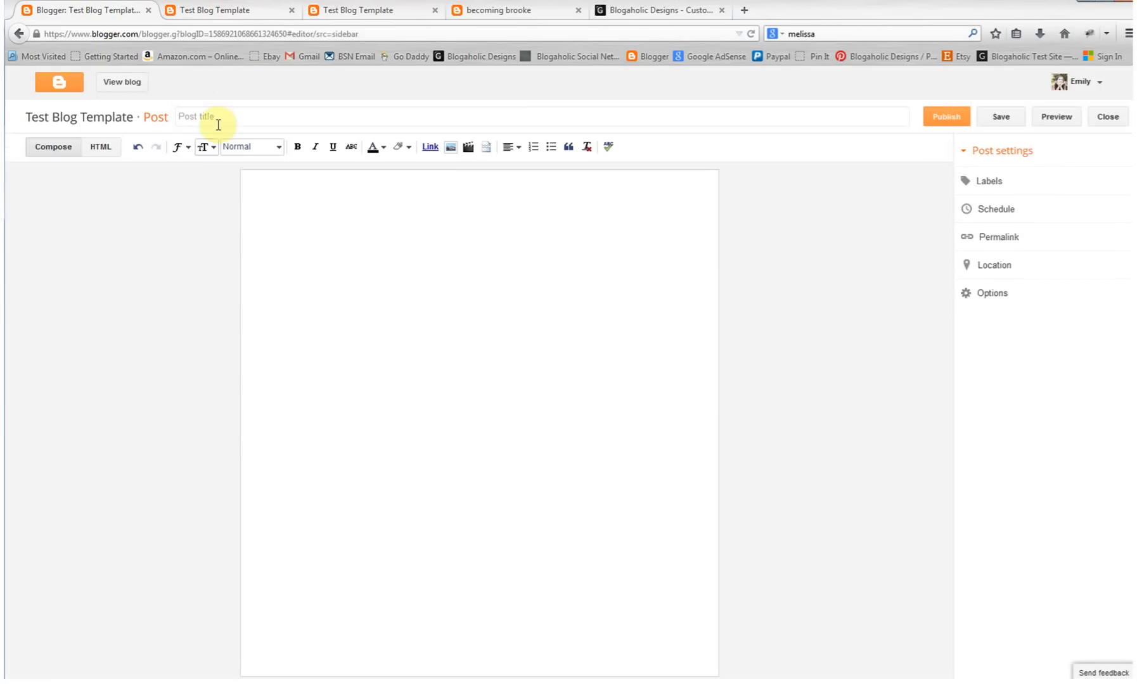
pyautogui.write('P')
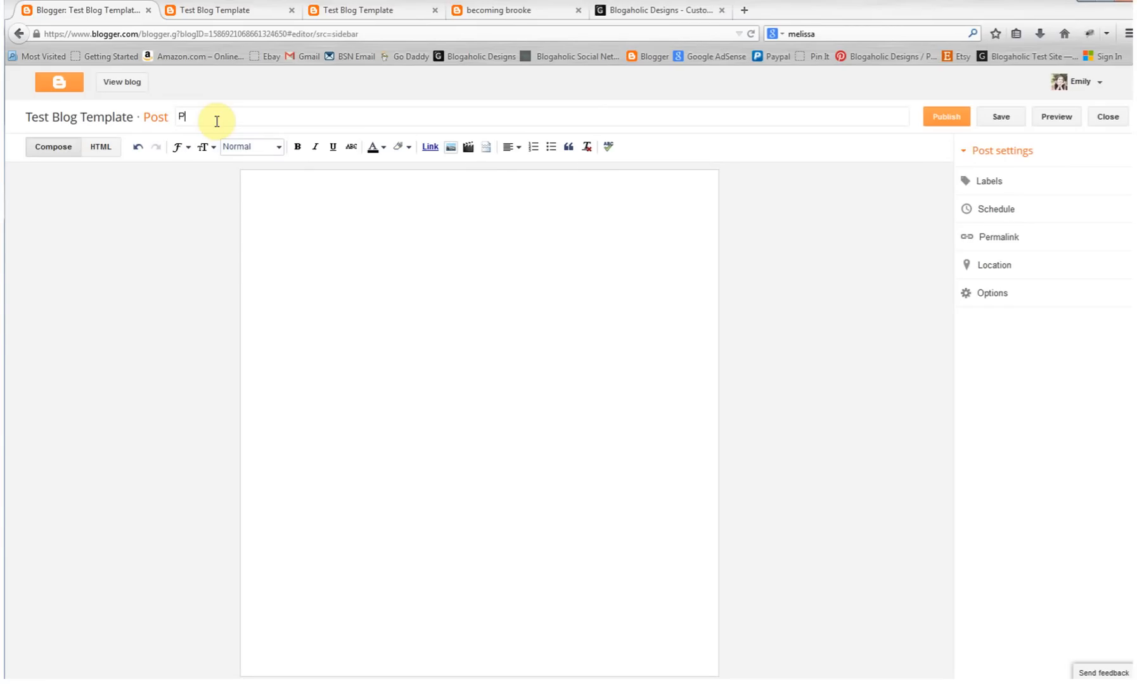
pyautogui.write('roject 2')
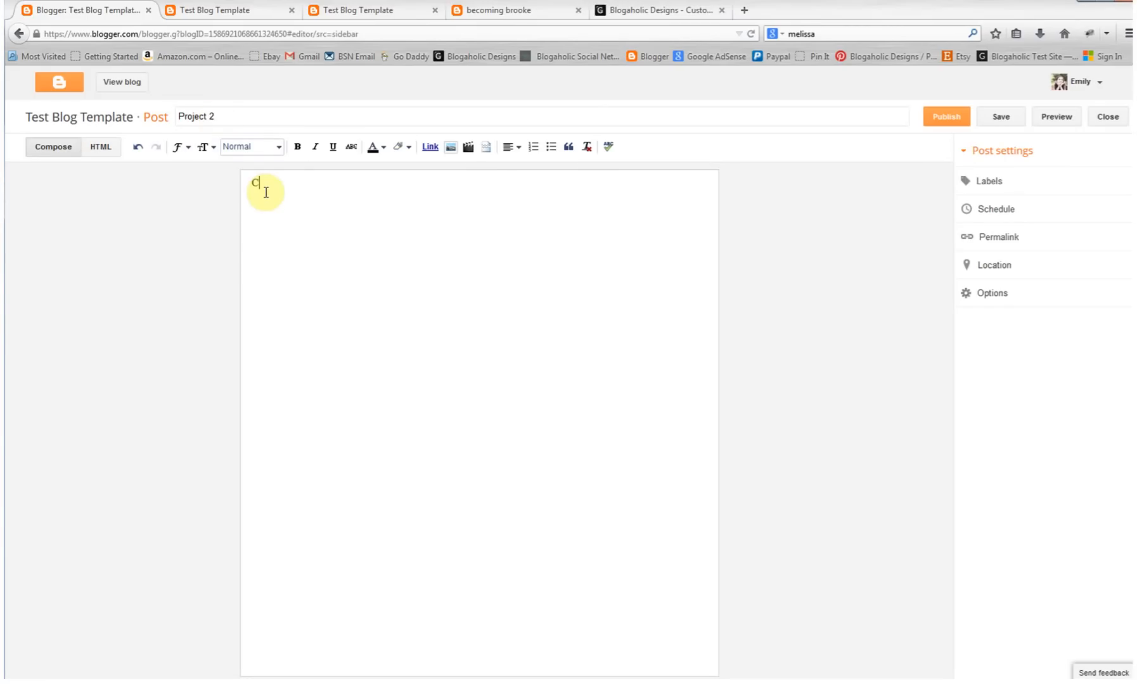
pyautogui.write('oming soon')
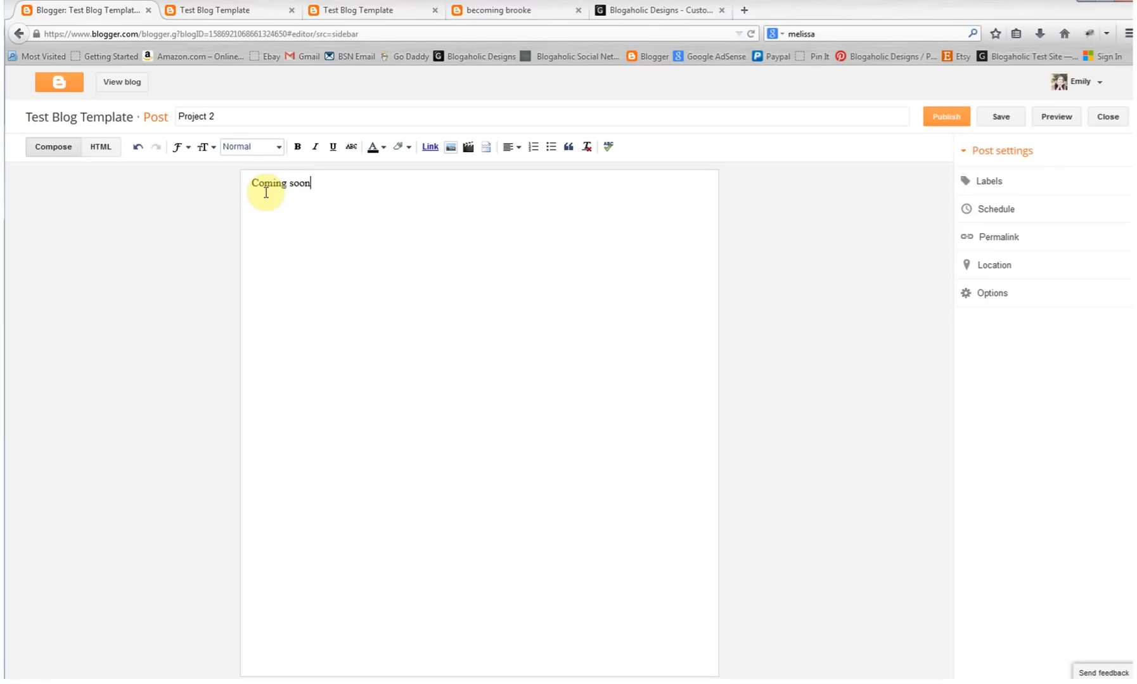
# Step: Apply the existing 'projects' label, publish Project 2, and view the live blog
pyautogui.click(989, 181)
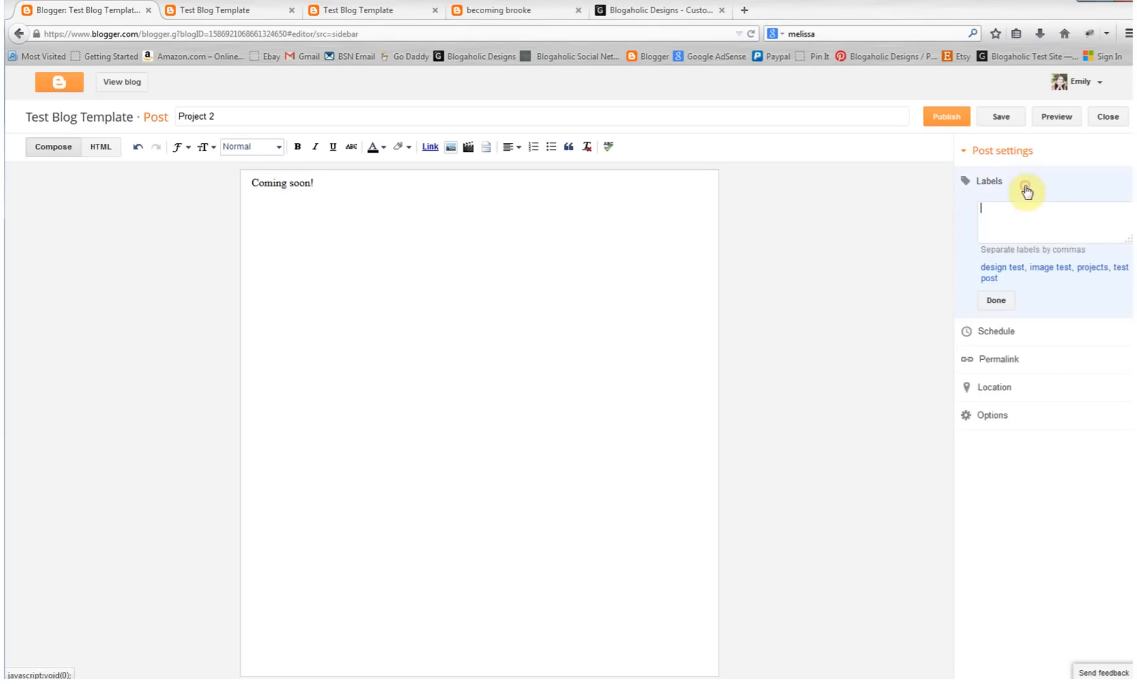
pyautogui.moveTo(1092, 281)
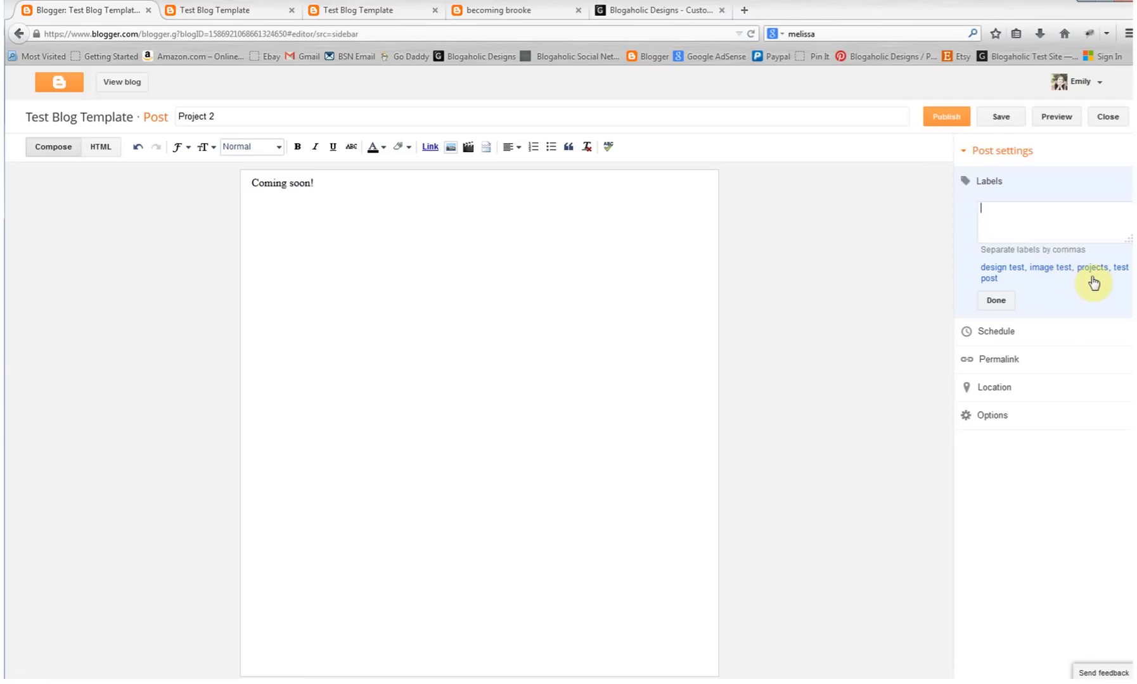
pyautogui.click(1092, 267)
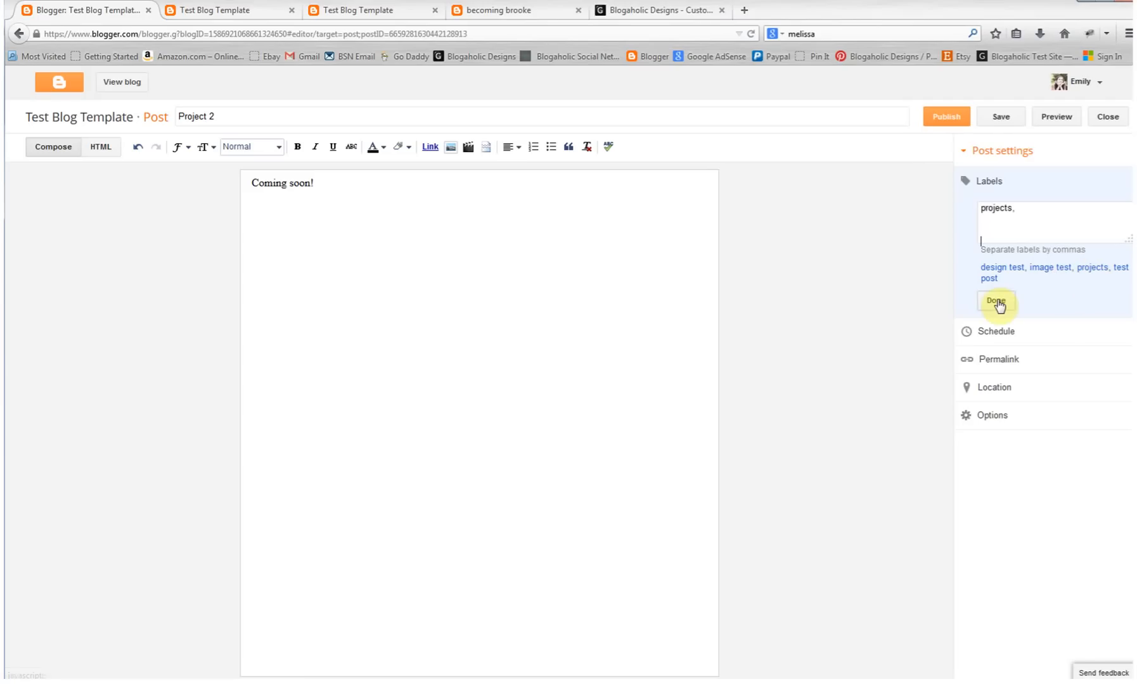
pyautogui.click(995, 301)
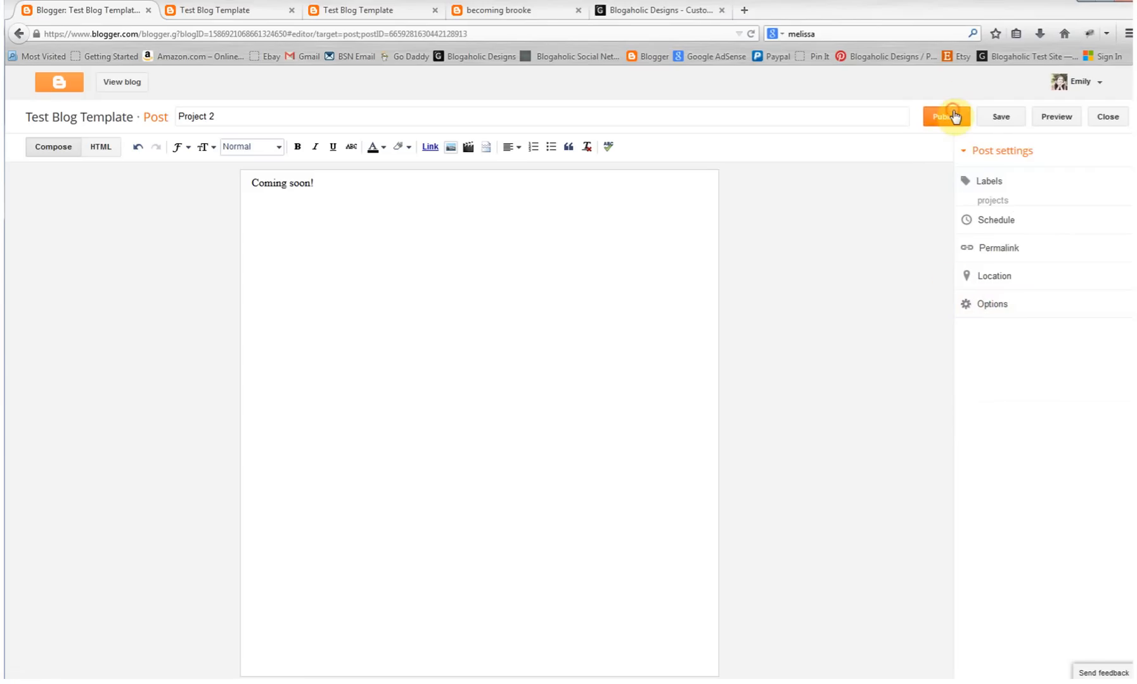
pyautogui.click(944, 116)
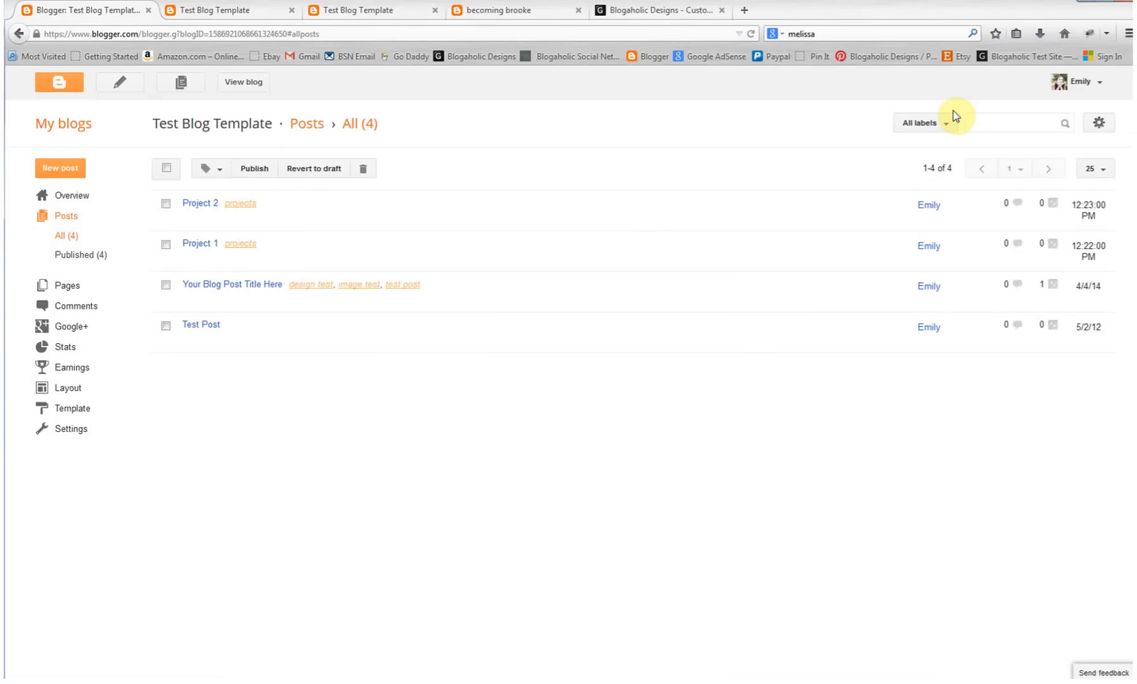
pyautogui.click(228, 10)
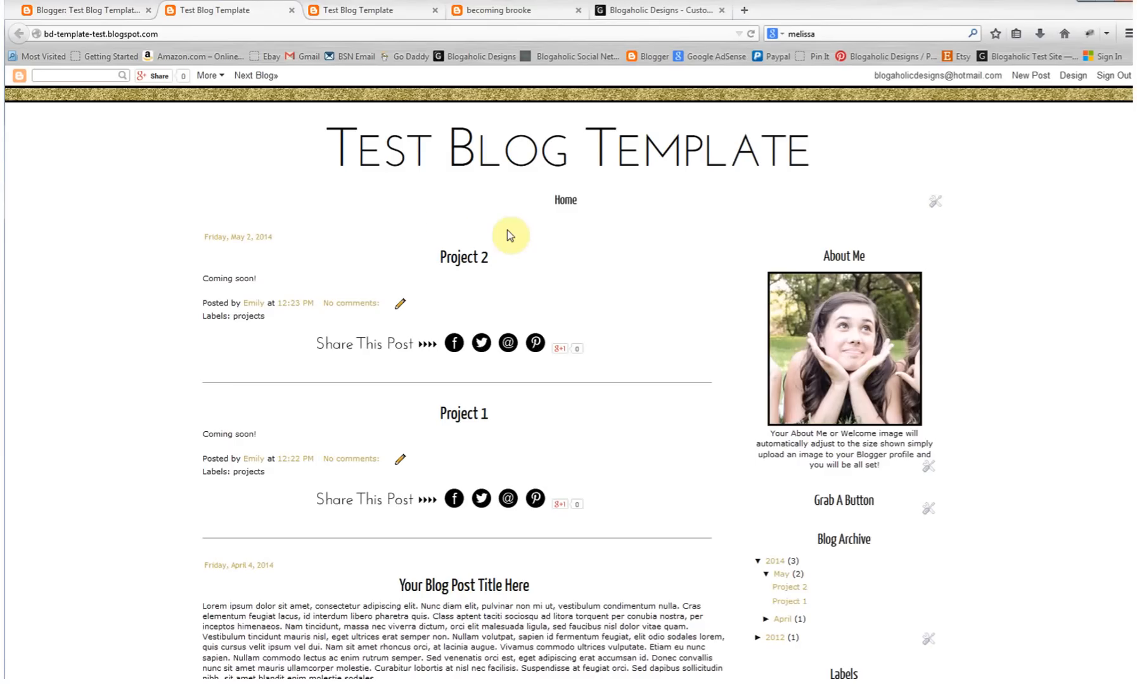
pyautogui.moveTo(534, 499)
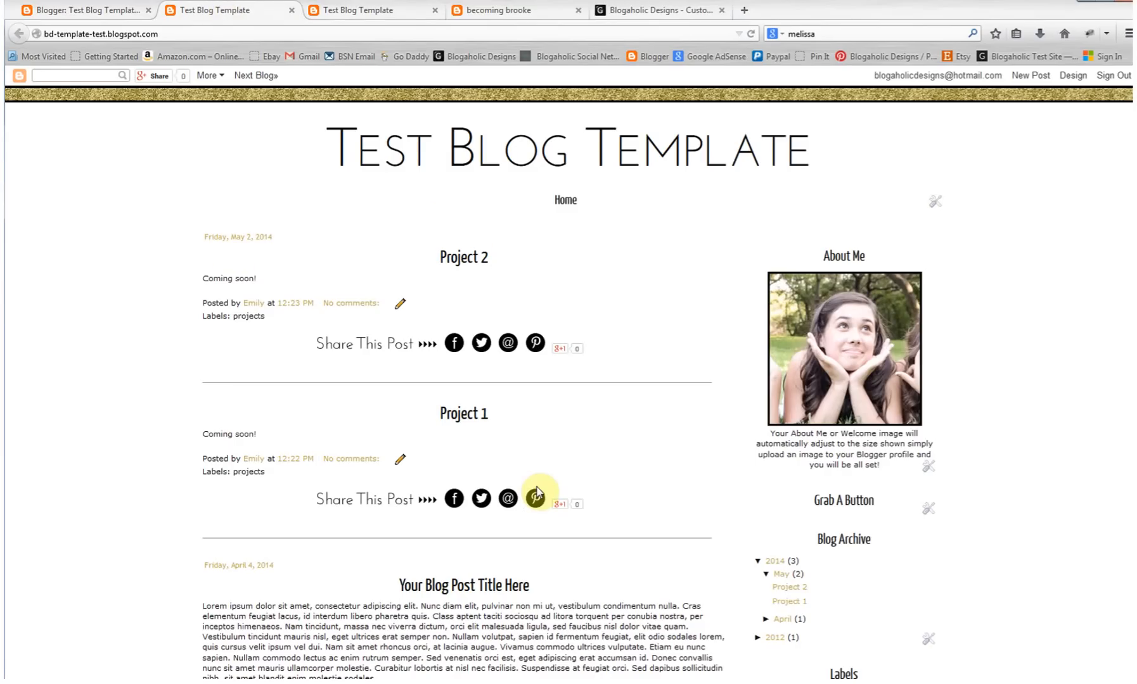
pyautogui.moveTo(542, 446)
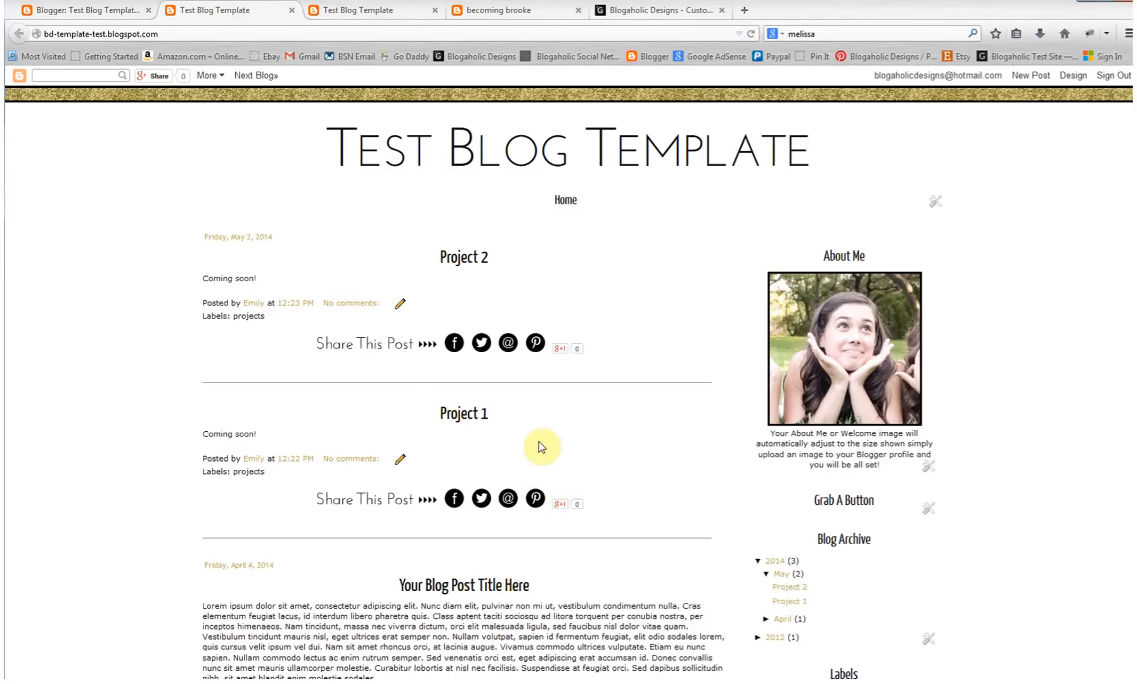
pyautogui.moveTo(527, 570)
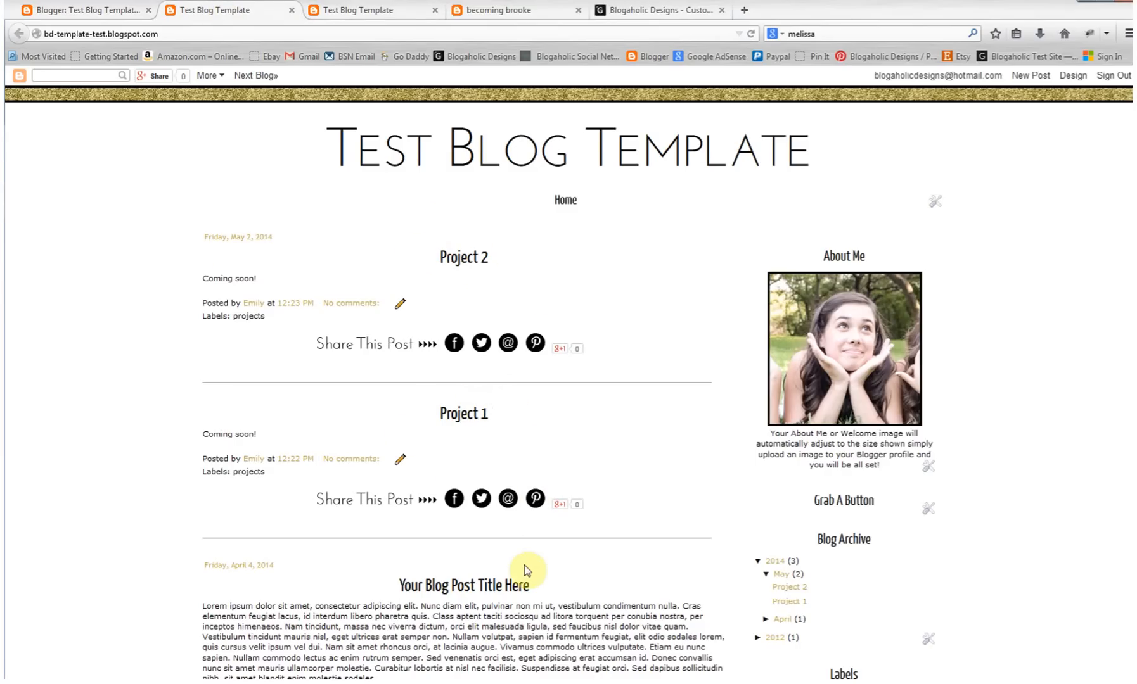
# Step: Follow the 'projects' label link under Project 2 to its label page
pyautogui.scroll(-3)
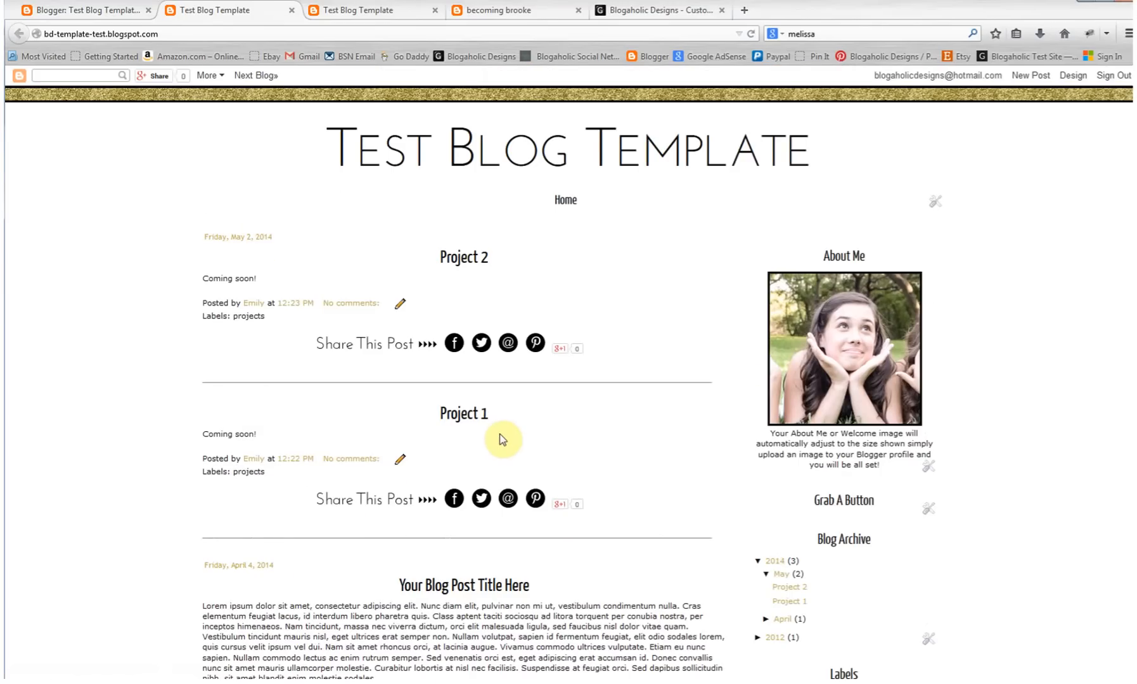
pyautogui.moveTo(607, 222)
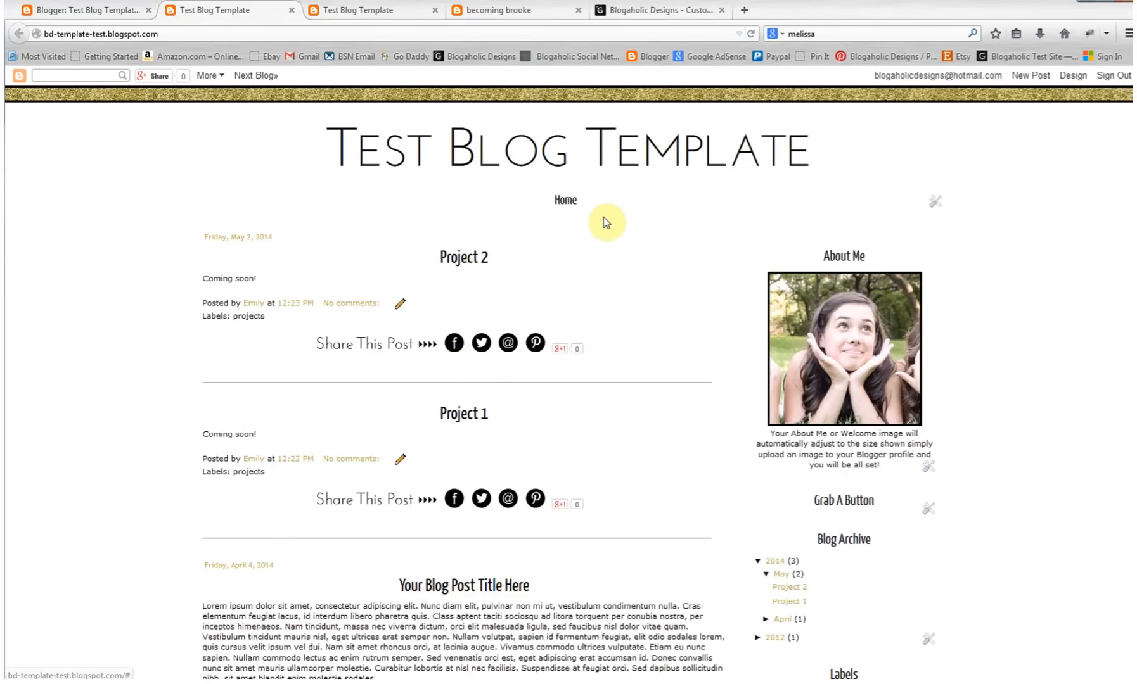
pyautogui.moveTo(419, 266)
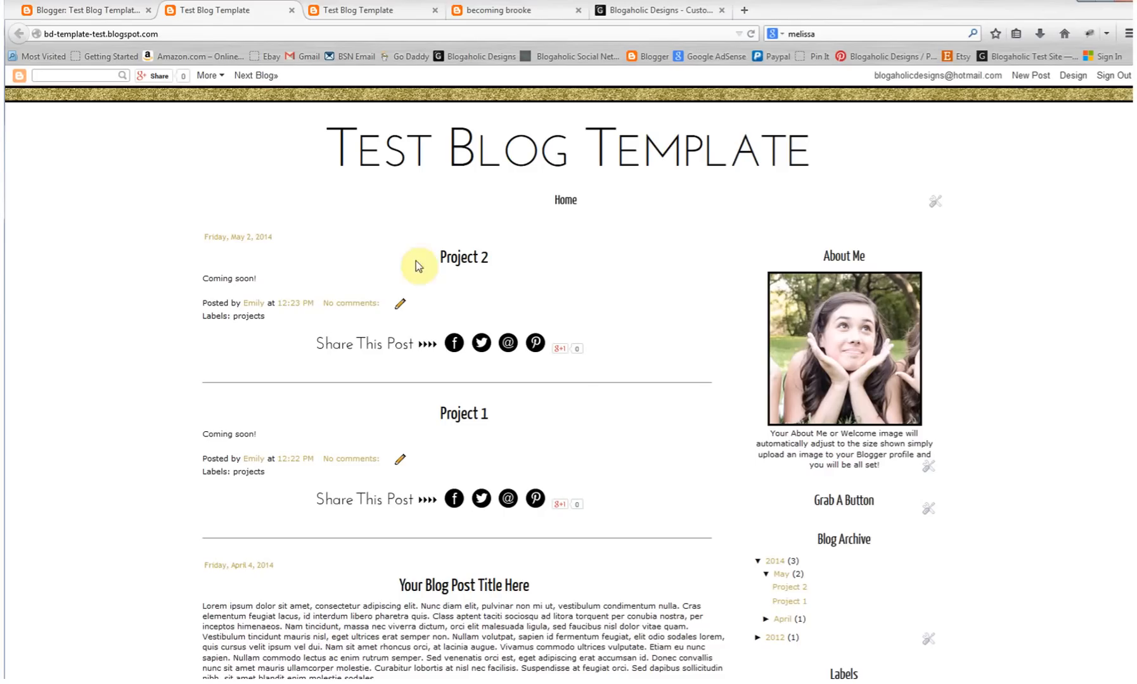
pyautogui.moveTo(210, 320)
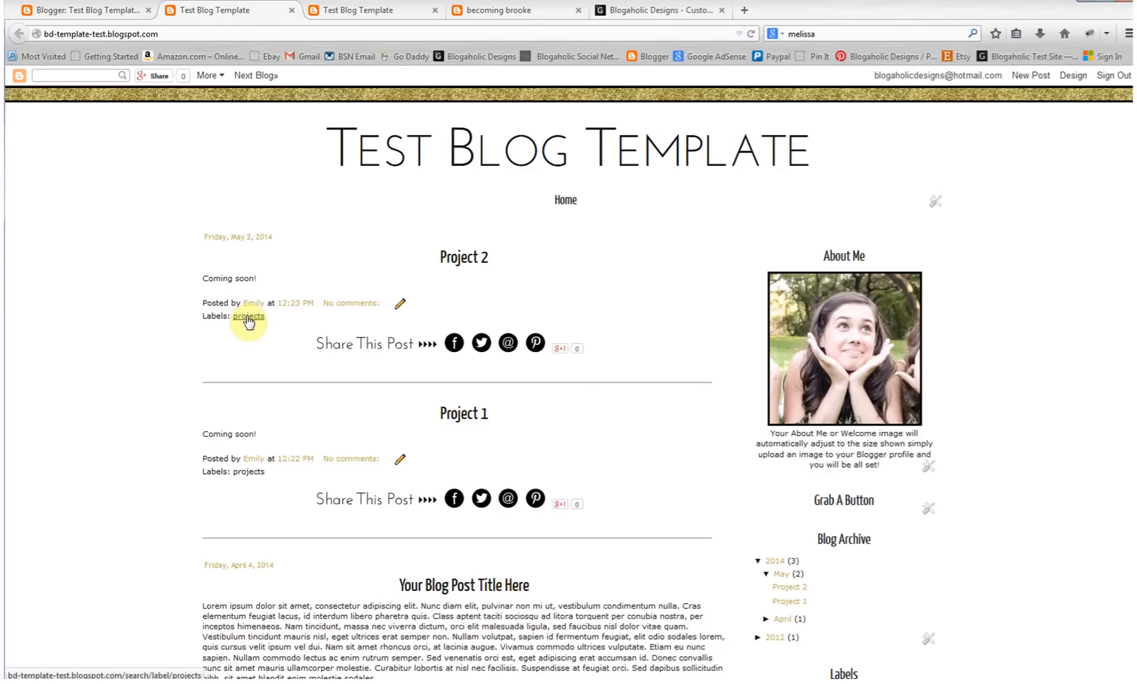
pyautogui.moveTo(215, 316)
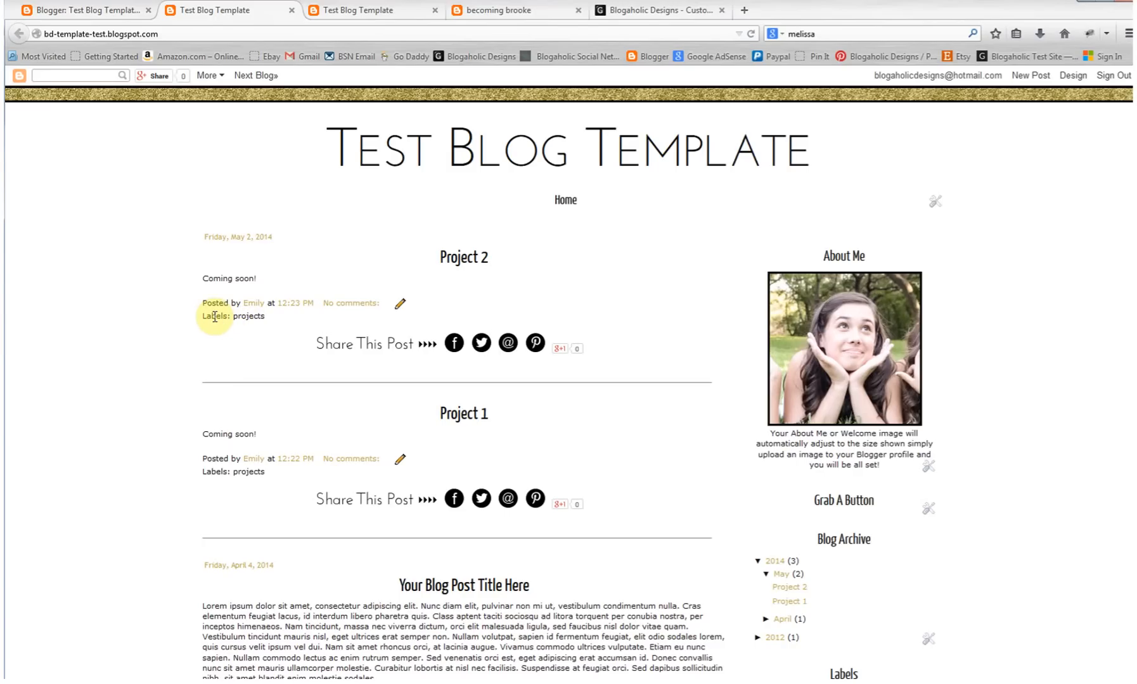
pyautogui.moveTo(236, 336)
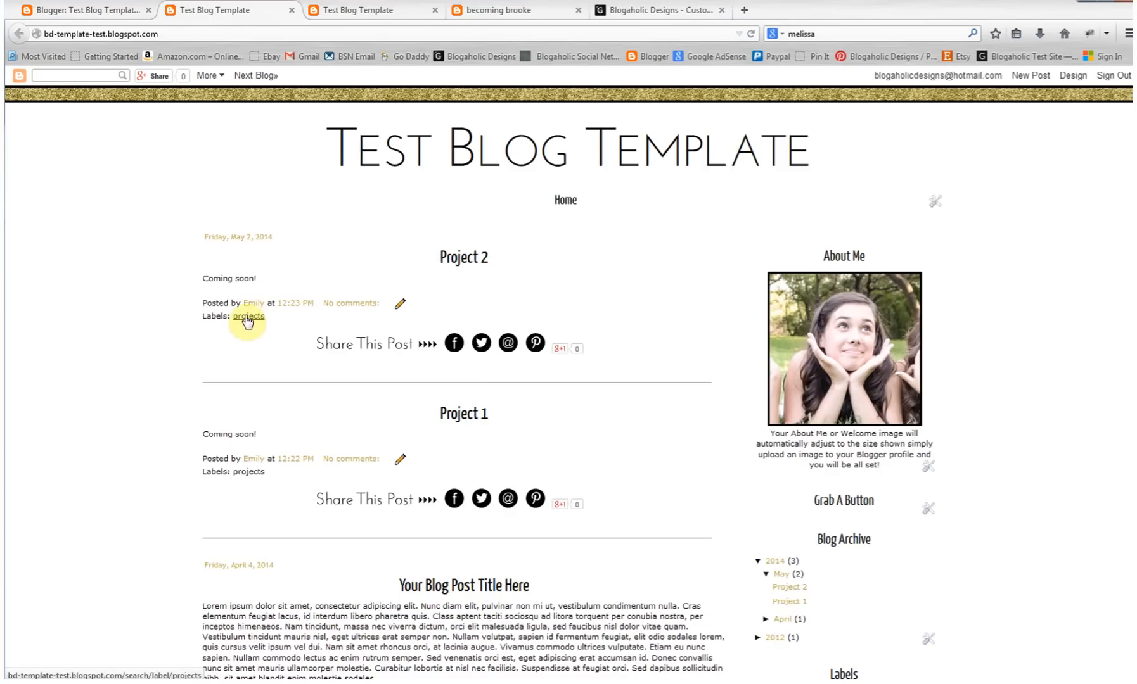
pyautogui.click(248, 316)
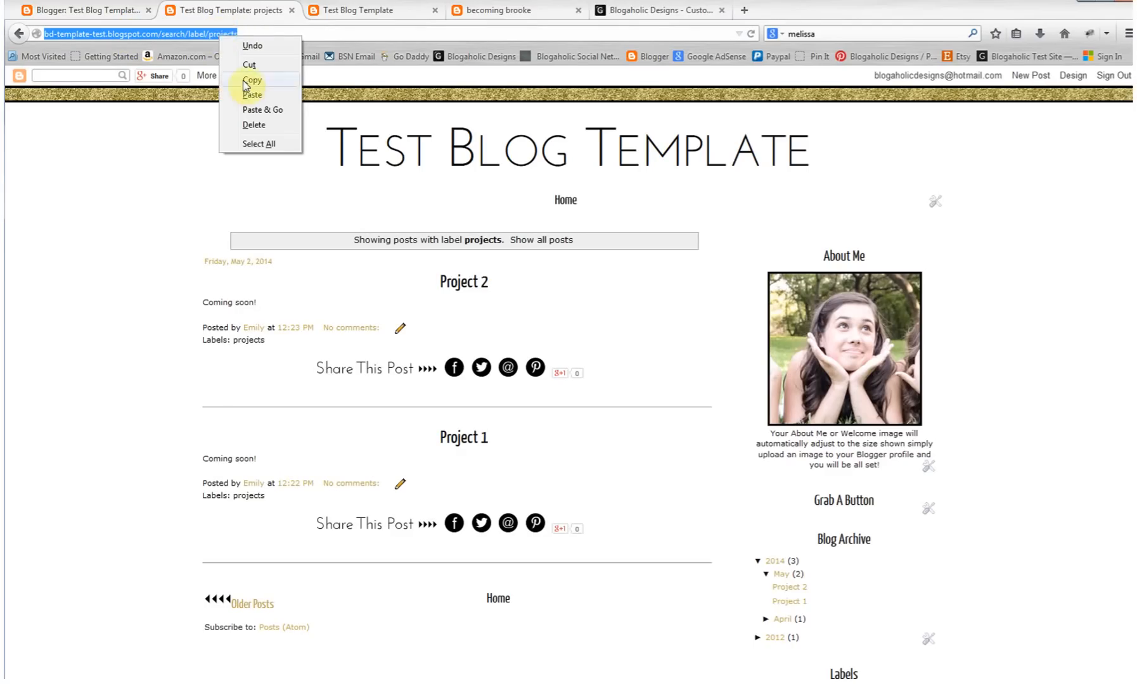
# Step: Copy the projects label page address, then edit the Pages gadget in Layout
pyautogui.click(83, 10)
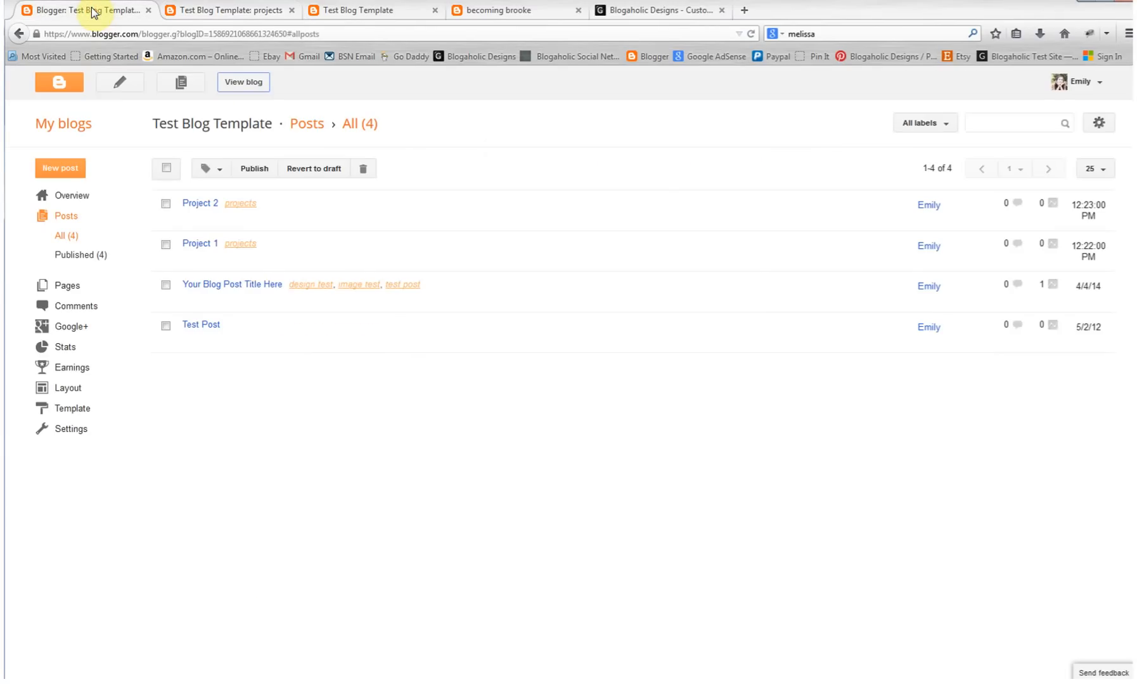
pyautogui.moveTo(75, 400)
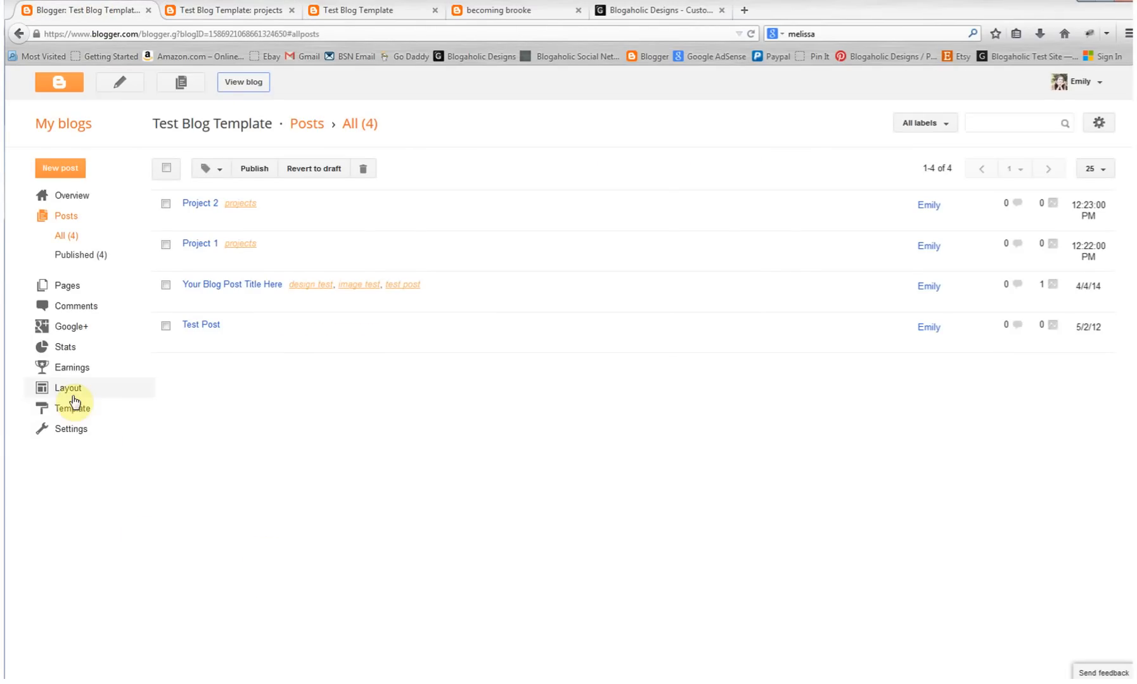
pyautogui.click(68, 387)
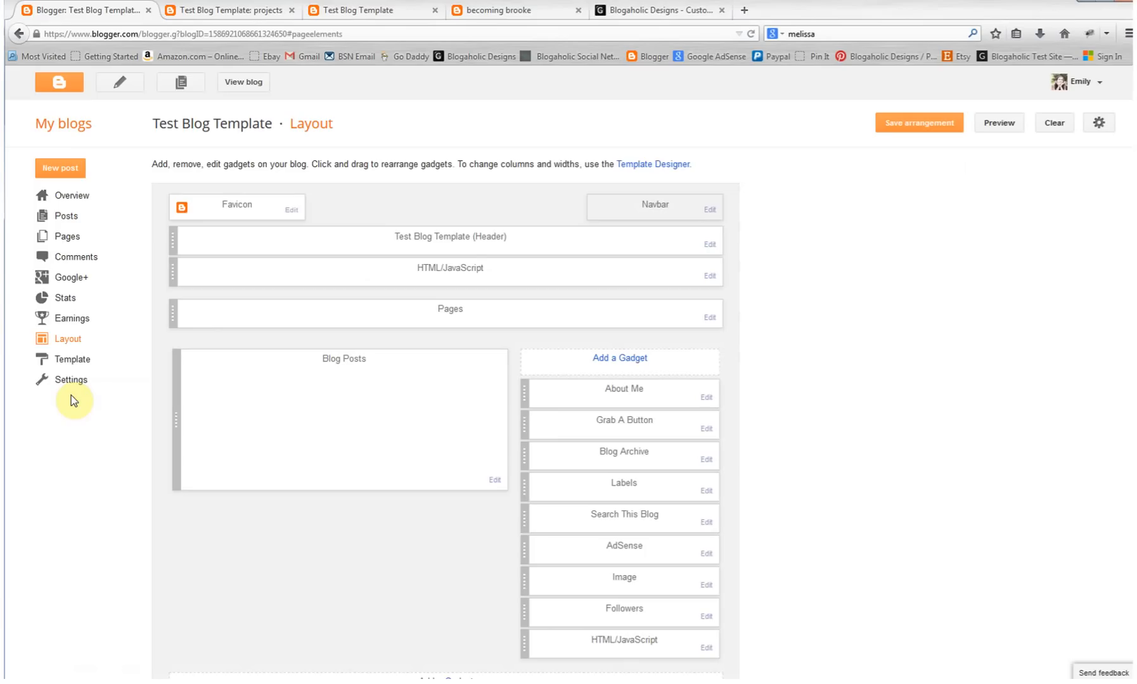
pyautogui.moveTo(701, 318)
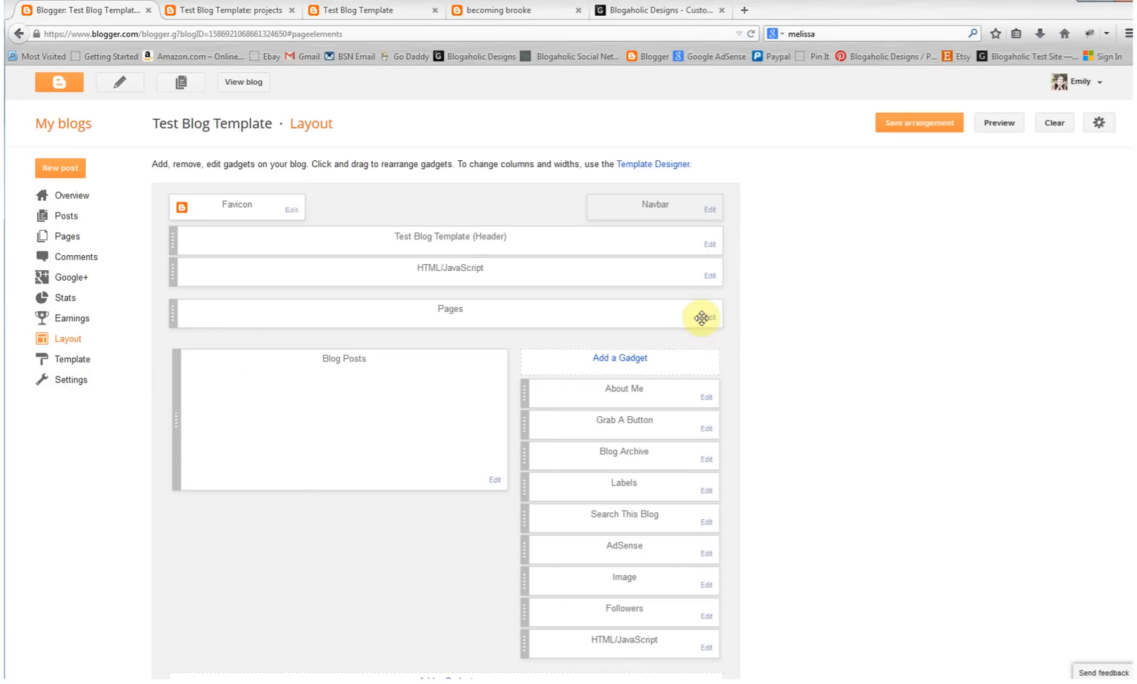
pyautogui.click(708, 318)
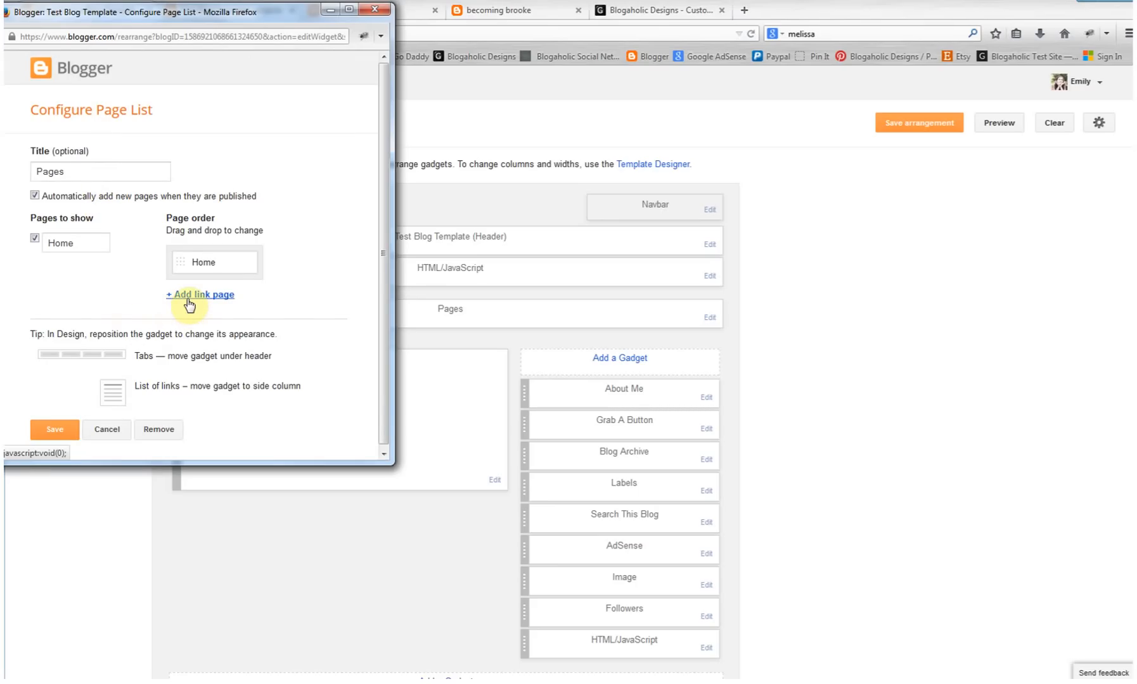
pyautogui.click(200, 294)
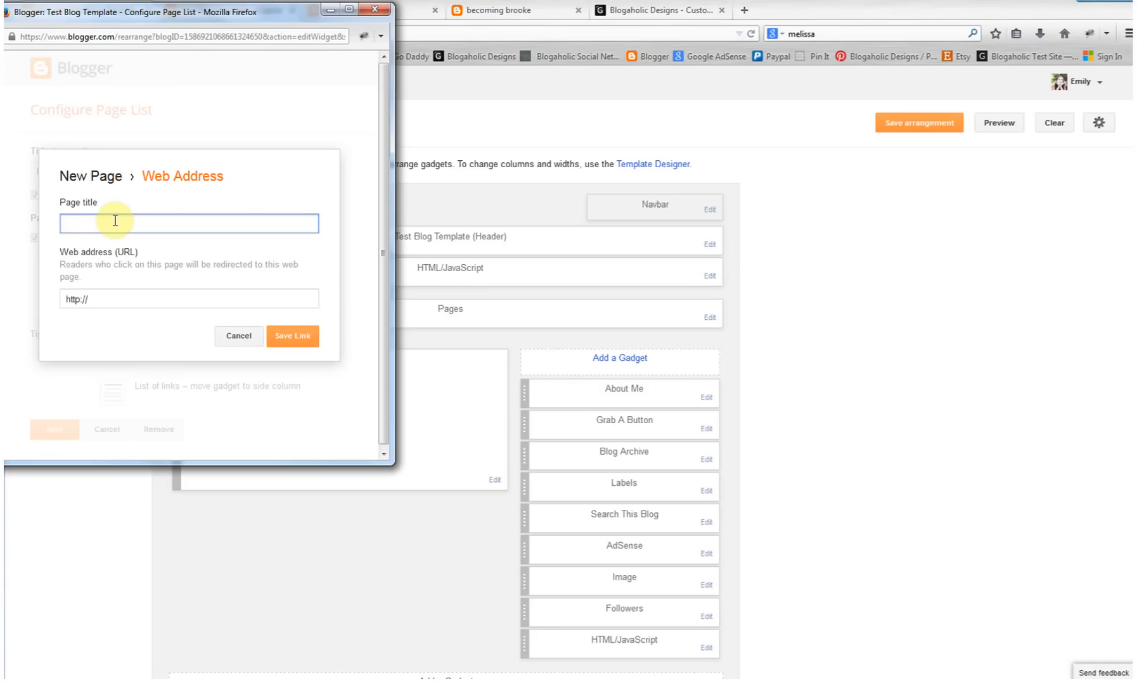
pyautogui.write('projects')
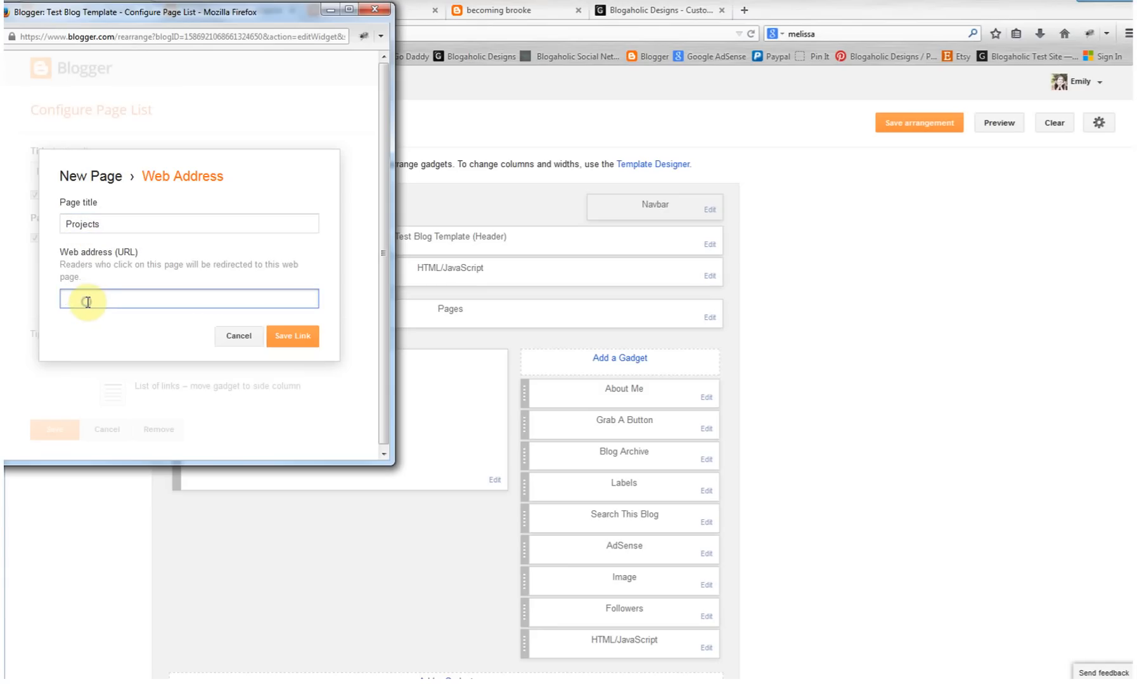
pyautogui.write('http://bd-template-test.blogspot.com/search/label/projects')
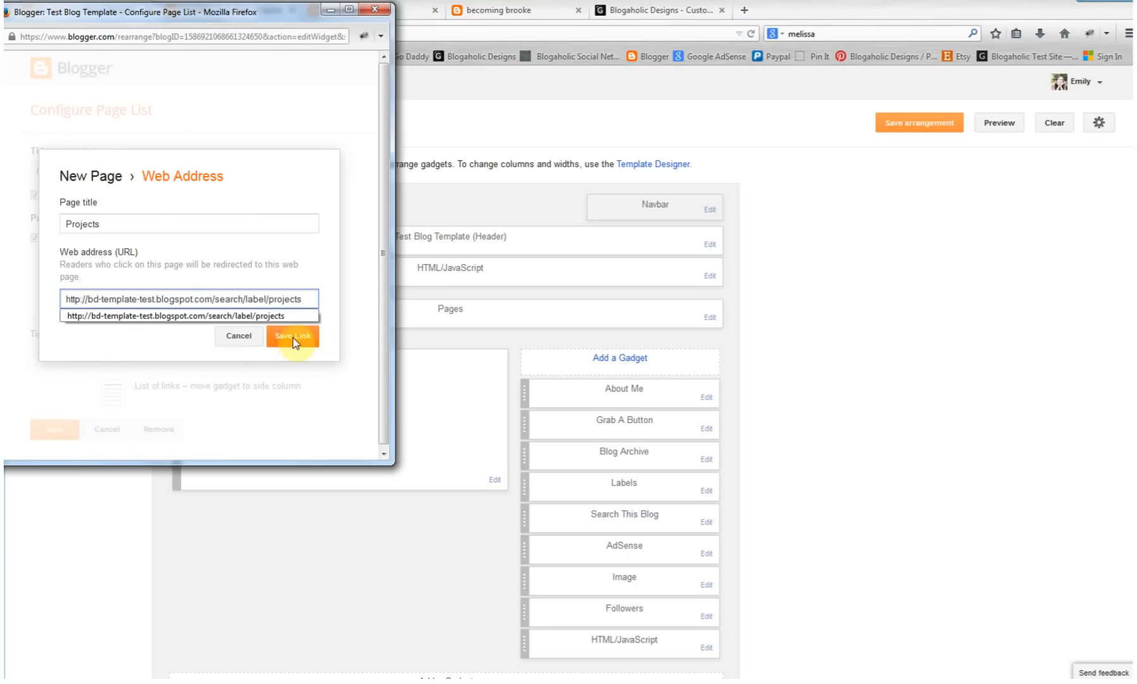
pyautogui.click(293, 336)
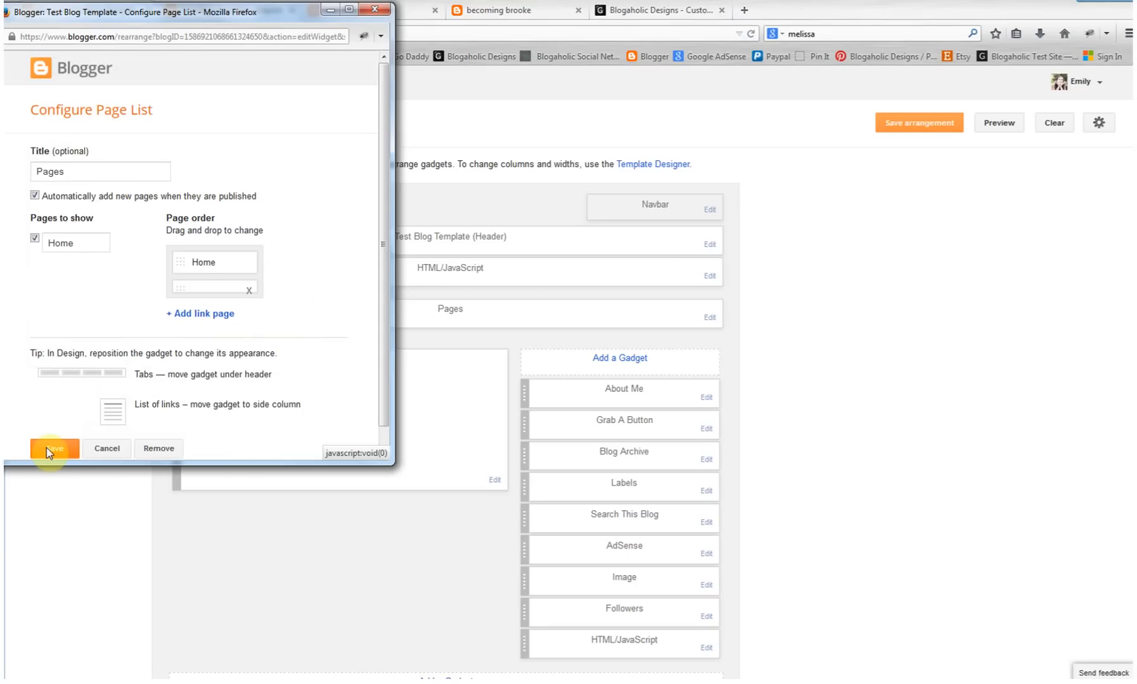
pyautogui.click(54, 448)
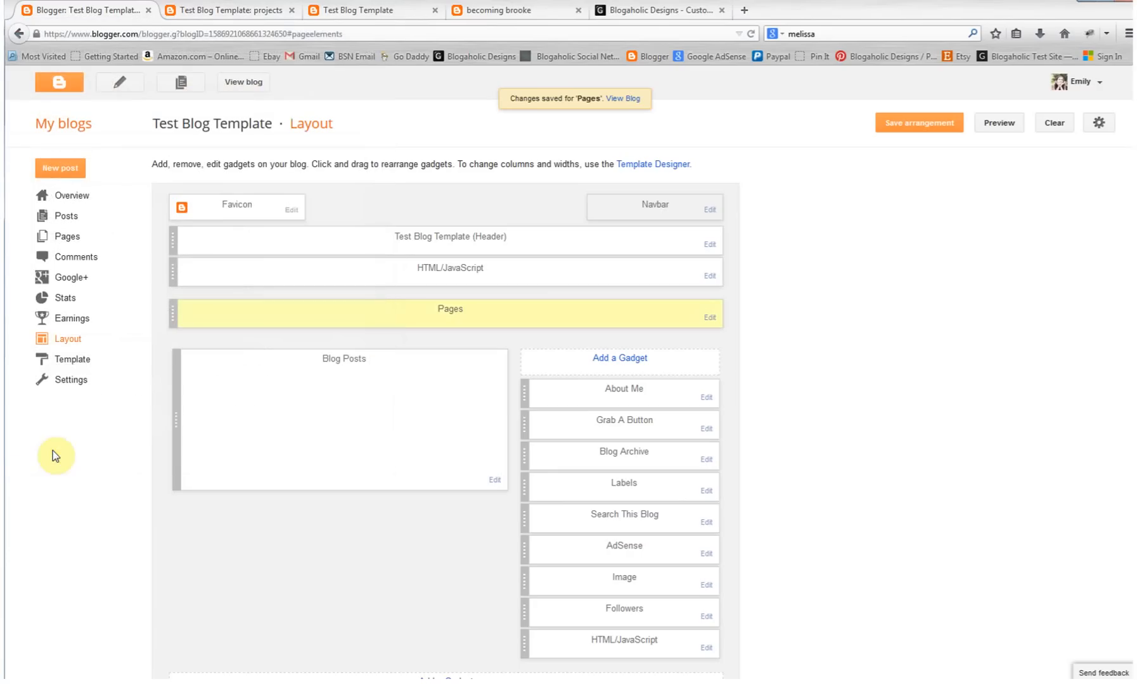
# Step: View the saved blog and open its new Projects tab showing only projects-labelled posts
pyautogui.click(919, 121)
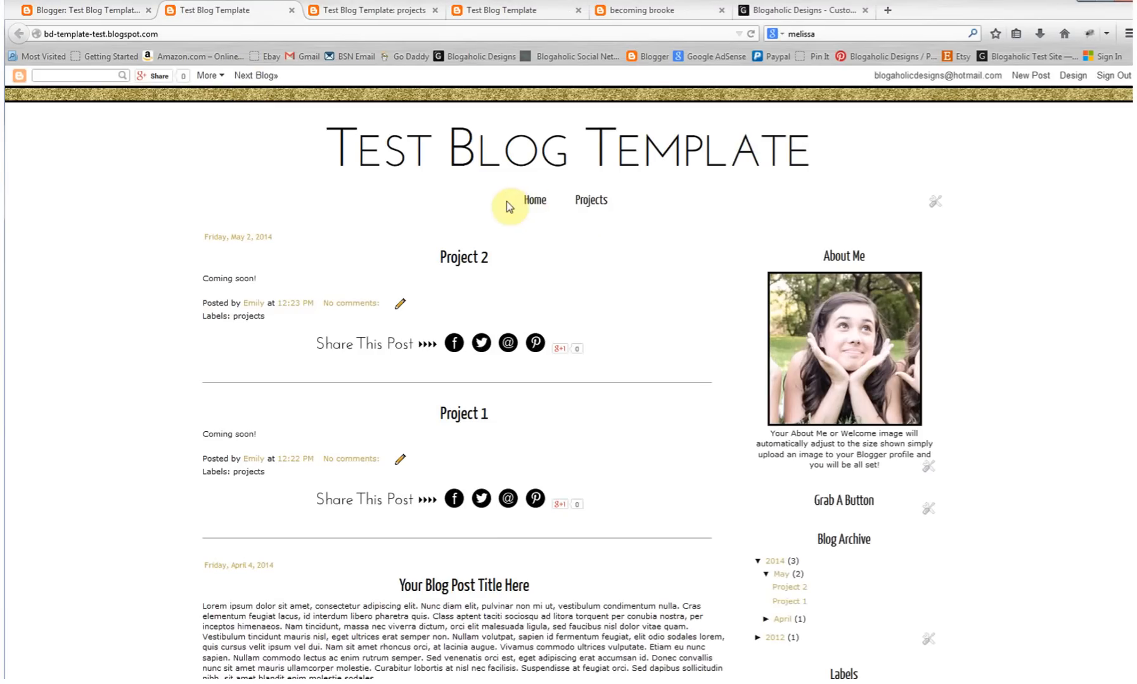
pyautogui.moveTo(579, 301)
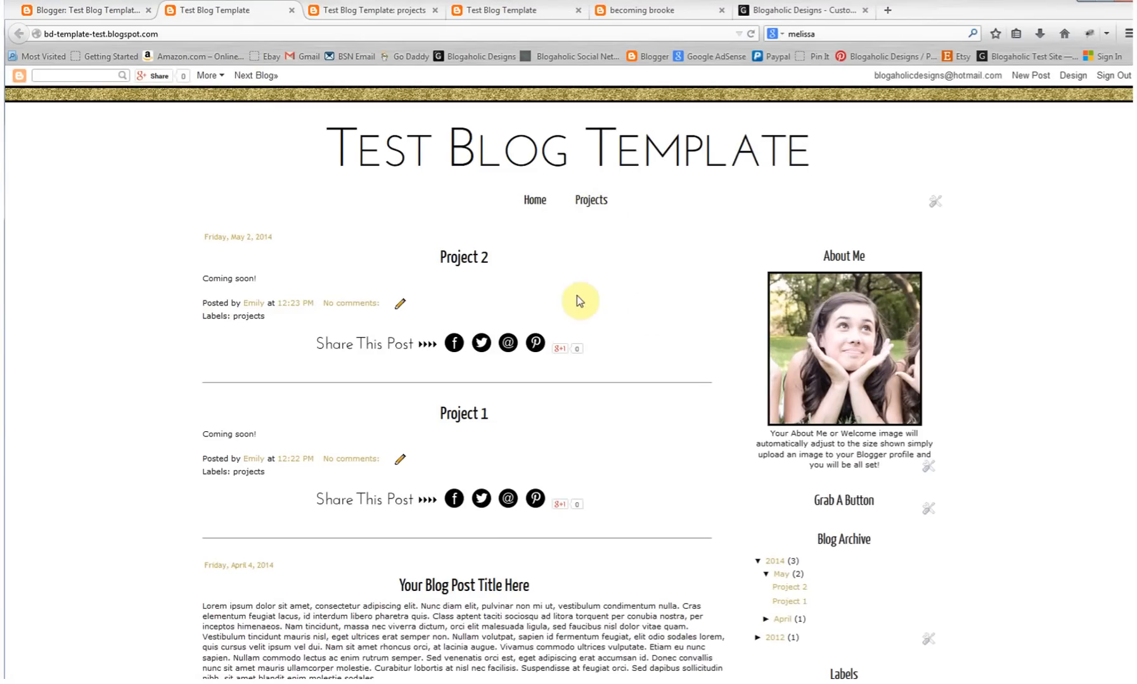
pyautogui.scroll(-3)
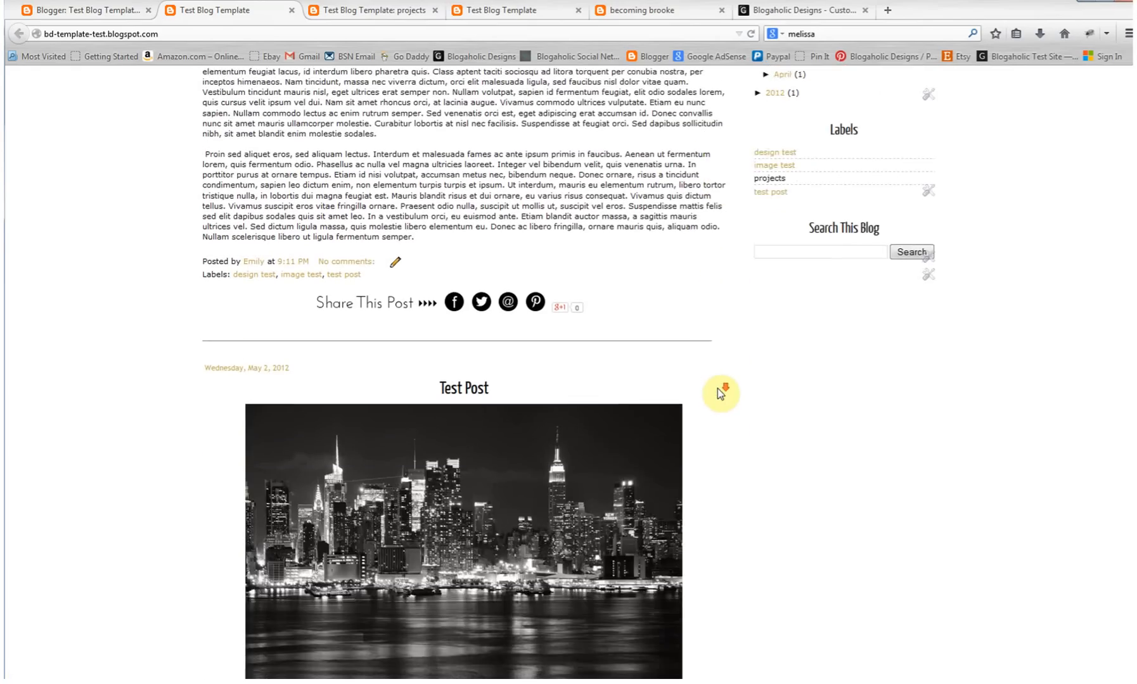
pyautogui.click(589, 200)
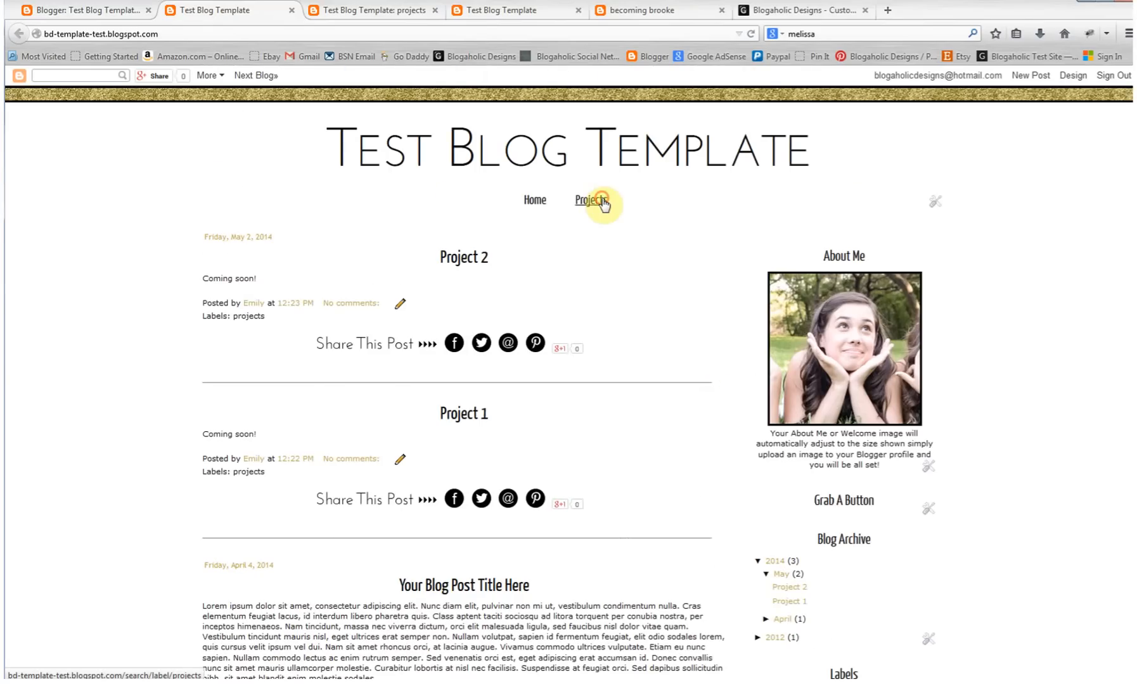
pyautogui.click(590, 200)
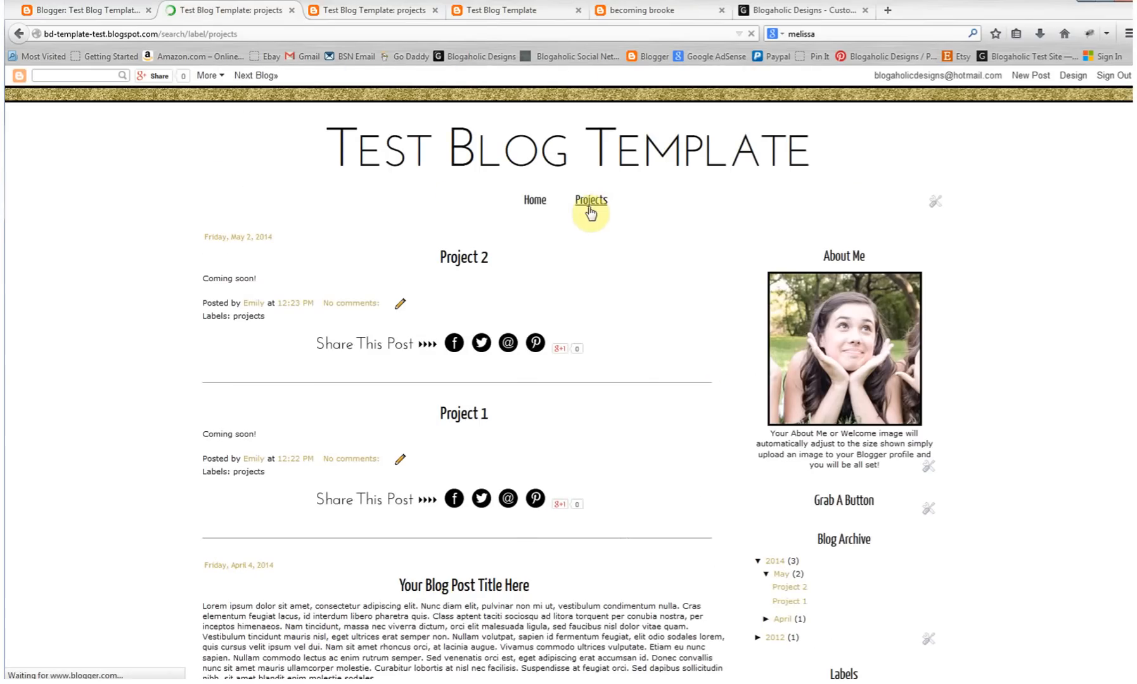
pyautogui.click(590, 200)
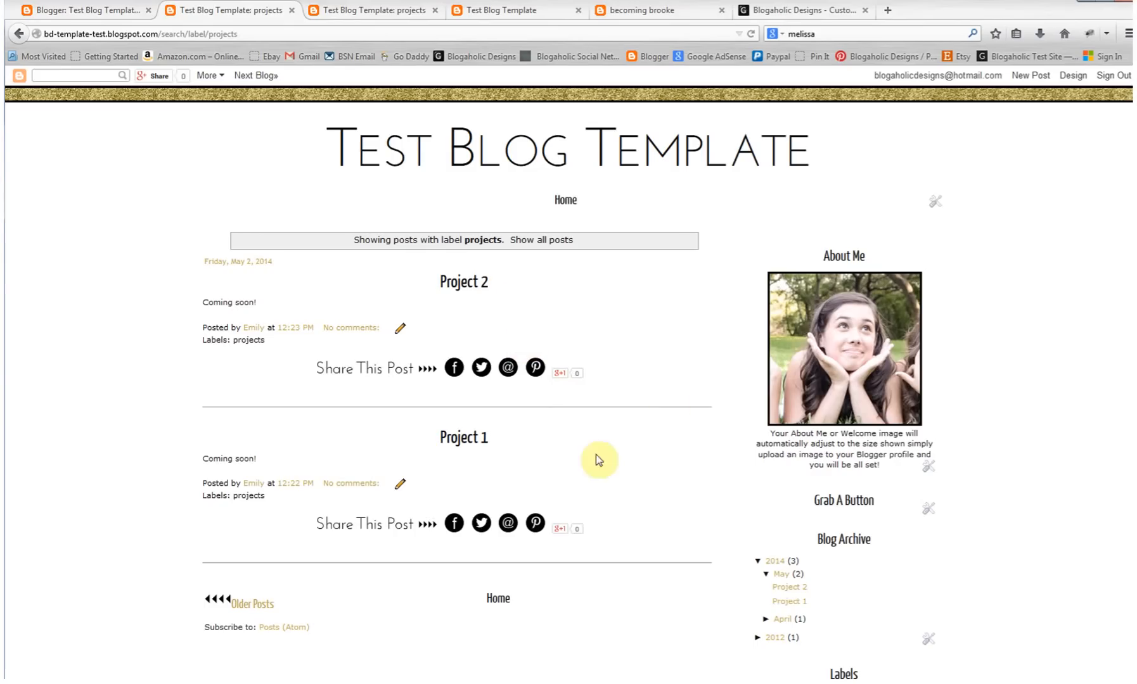
pyautogui.moveTo(632, 362)
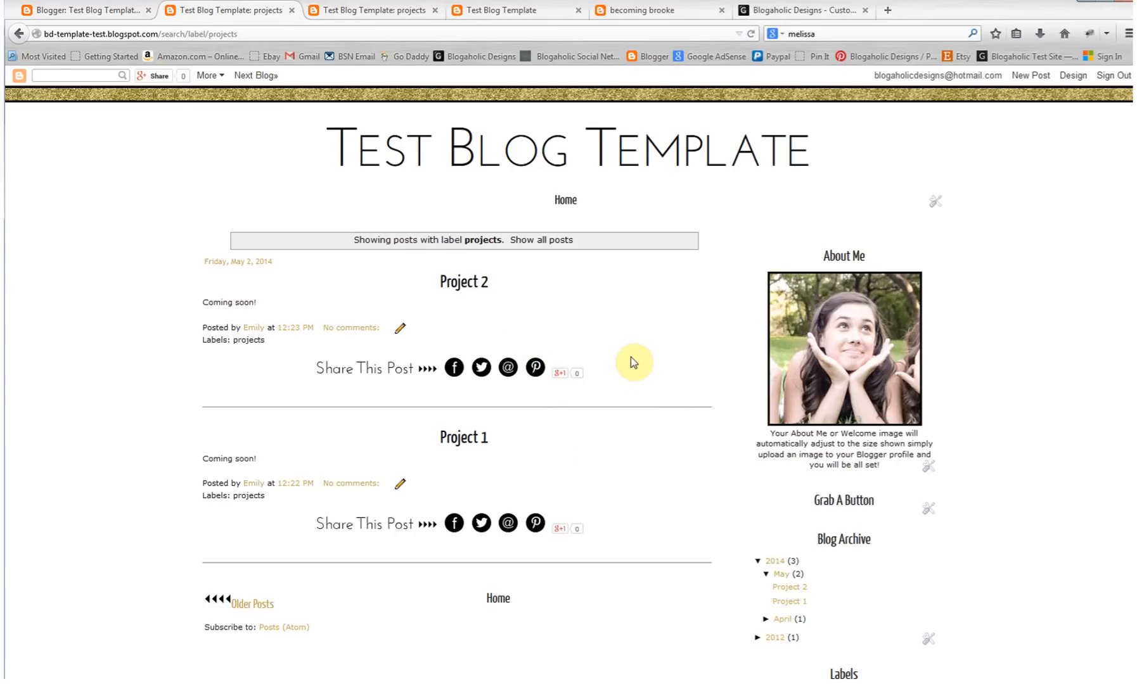
pyautogui.moveTo(625, 390)
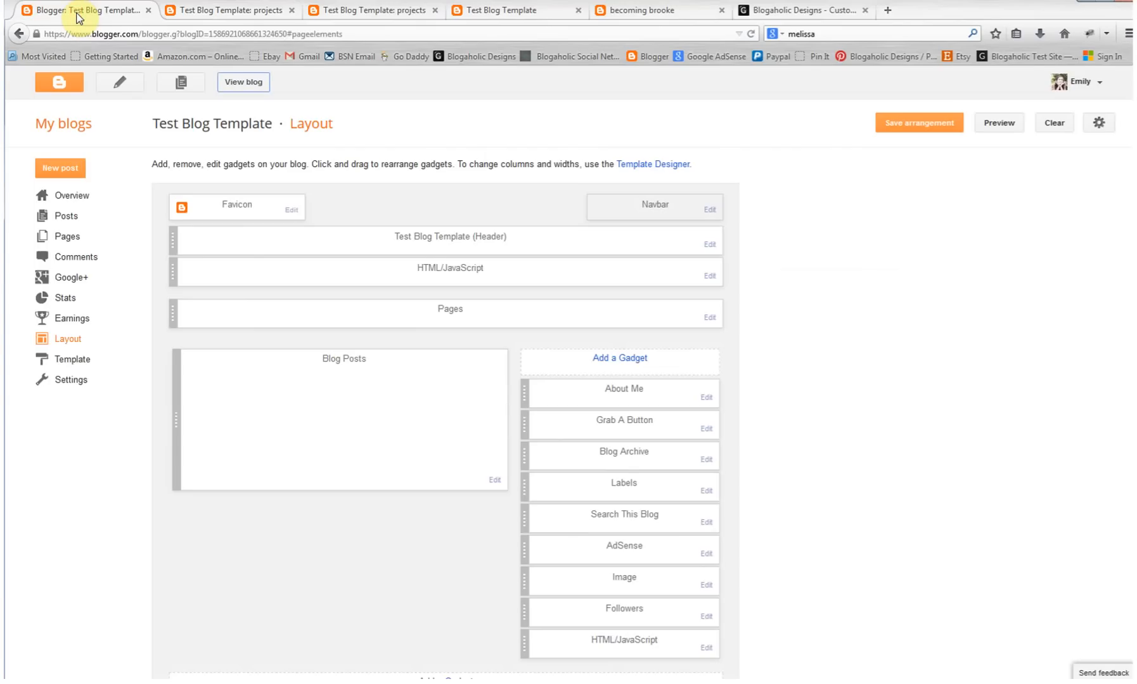
pyautogui.moveTo(403, 251)
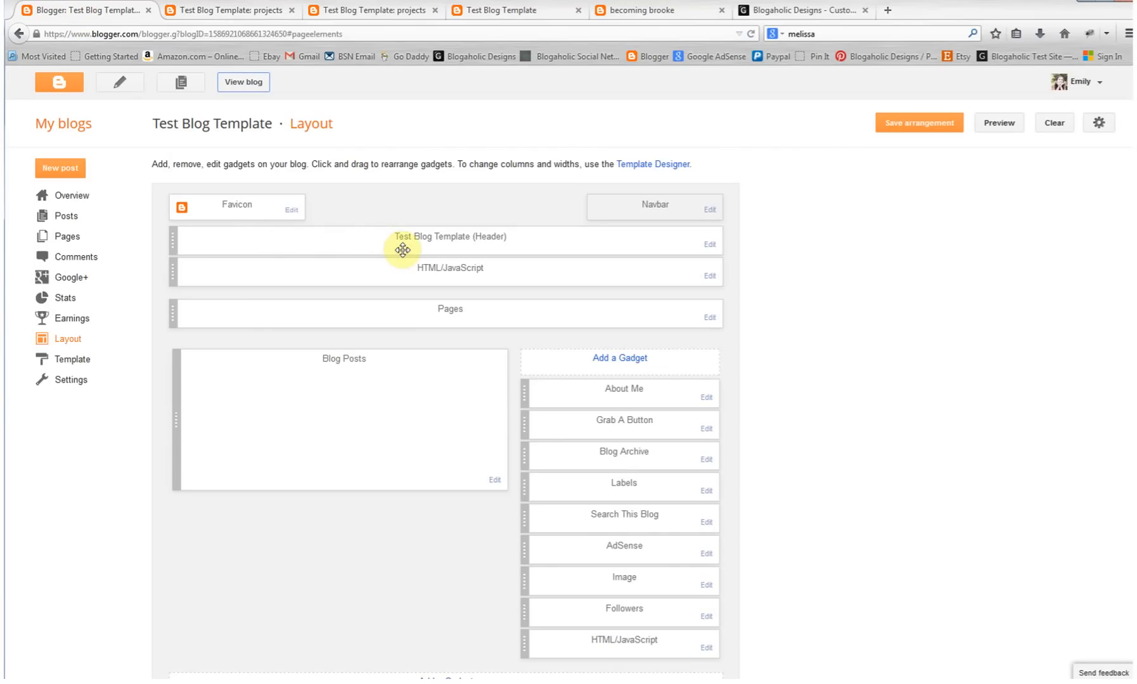
pyautogui.moveTo(234, 472)
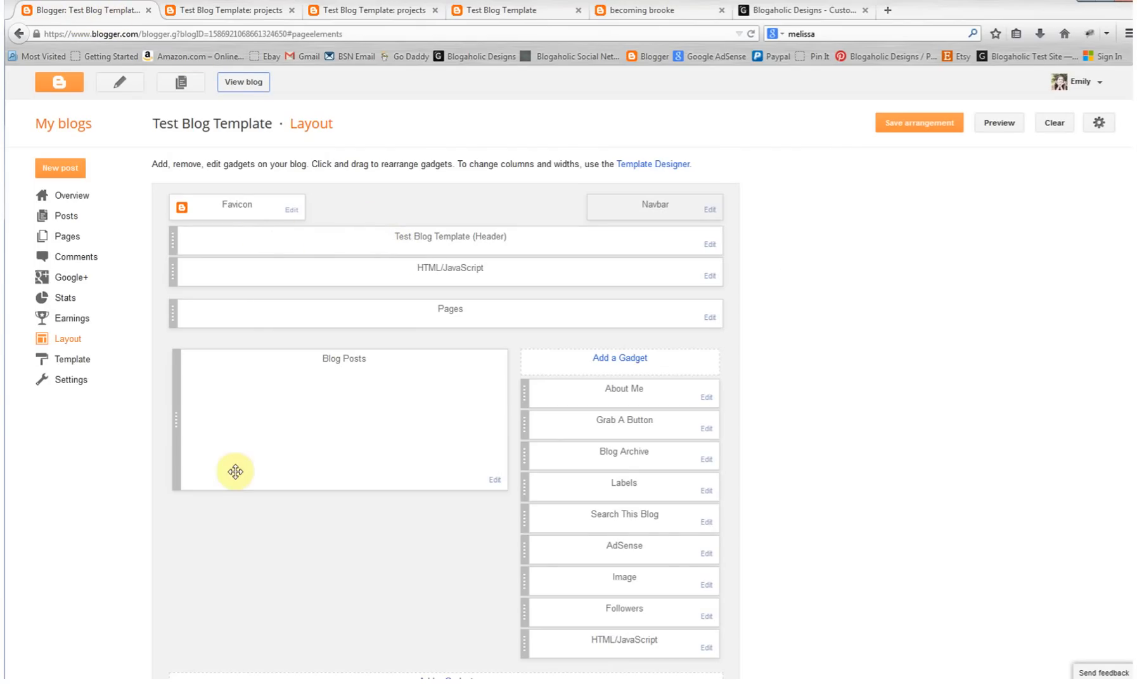
pyautogui.moveTo(70, 235)
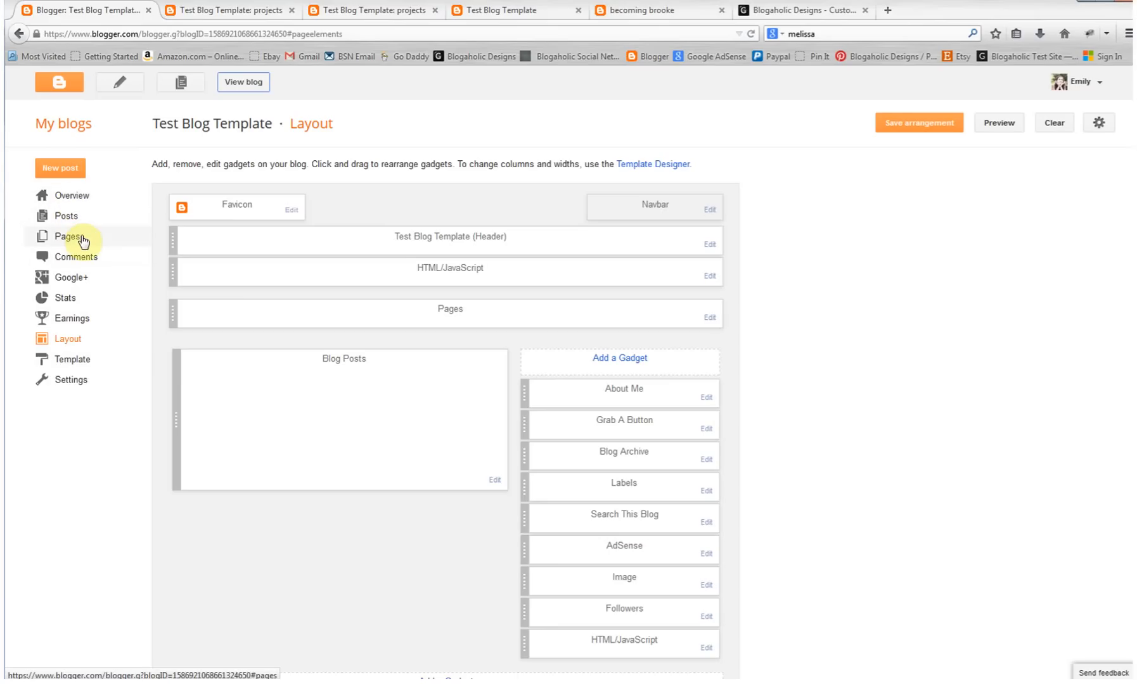
# Step: Create and publish an 'About Me' page with the body text 'Coming soon!'
pyautogui.click(68, 236)
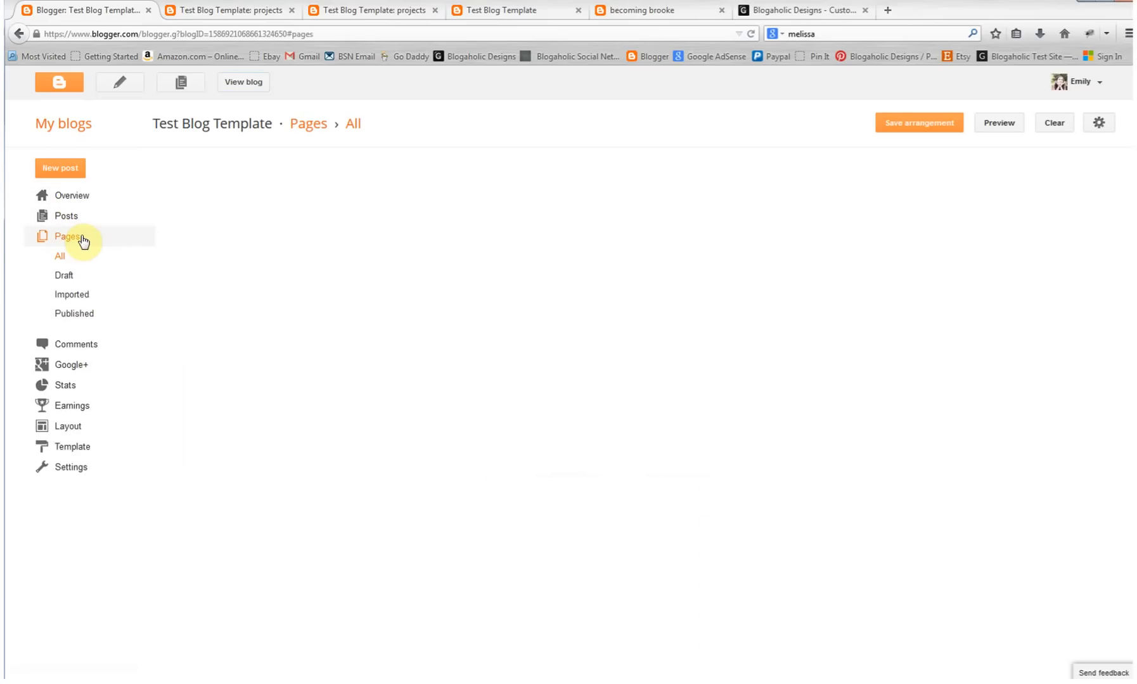
pyautogui.click(59, 256)
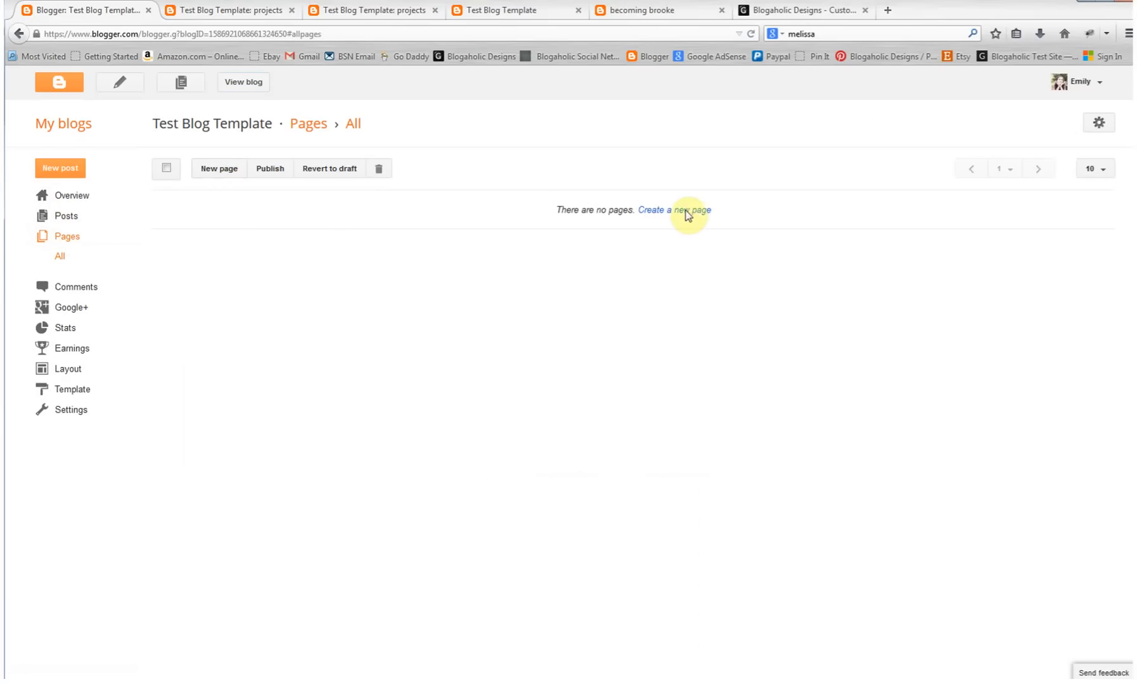
pyautogui.click(674, 210)
pyautogui.write('A')
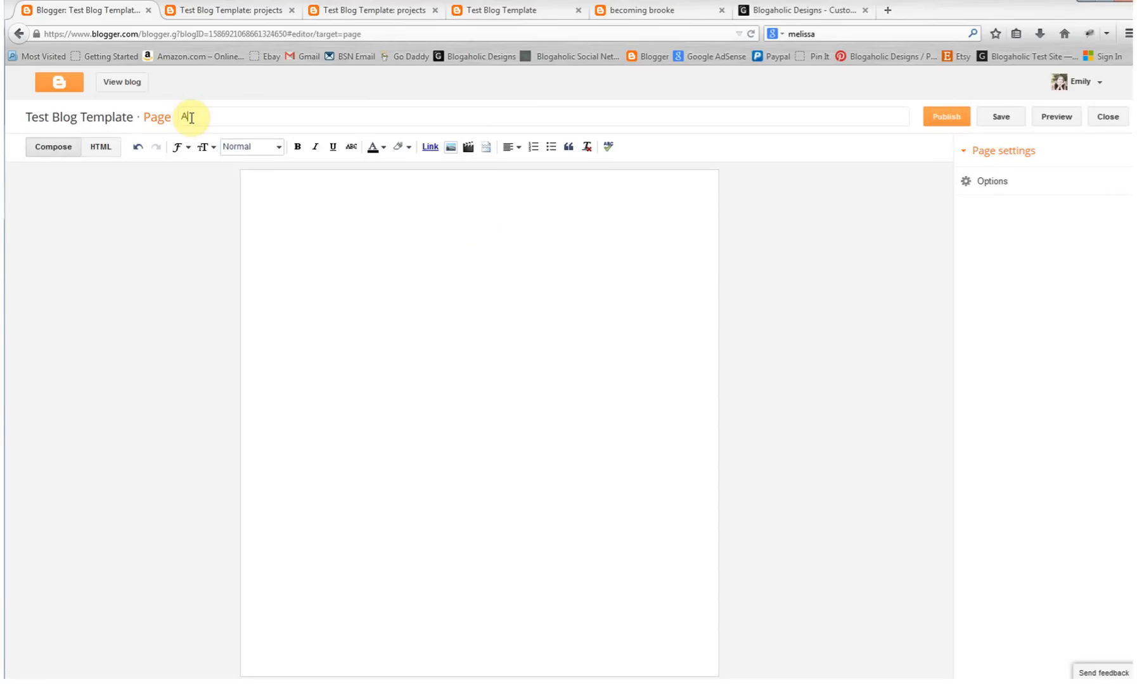
pyautogui.write('bout Me')
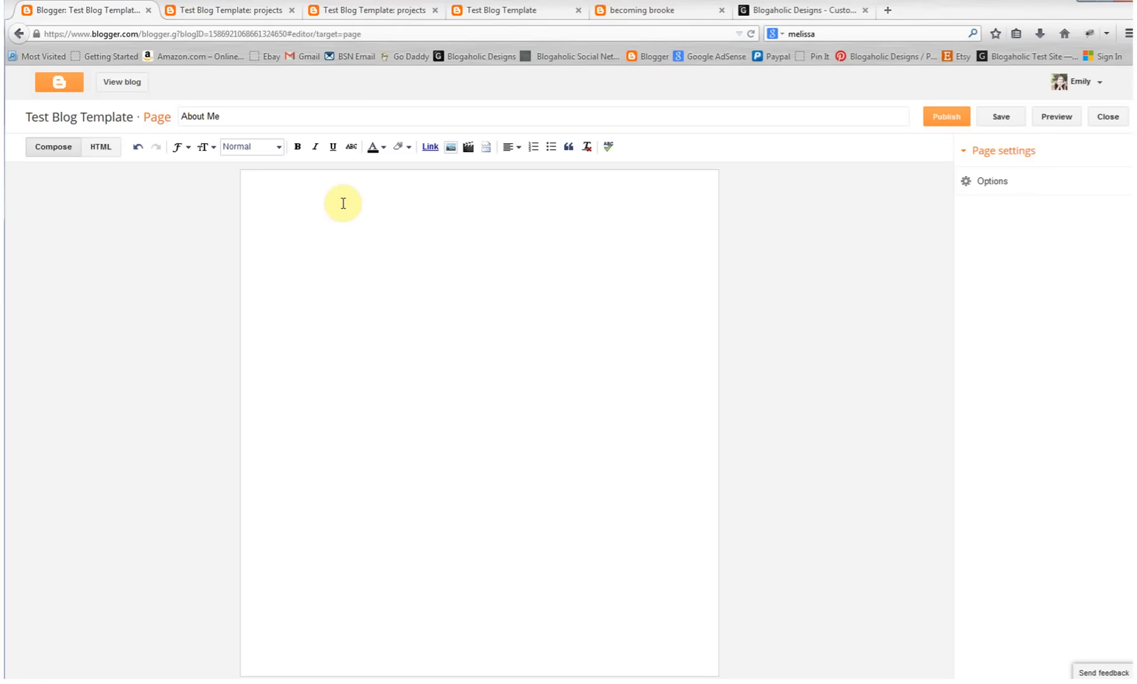
pyautogui.write('Coming soo')
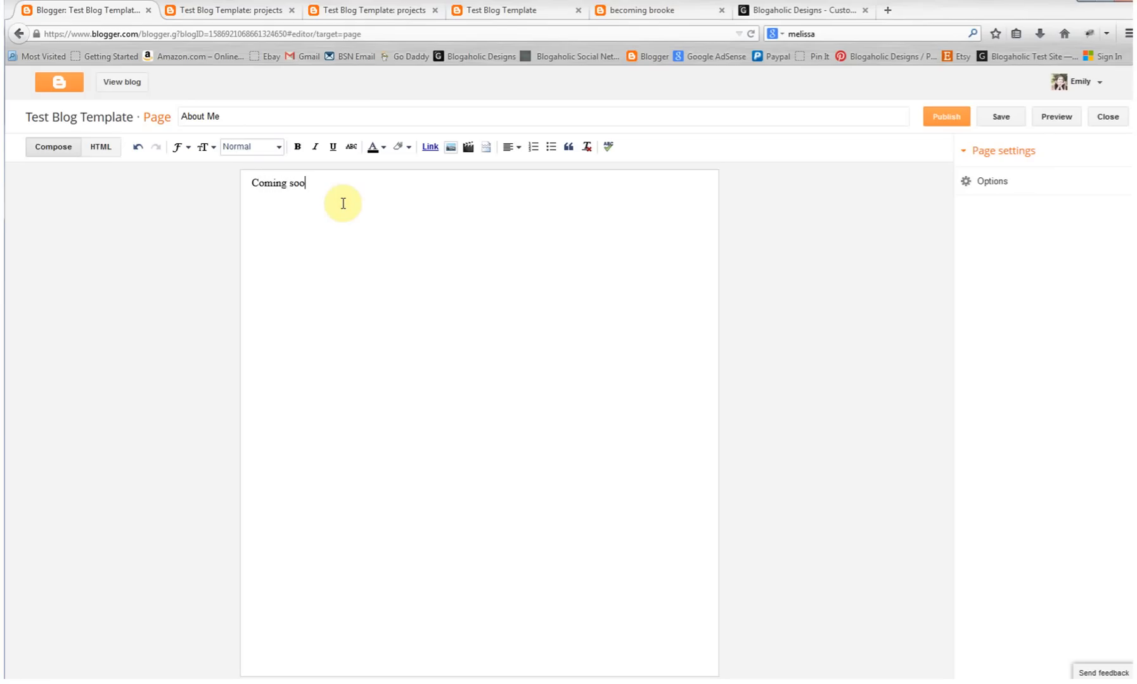
pyautogui.write('n!')
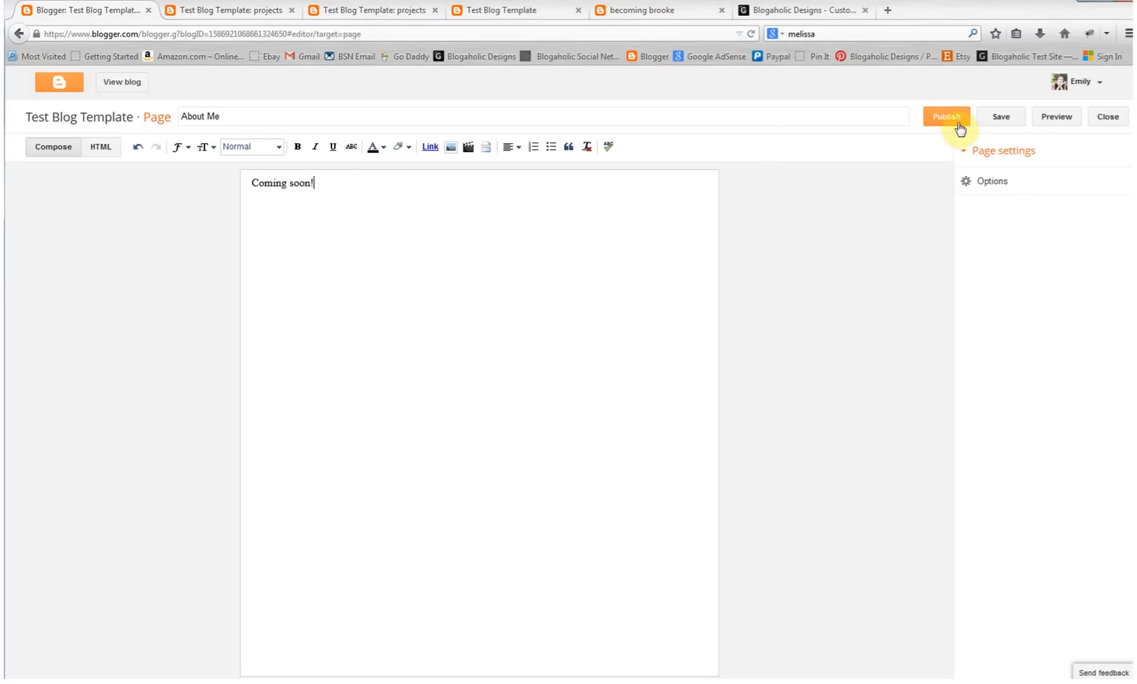
pyautogui.click(945, 117)
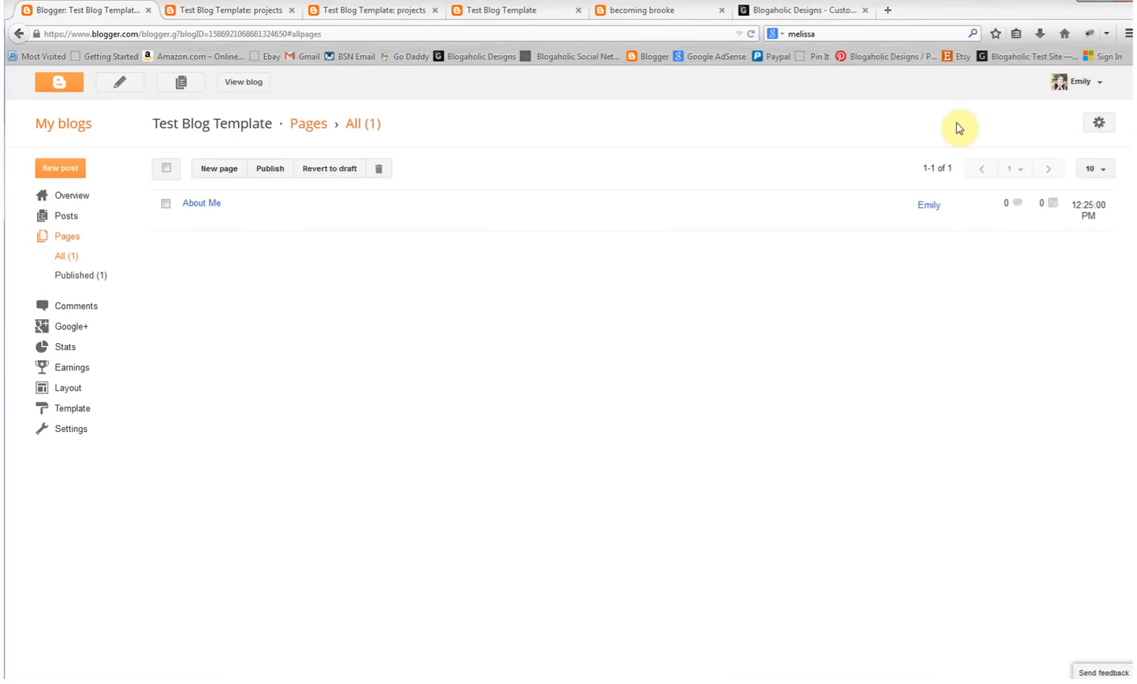
pyautogui.moveTo(243, 82)
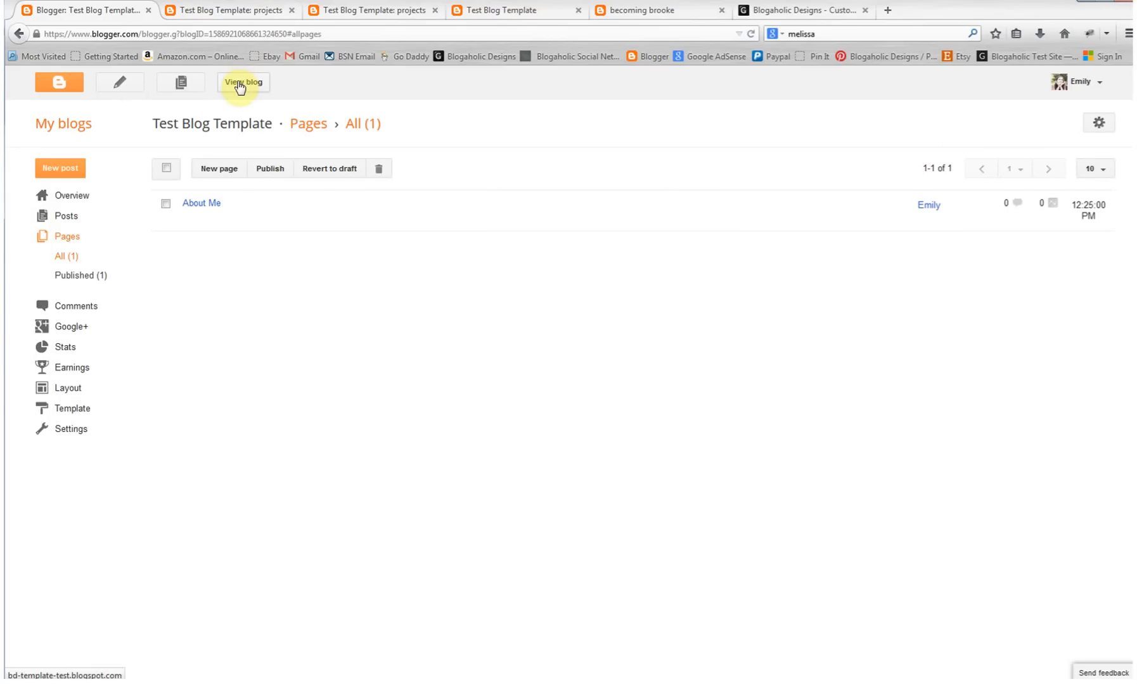
# Step: View the live blog's new About Me tab, then return to the Blogger dashboard
pyautogui.click(243, 82)
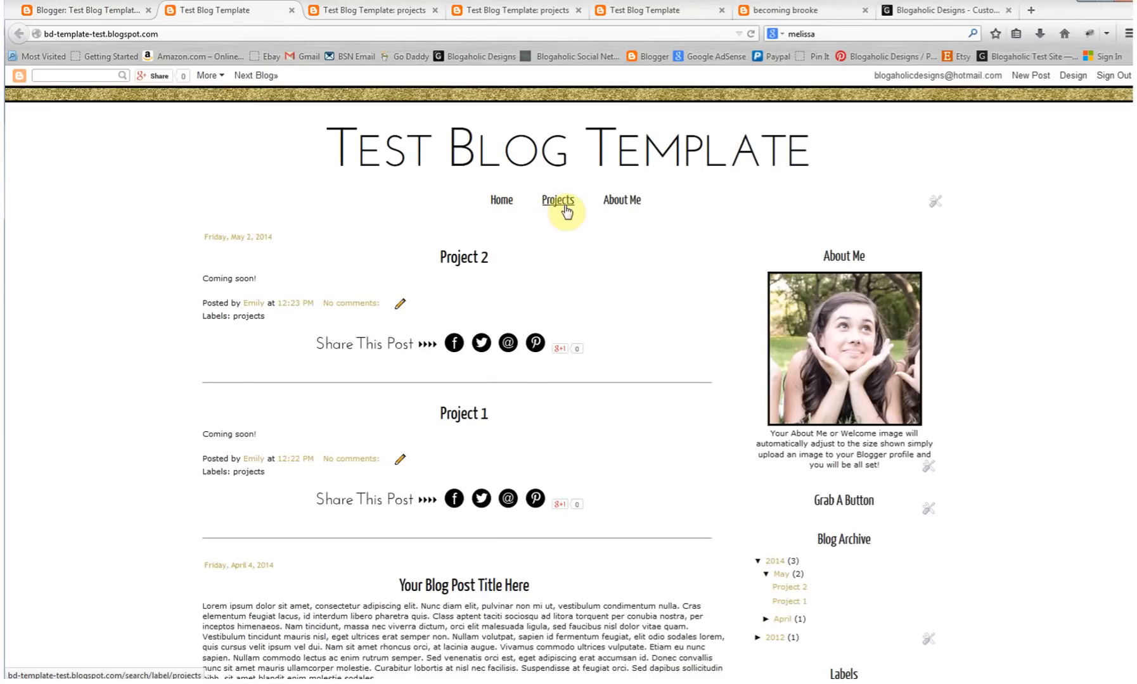
pyautogui.moveTo(622, 200)
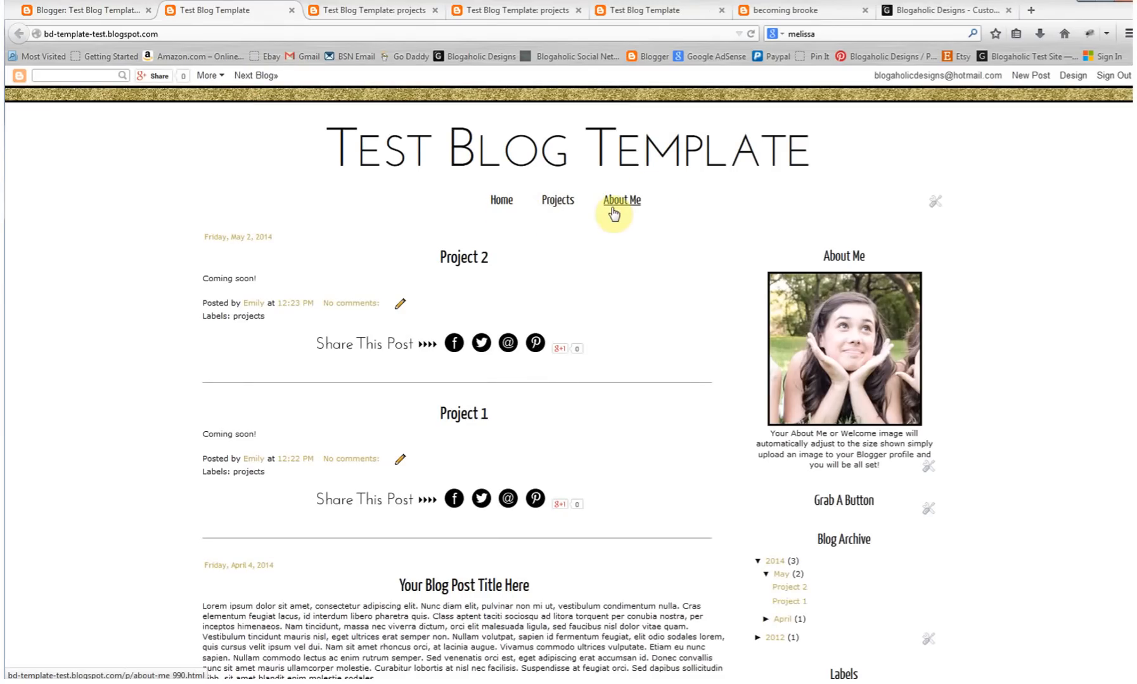
pyautogui.click(1072, 75)
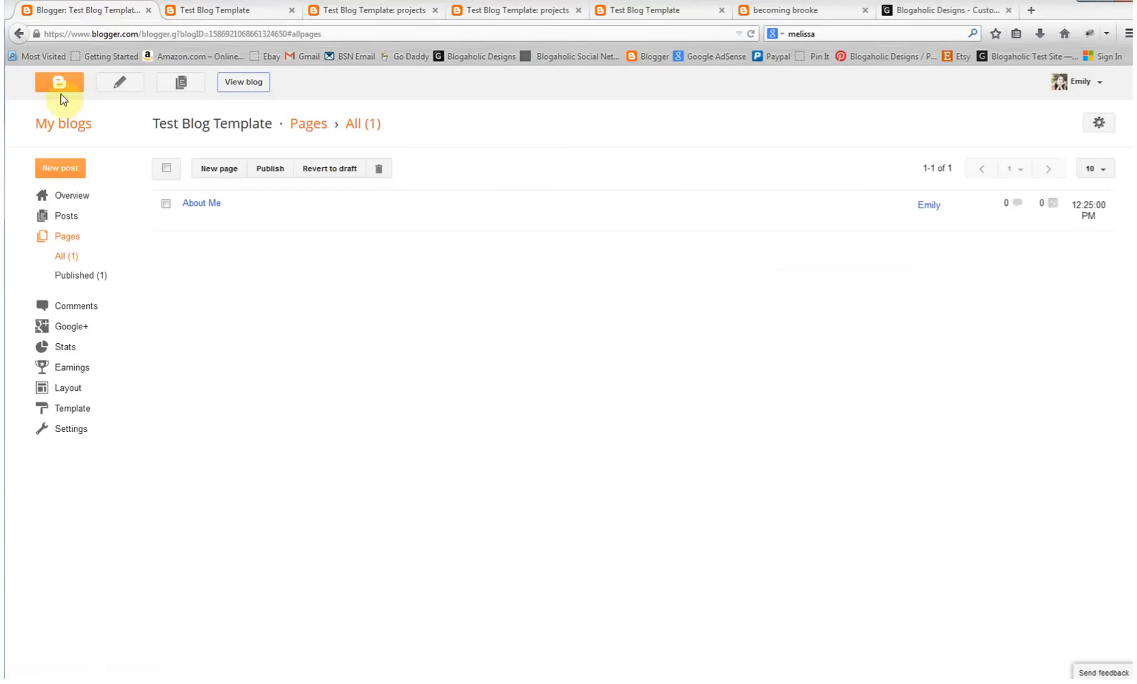
pyautogui.moveTo(97, 321)
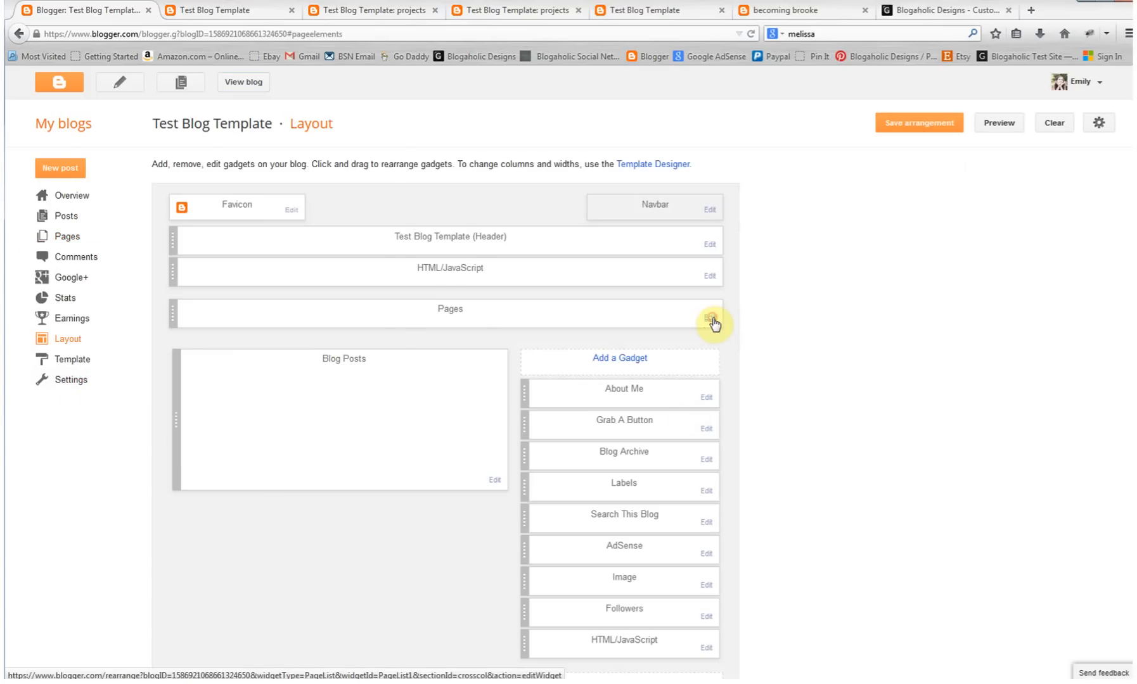
pyautogui.click(708, 313)
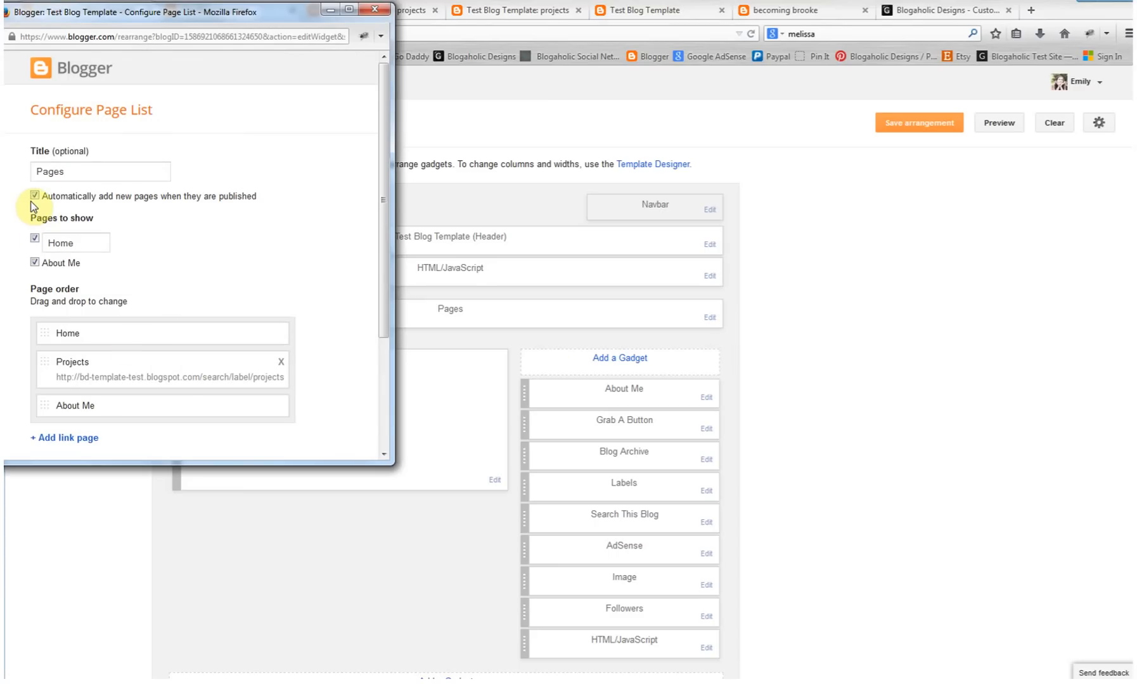
pyautogui.moveTo(42, 262)
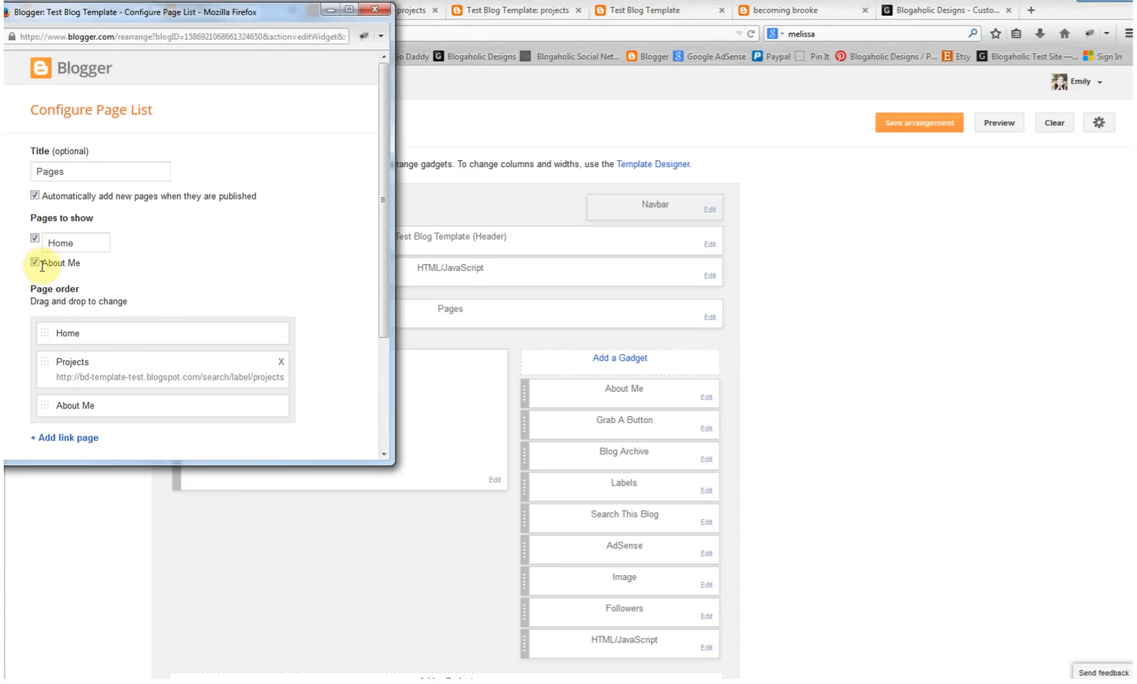
pyautogui.moveTo(60, 282)
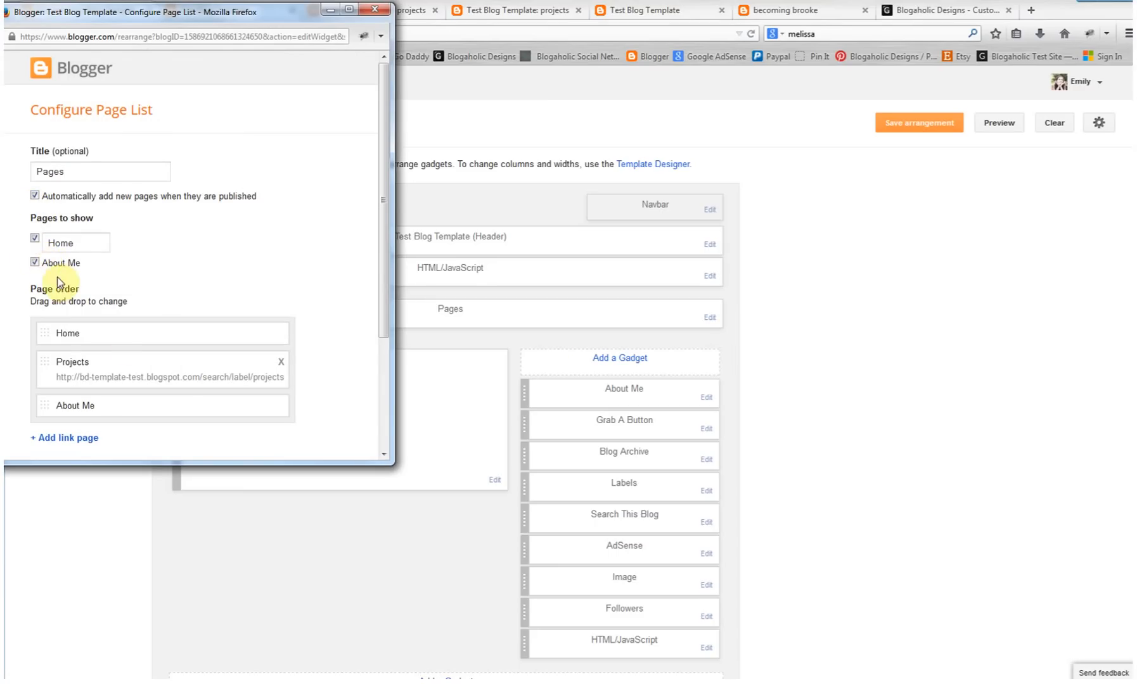
pyautogui.moveTo(36, 208)
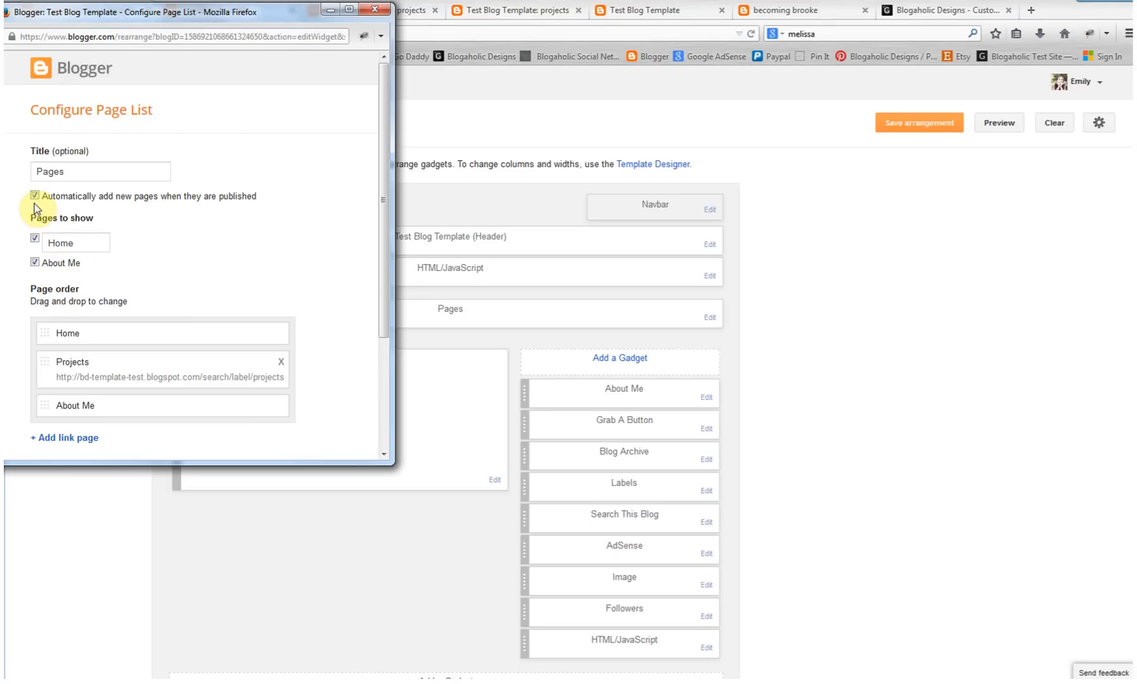
pyautogui.scroll(-3)
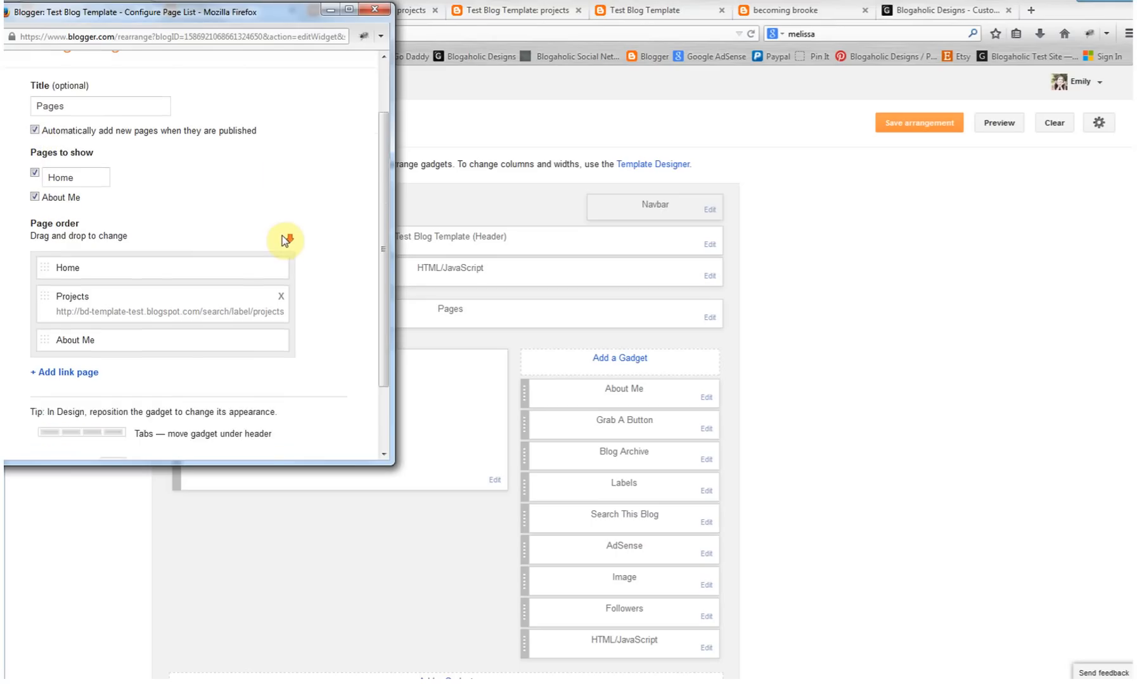
pyautogui.scroll(-3)
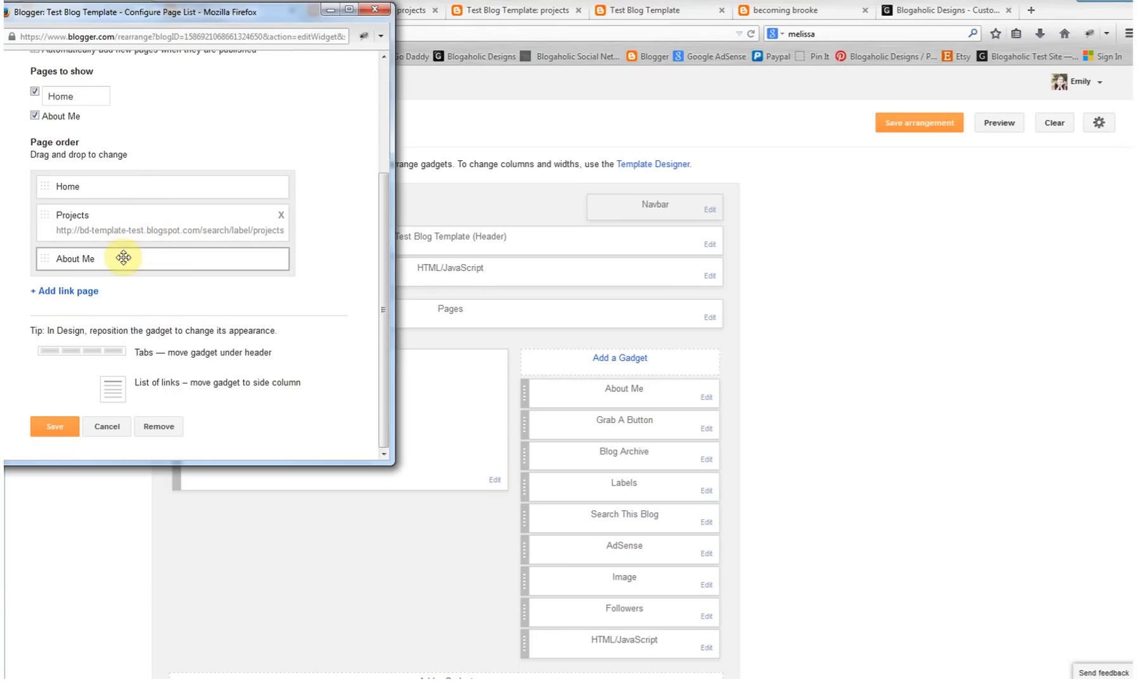
pyautogui.moveTo(367, 408)
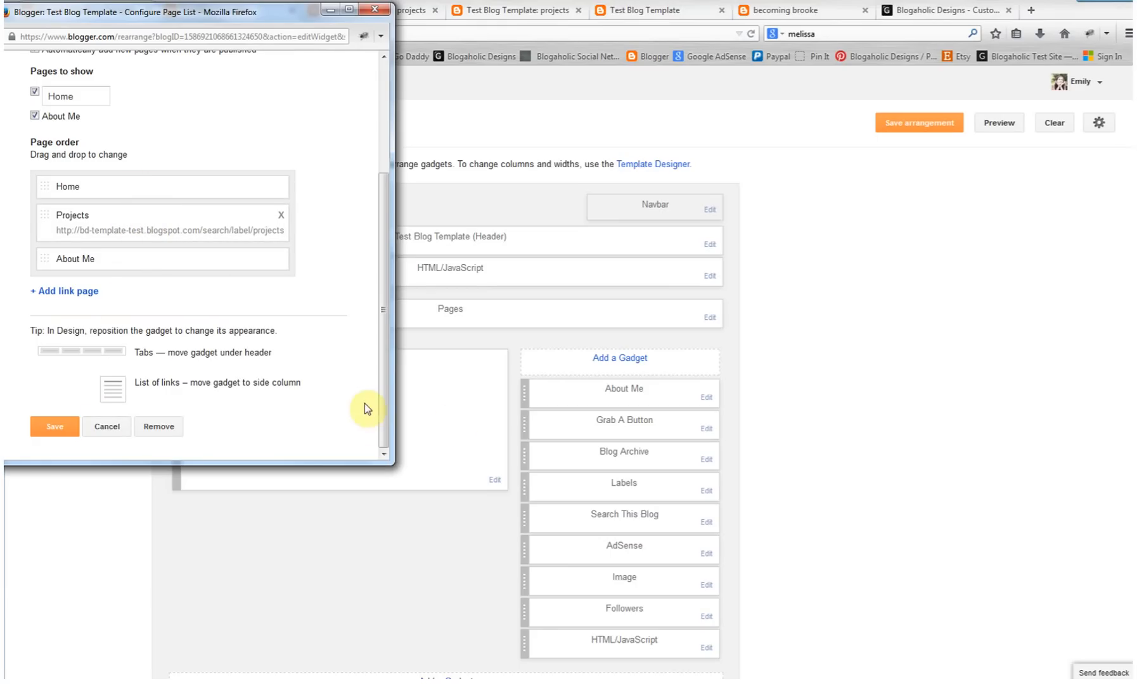
pyautogui.scroll(3)
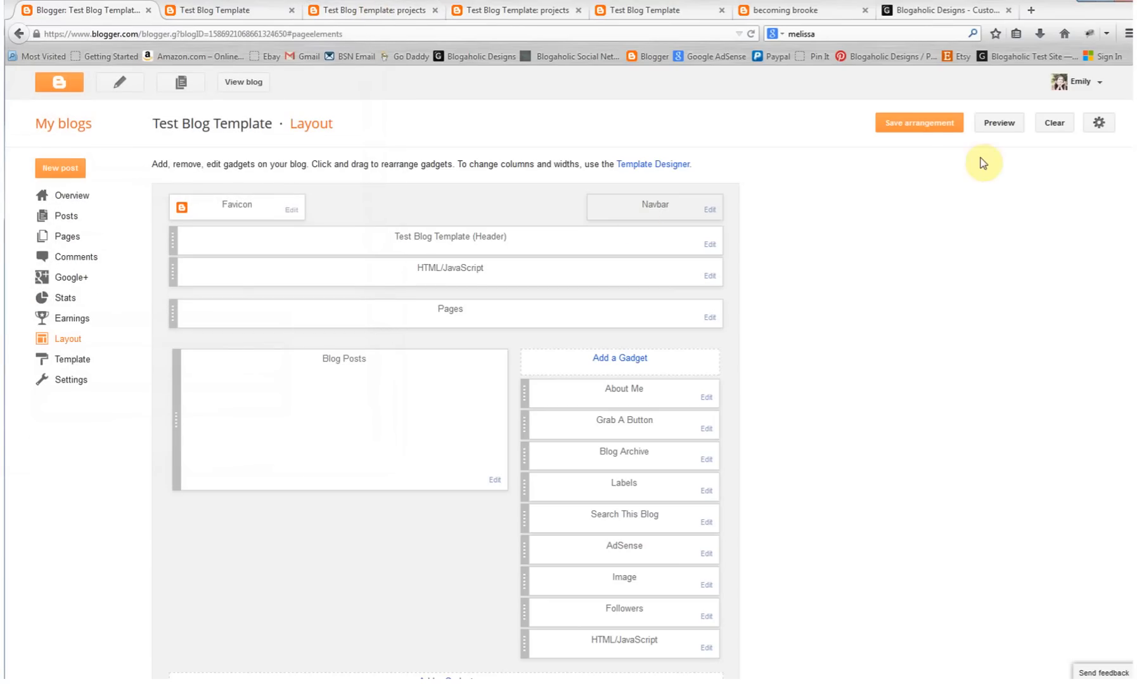
pyautogui.moveTo(298, 120)
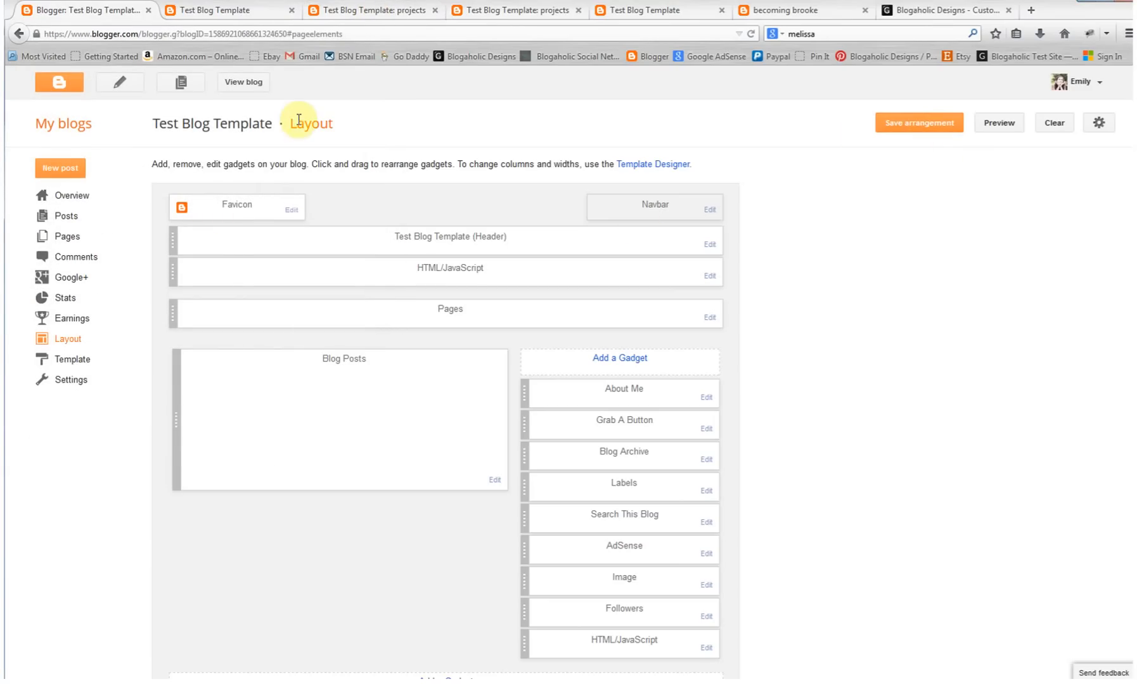
pyautogui.click(217, 10)
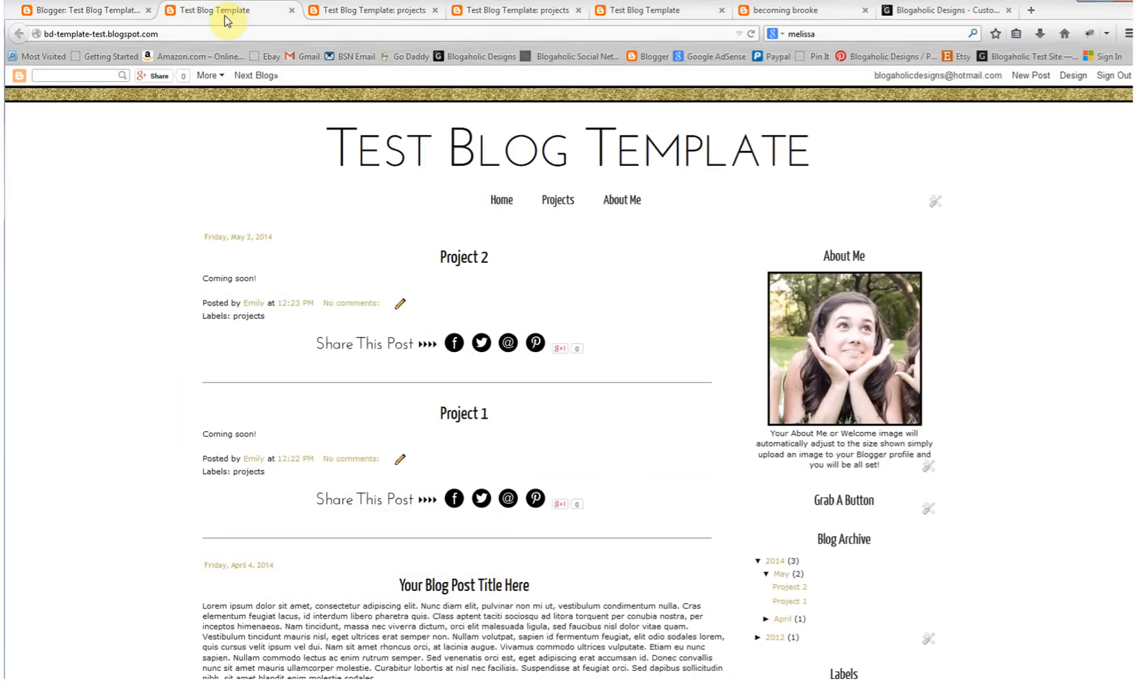
pyautogui.moveTo(634, 505)
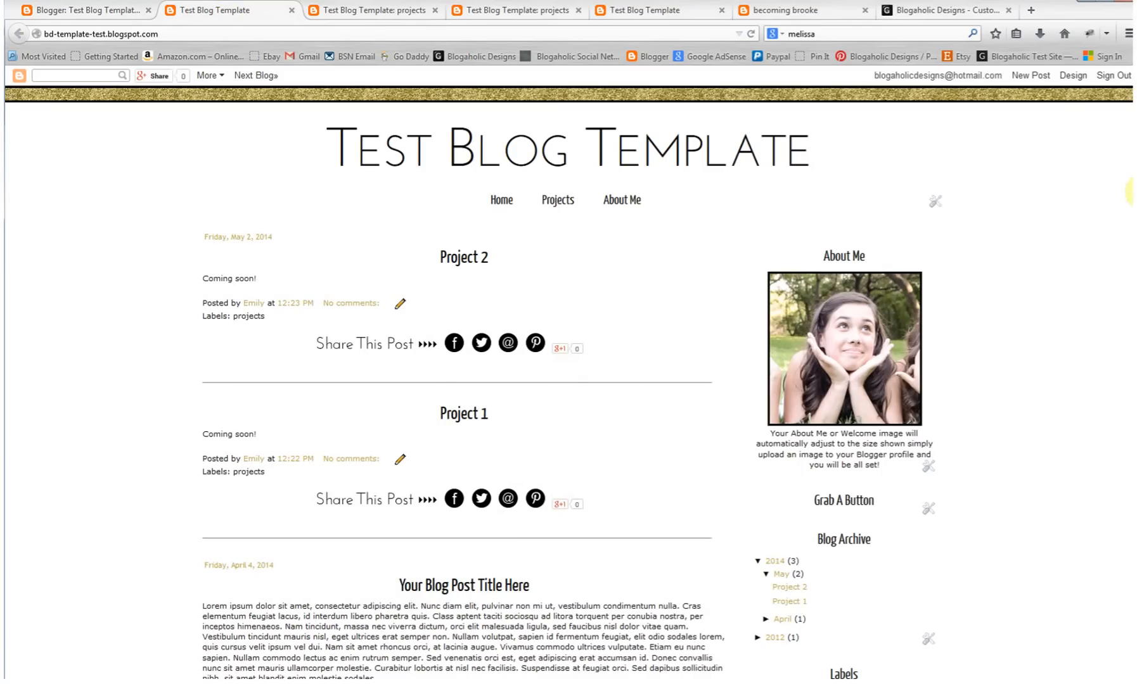
pyautogui.moveTo(1117, 185)
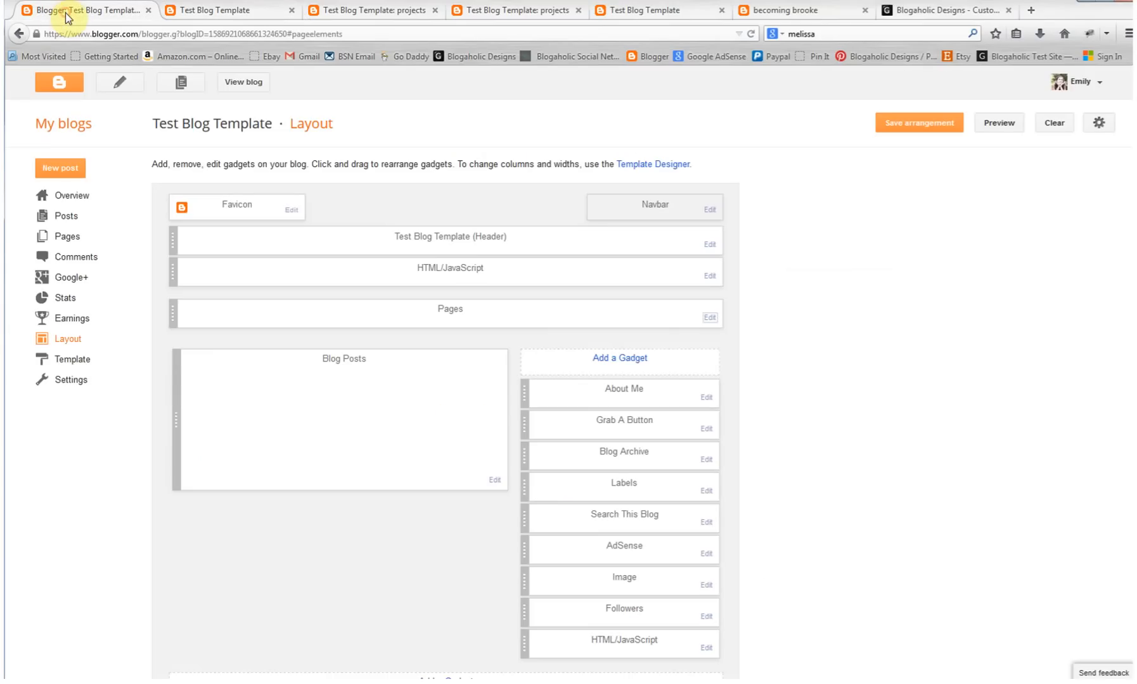
pyautogui.moveTo(66, 216)
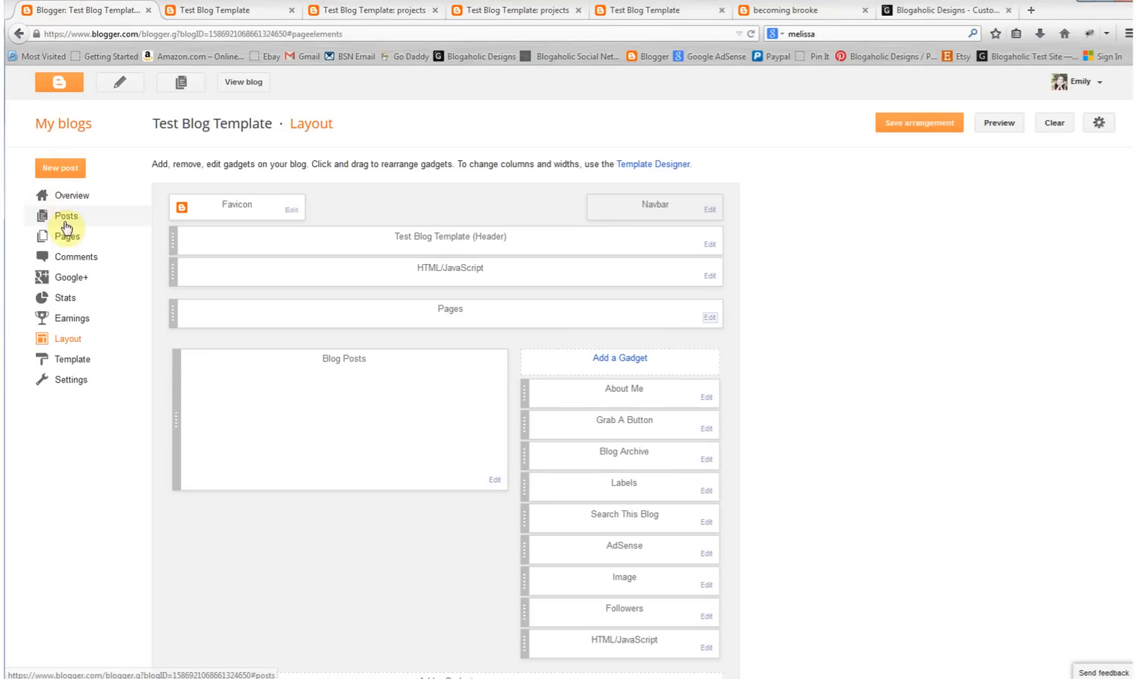
# Step: Write a new post 'Recipe 1' reading 'coming soon!' and add the recipes label
pyautogui.click(65, 215)
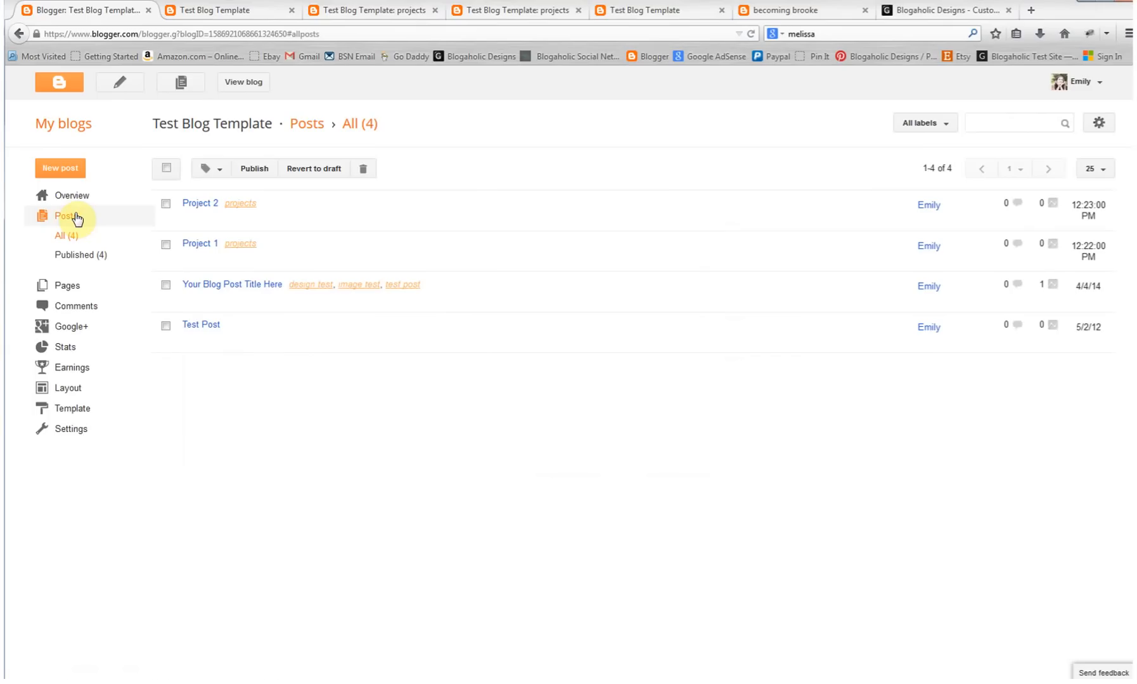
pyautogui.moveTo(60, 174)
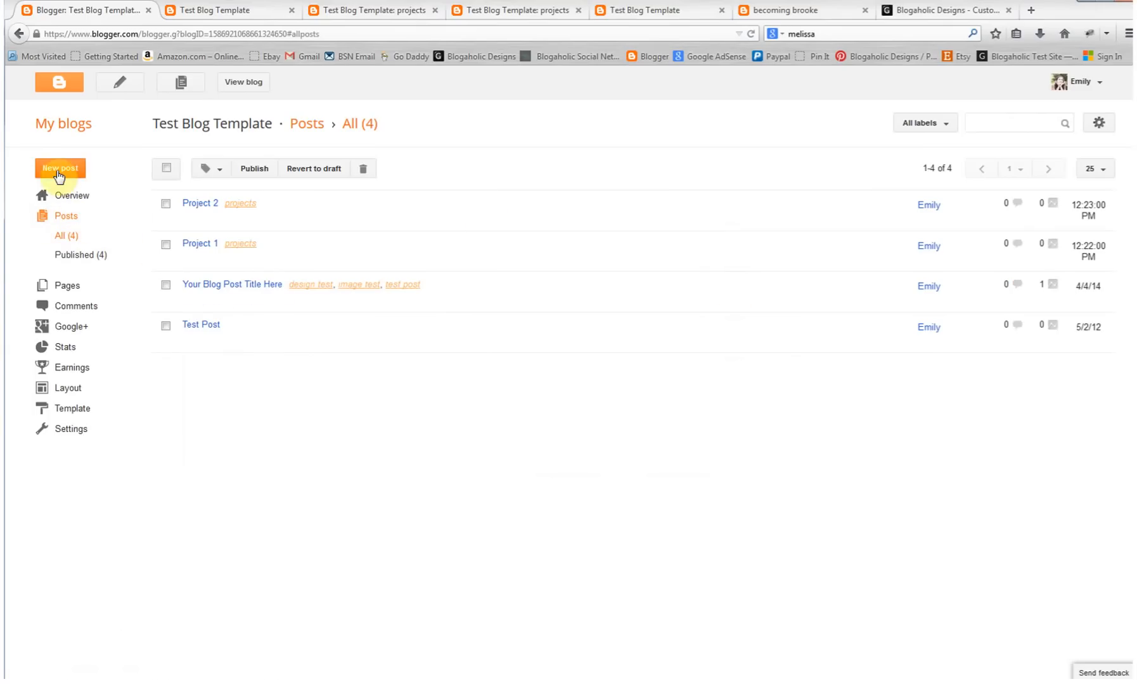
pyautogui.click(60, 168)
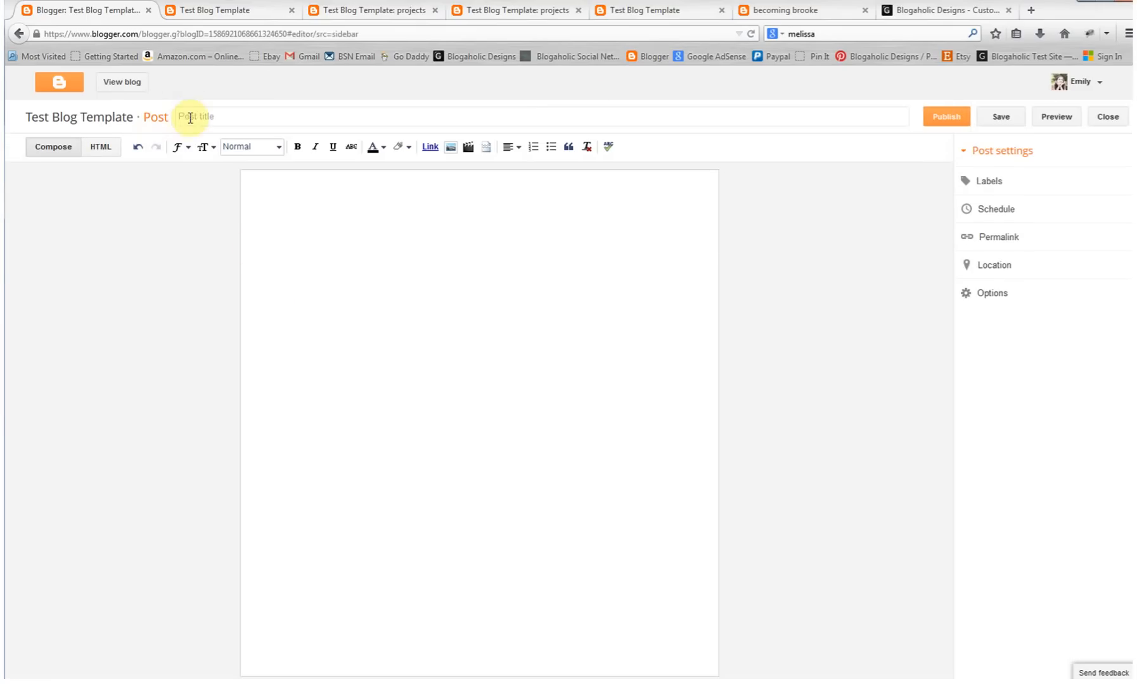
pyautogui.write('R')
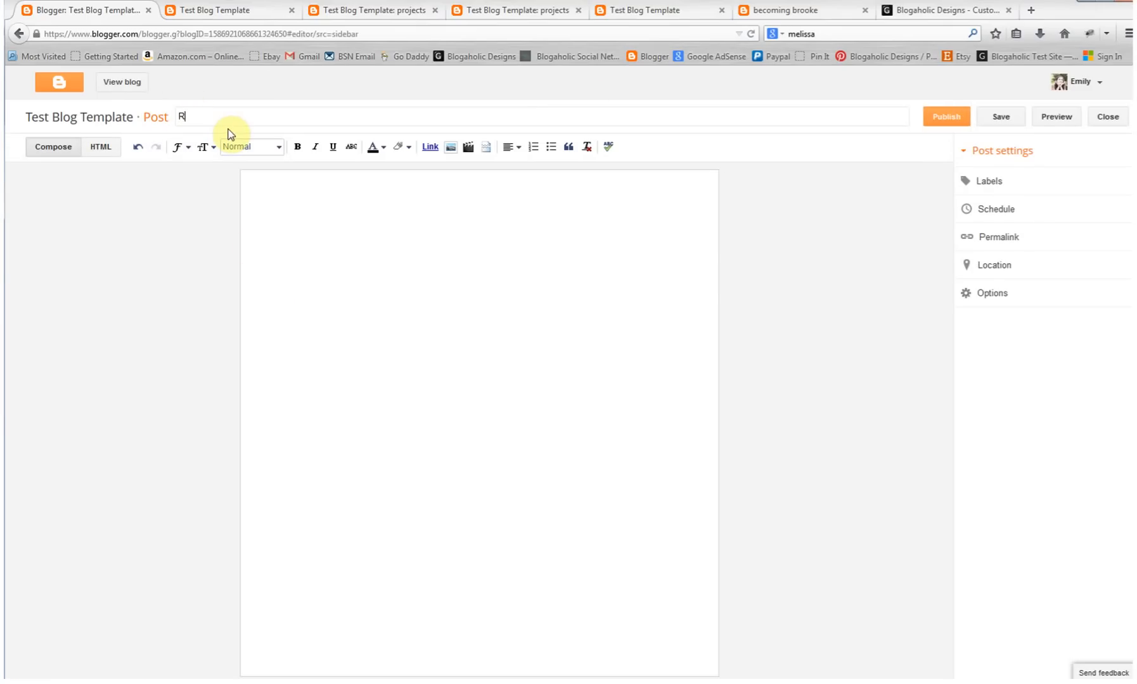
pyautogui.write('ecipe 1')
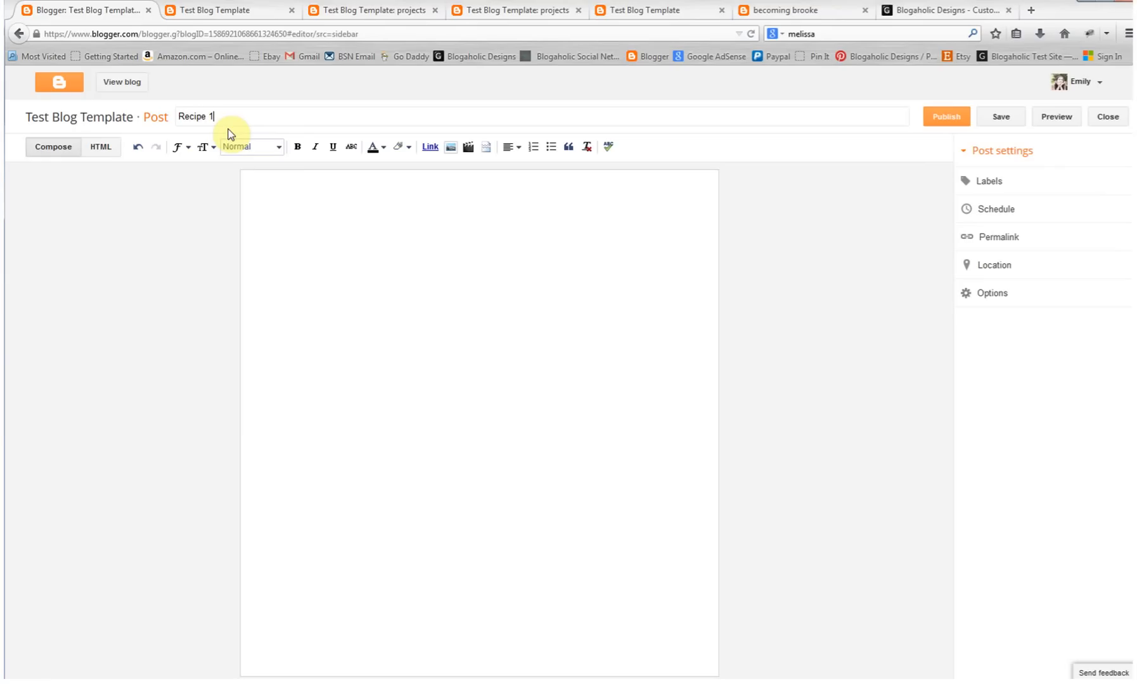
pyautogui.write('com')
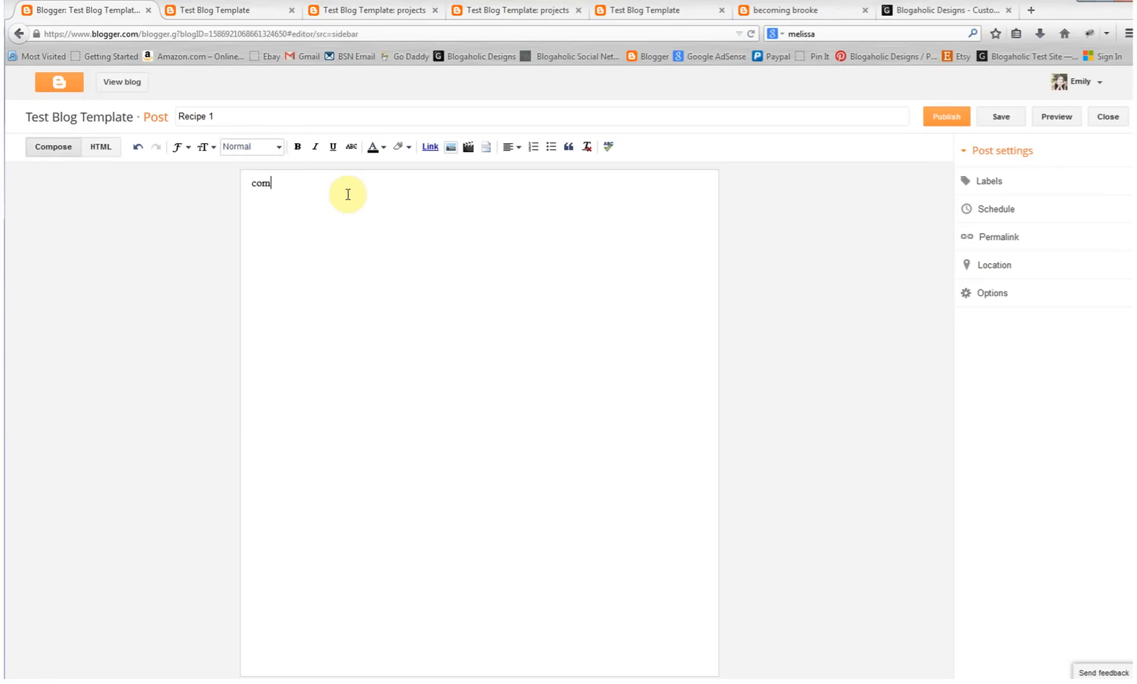
pyautogui.write('ing soo')
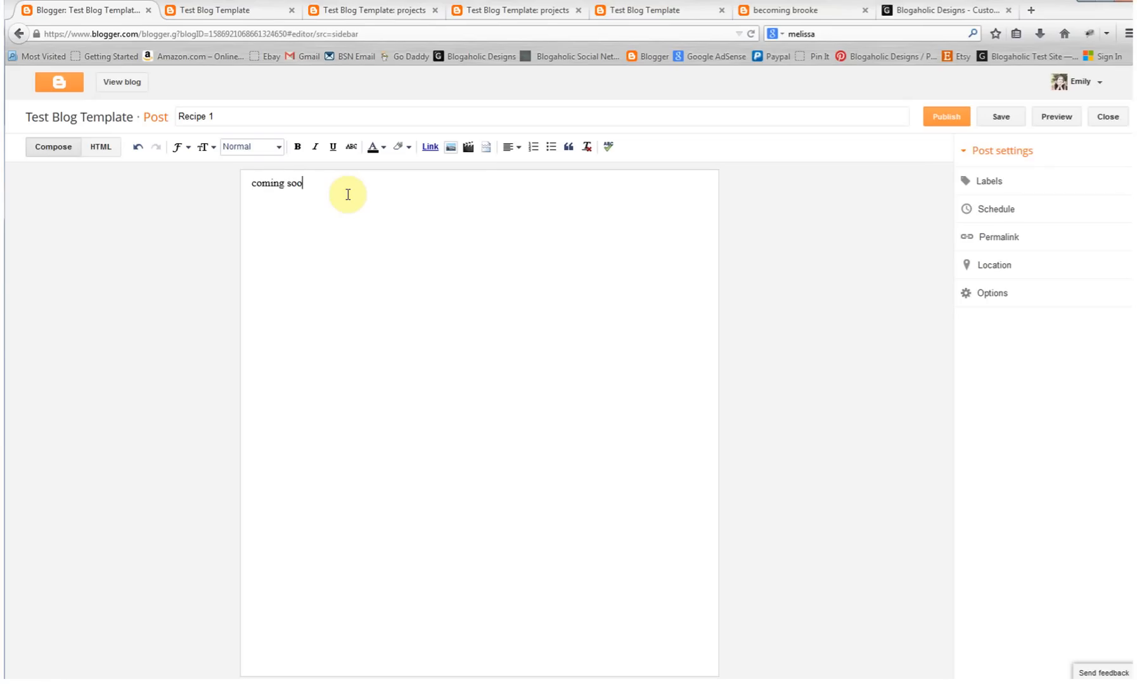
pyautogui.write('n!')
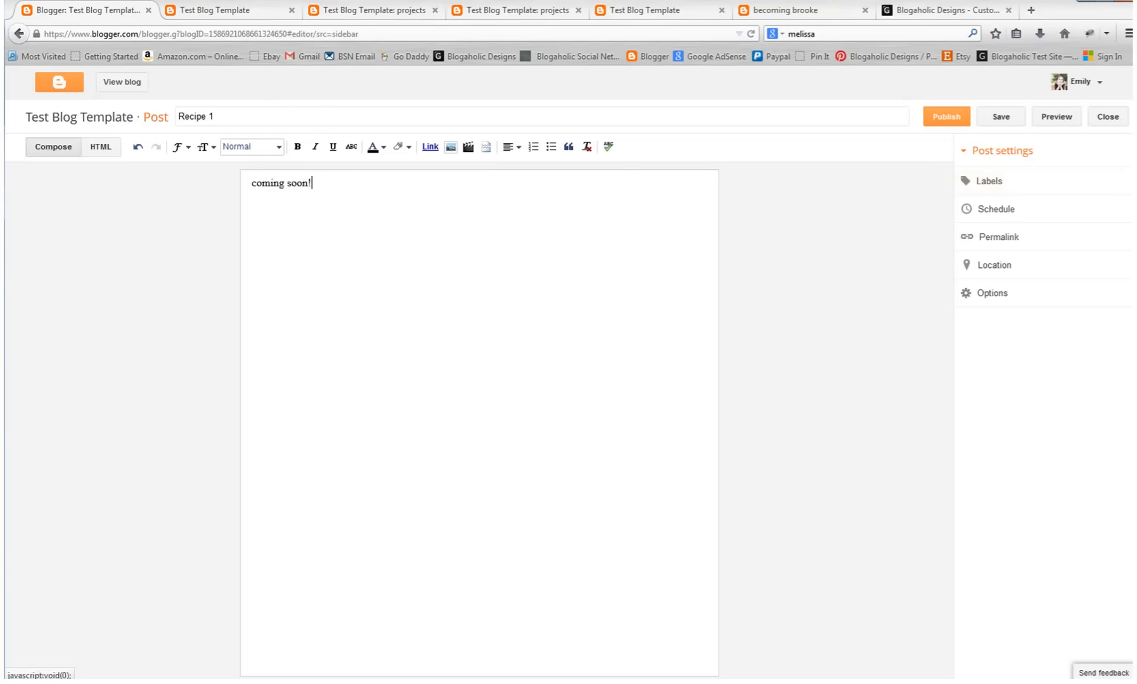
pyautogui.click(989, 181)
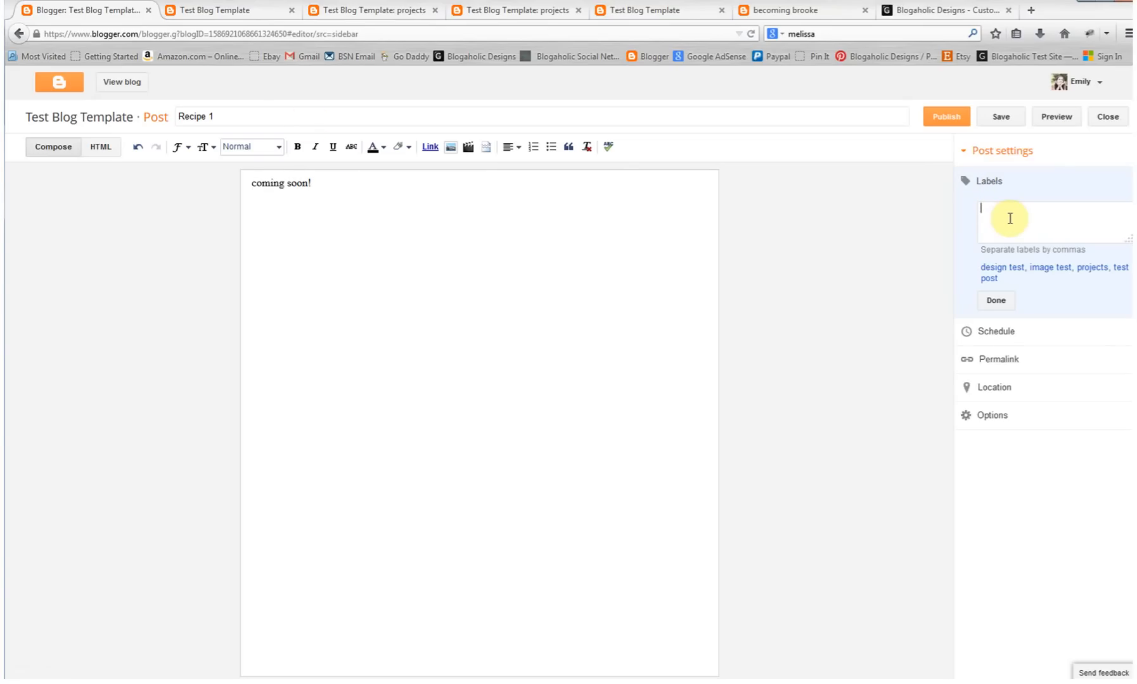
pyautogui.write('recipe')
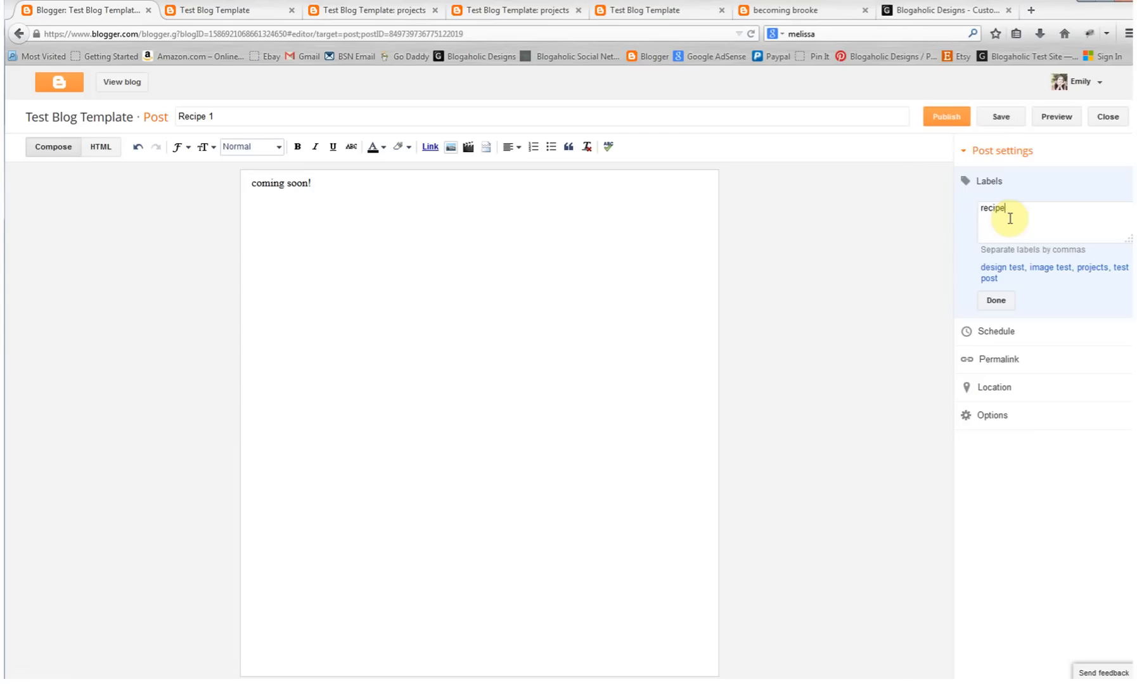
pyautogui.write('s')
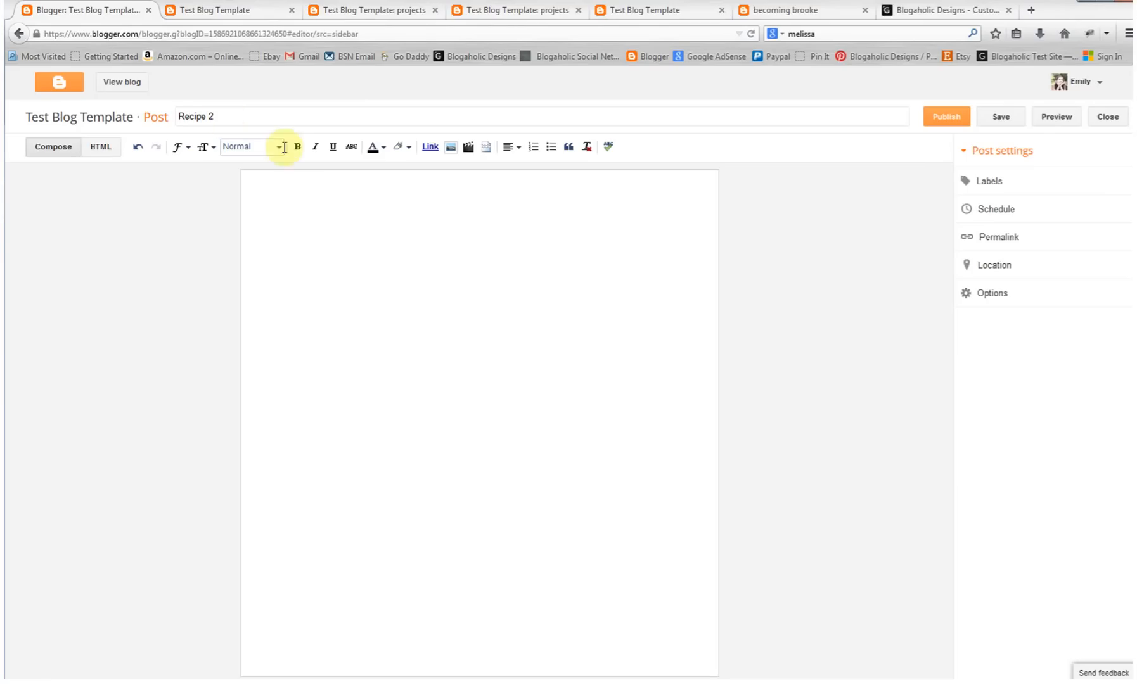
# Step: Type 'Coming soon!' into the Recipe 2 body and open its label settings
pyautogui.write('Co')
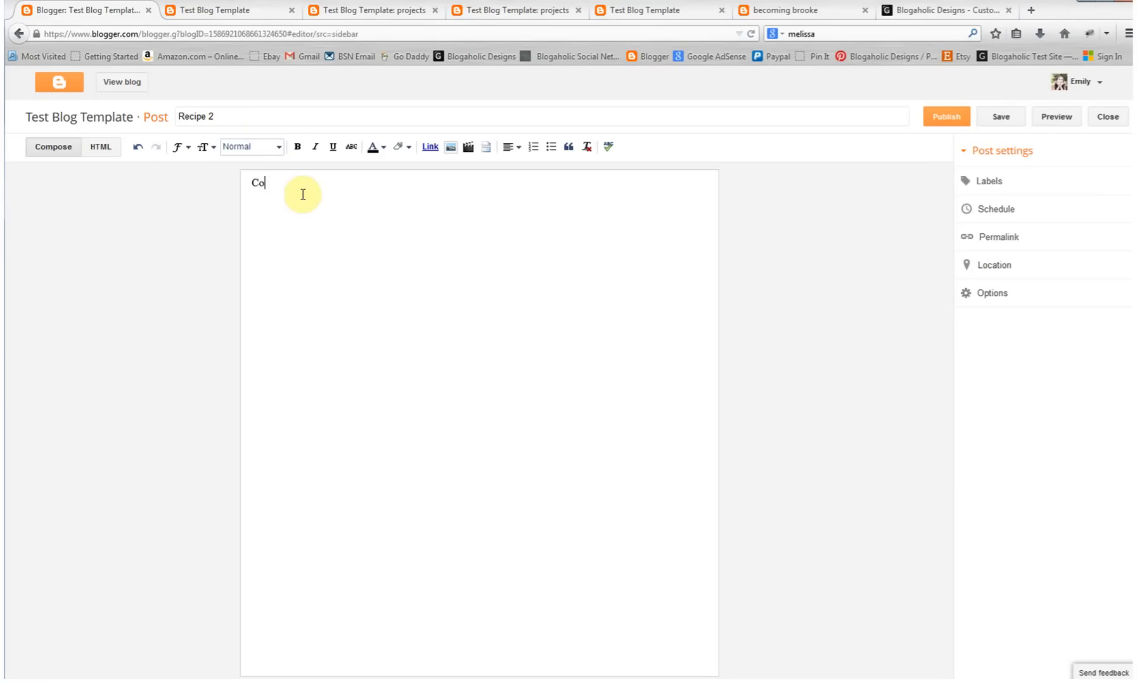
pyautogui.write('ming soon!')
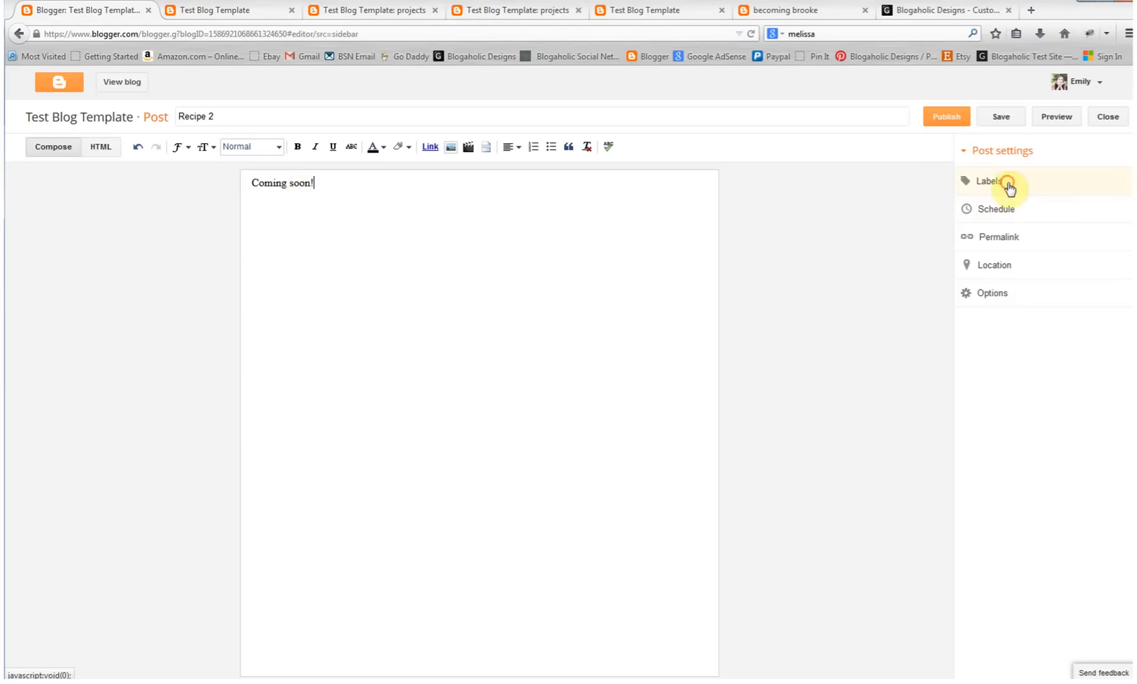
pyautogui.click(989, 181)
pyautogui.write('recipes,')
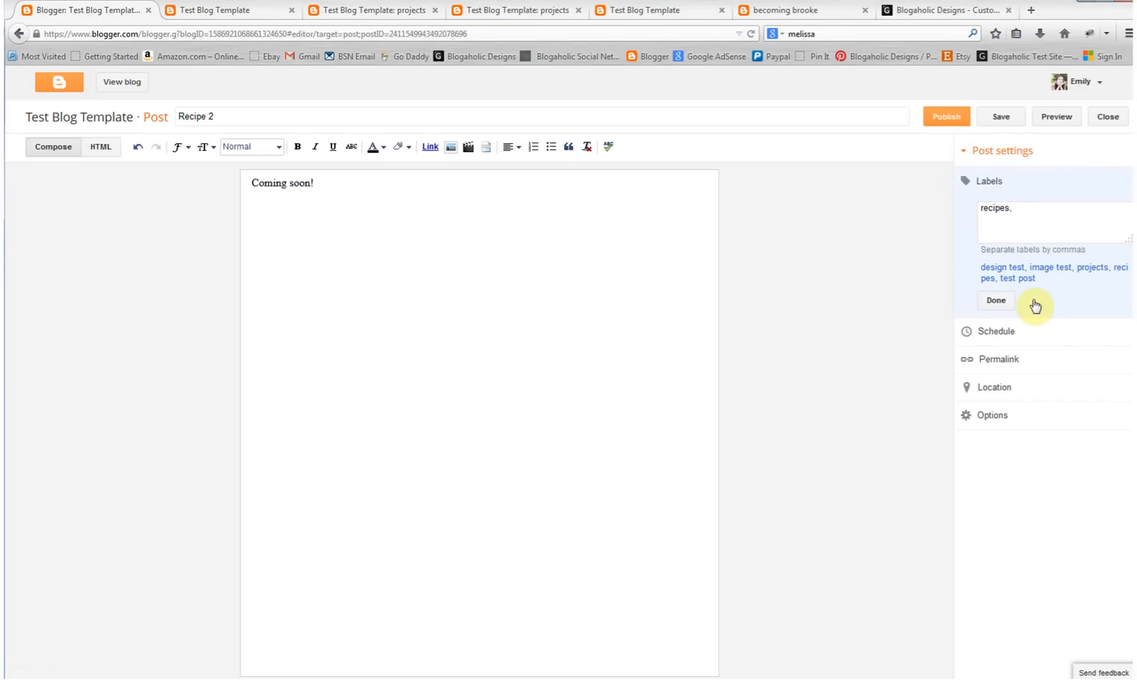
pyautogui.moveTo(1002, 231)
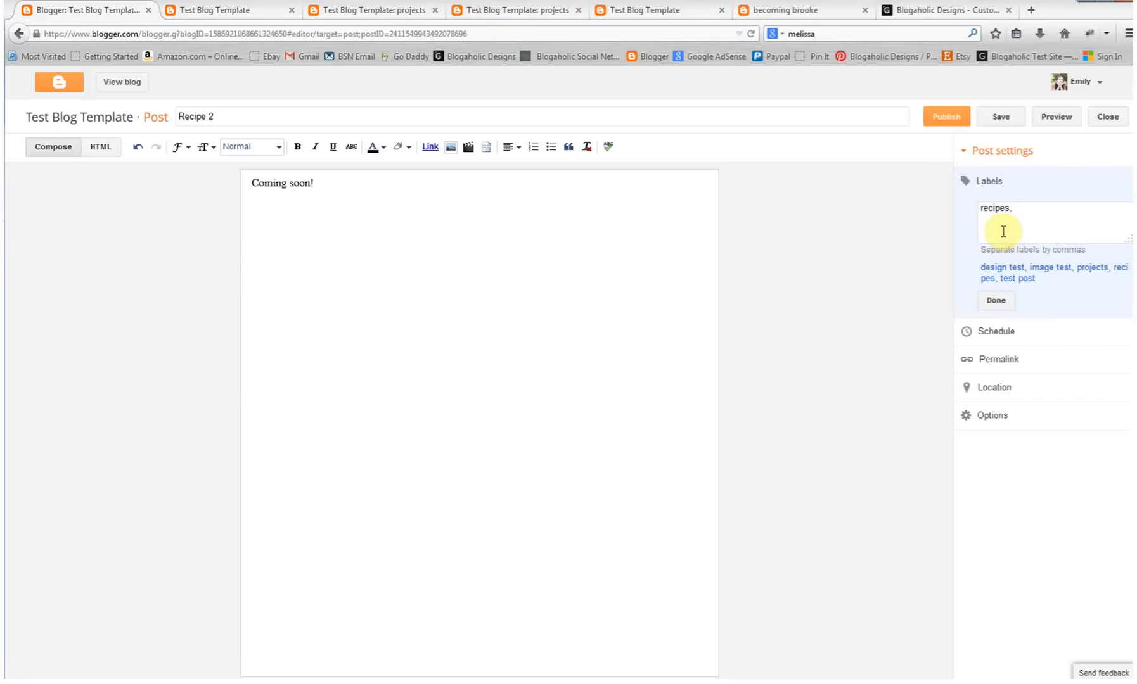
pyautogui.moveTo(1035, 210)
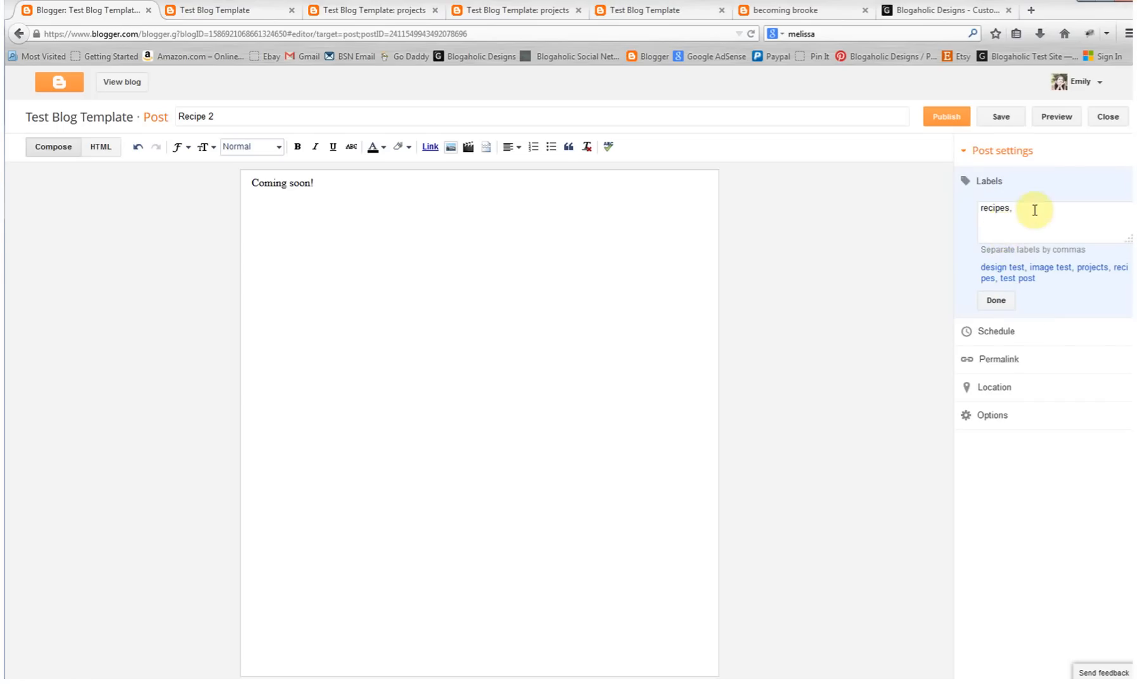
pyautogui.moveTo(1051, 242)
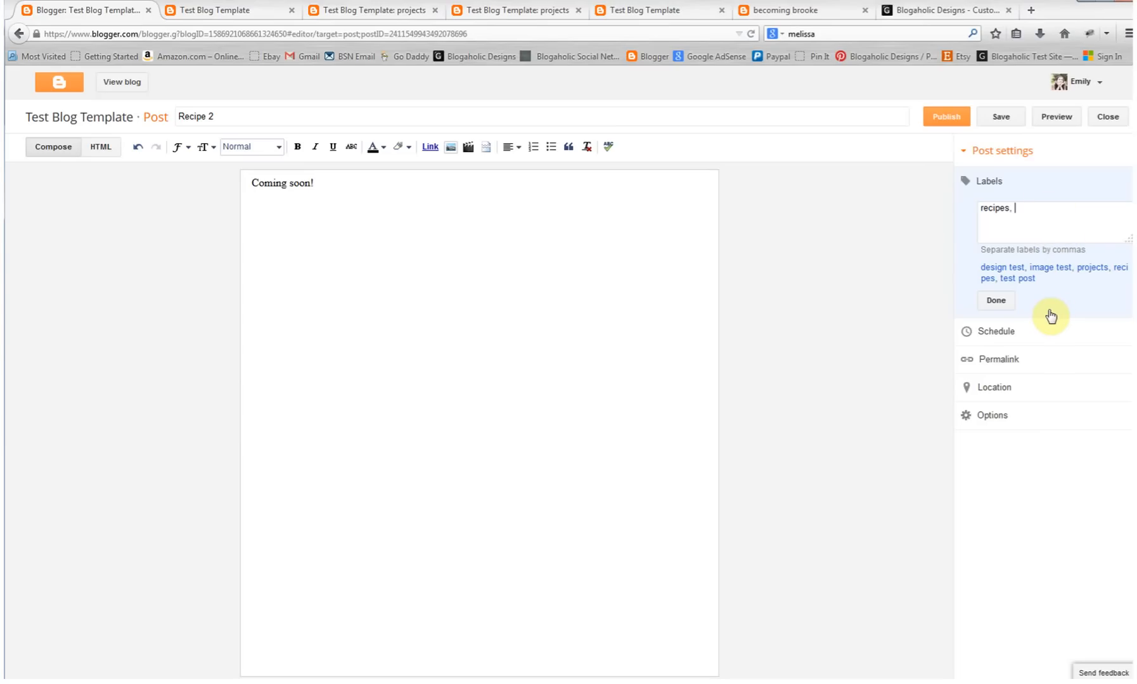
pyautogui.moveTo(1030, 226)
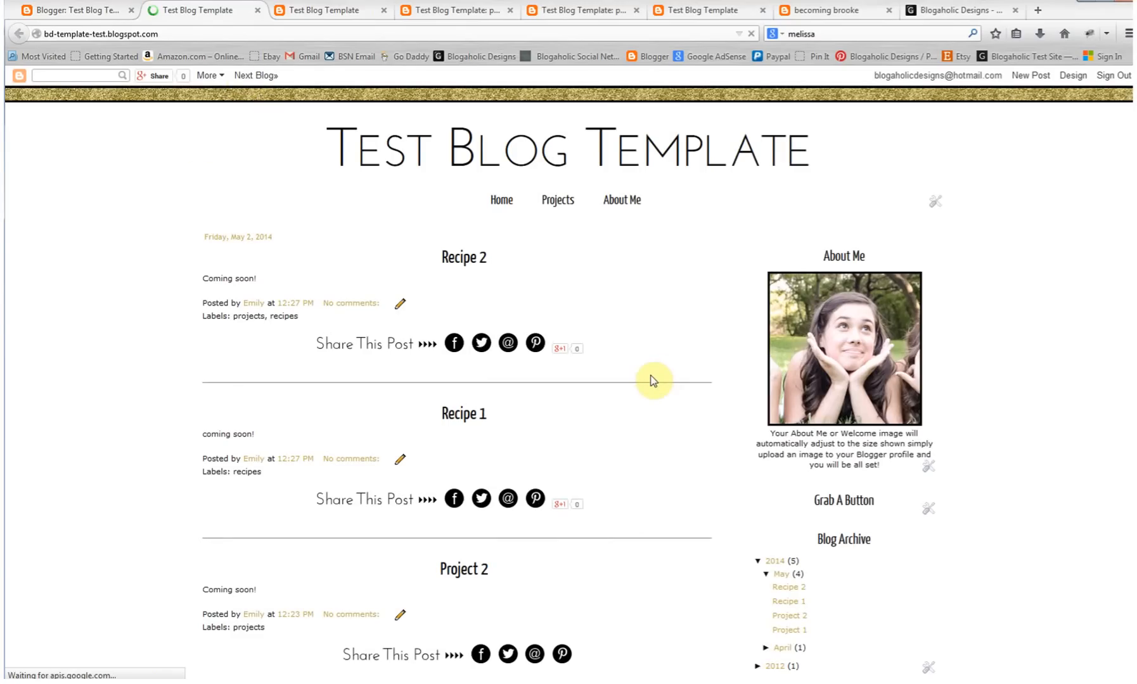
pyautogui.moveTo(283, 317)
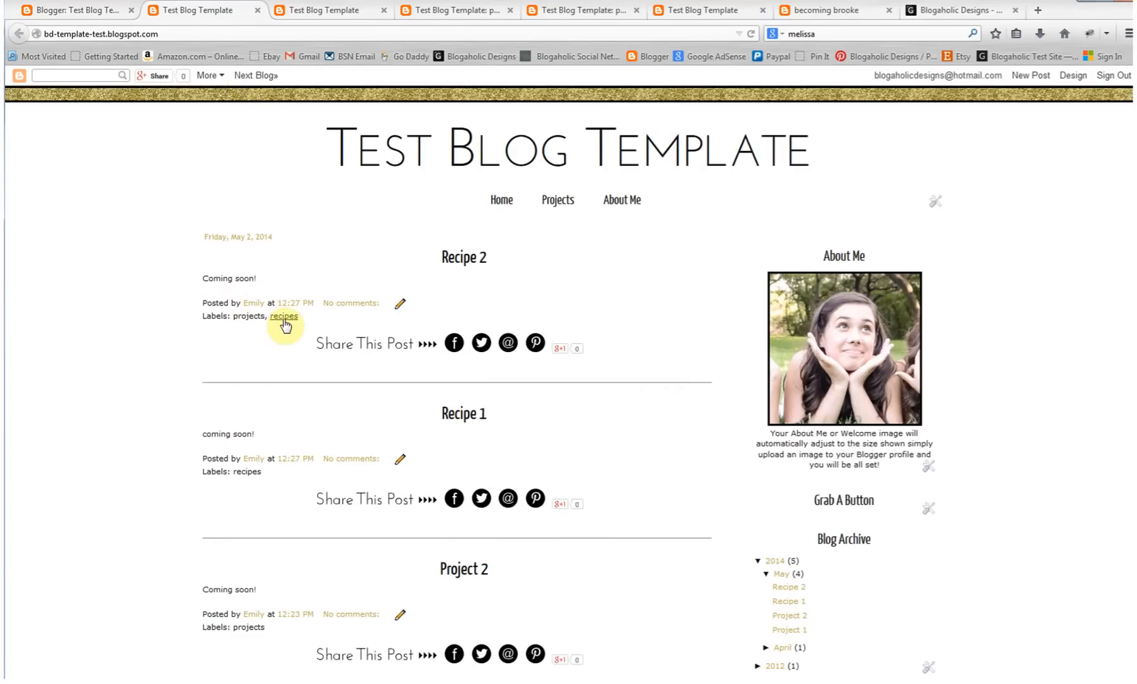
# Step: Test the projects and recipes label links on the live blog, then return to Posts
pyautogui.scroll(-3)
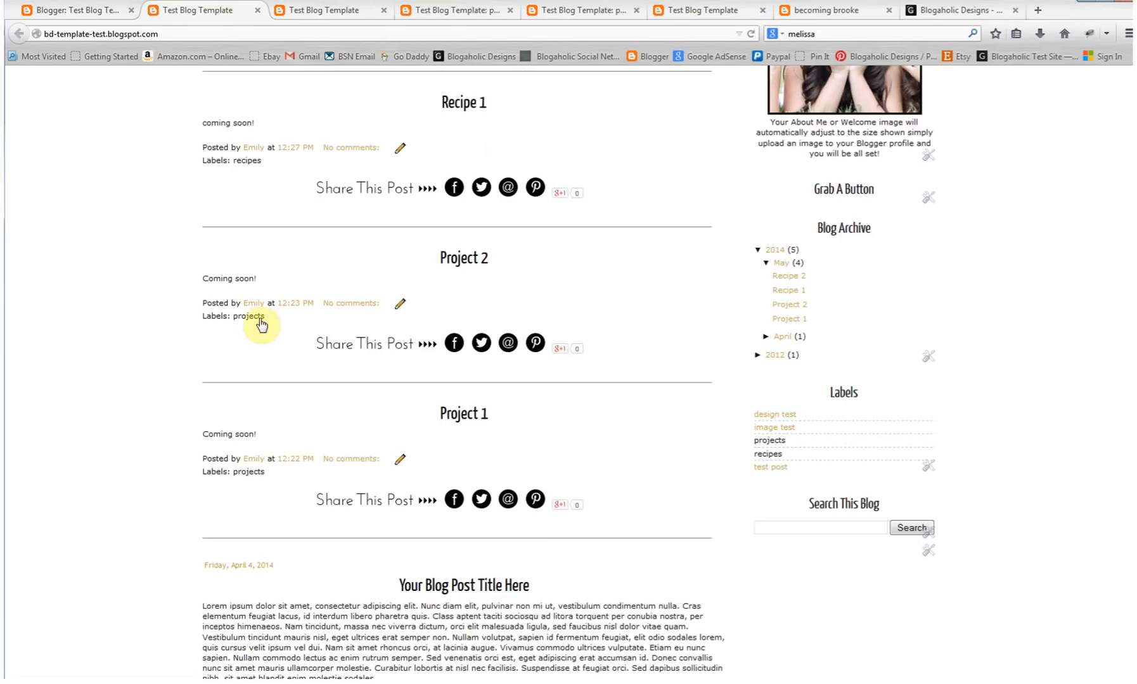
pyautogui.click(249, 317)
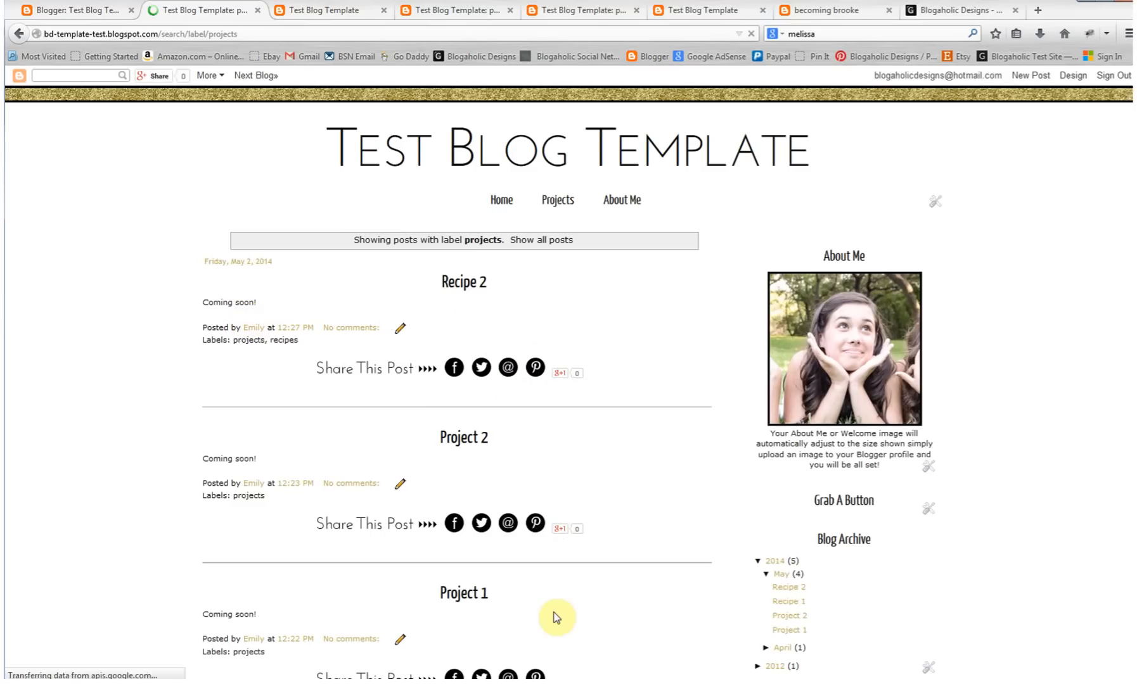
pyautogui.moveTo(284, 341)
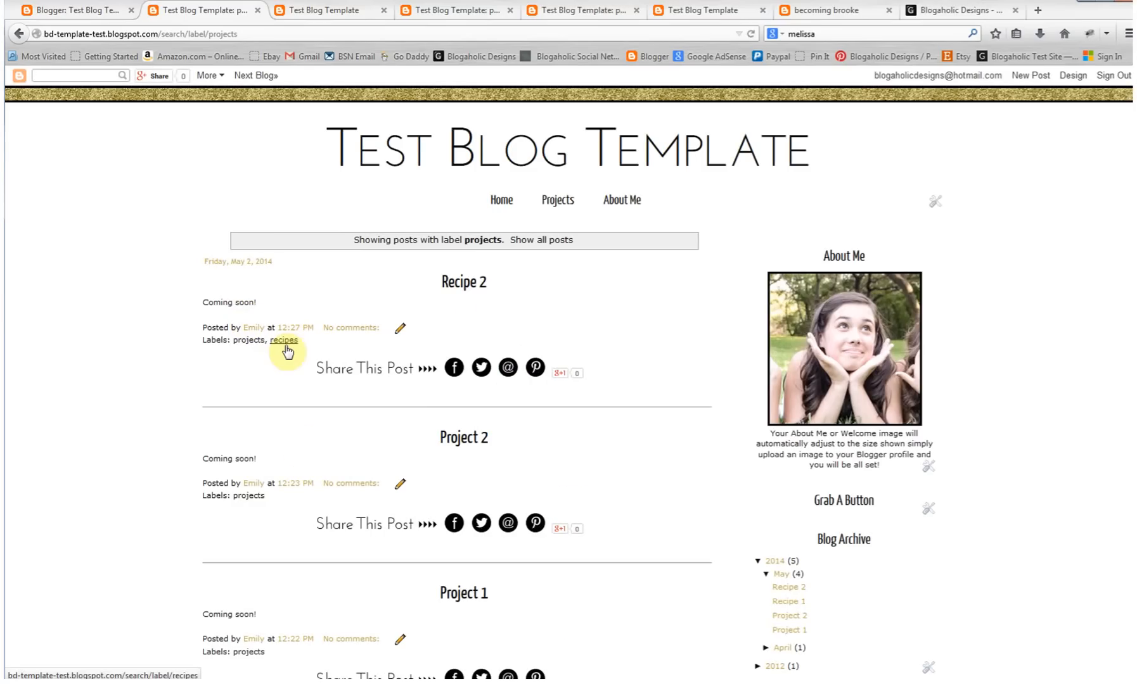
pyautogui.moveTo(281, 353)
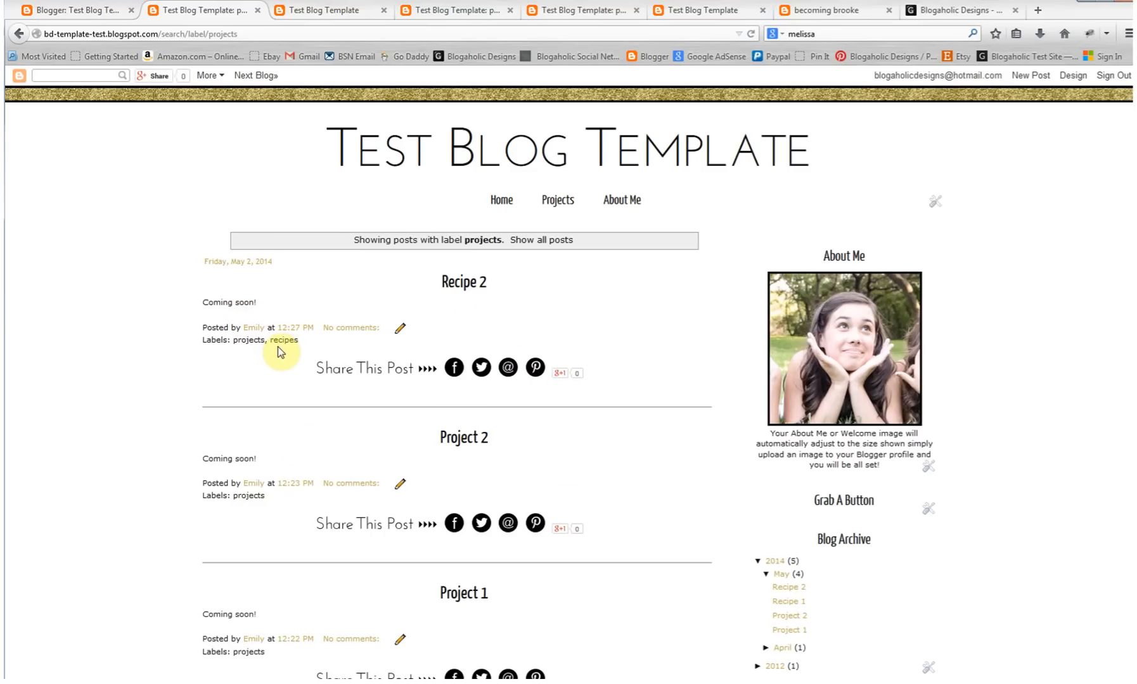
pyautogui.moveTo(266, 352)
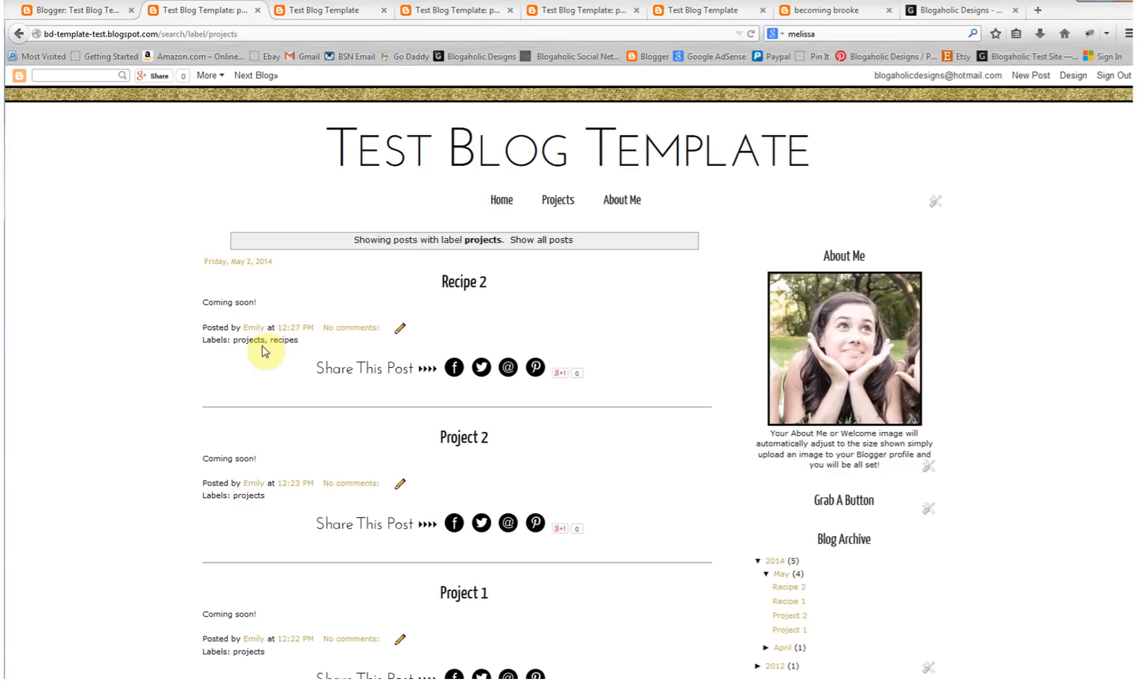
pyautogui.moveTo(284, 341)
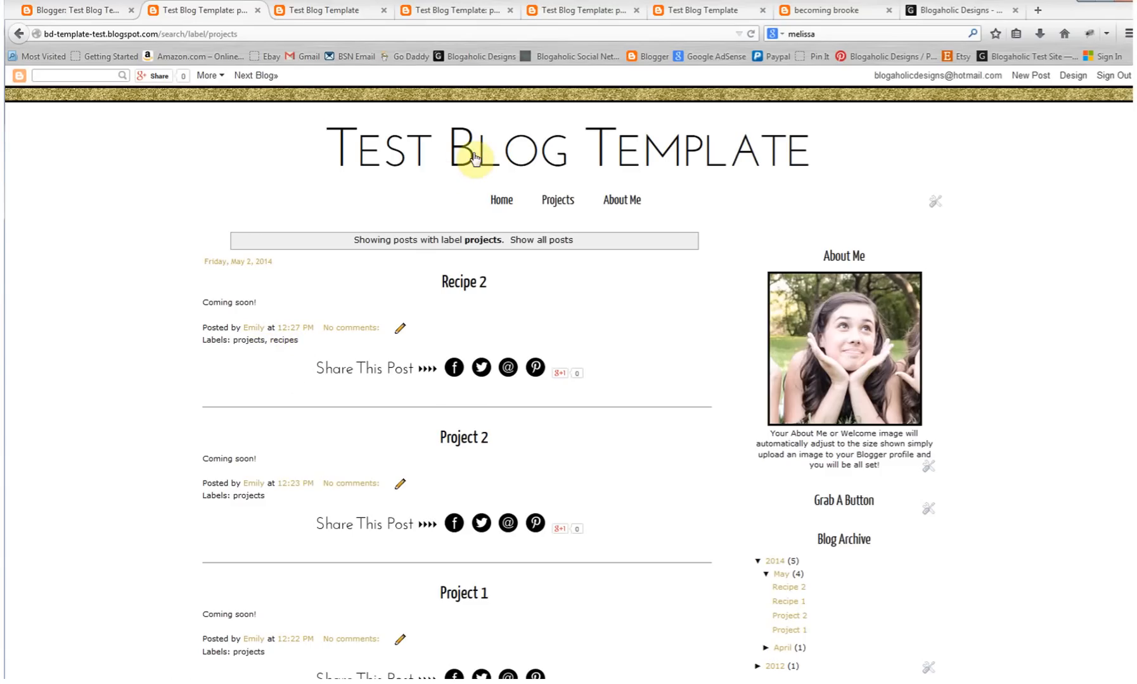
pyautogui.click(501, 200)
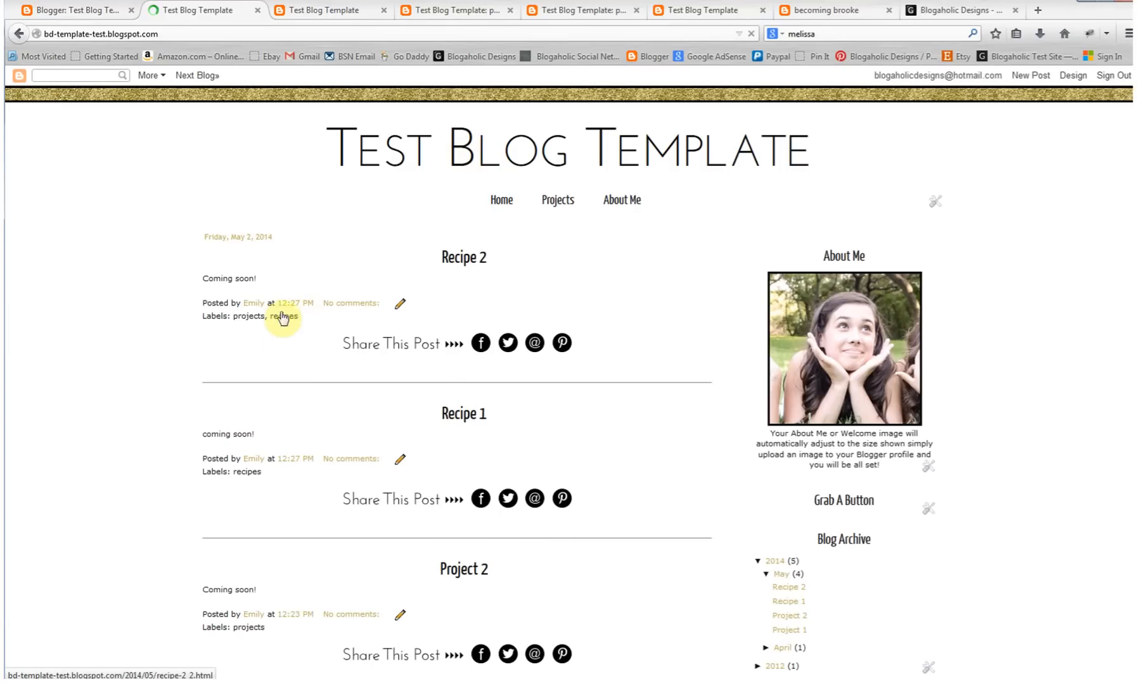
pyautogui.click(284, 317)
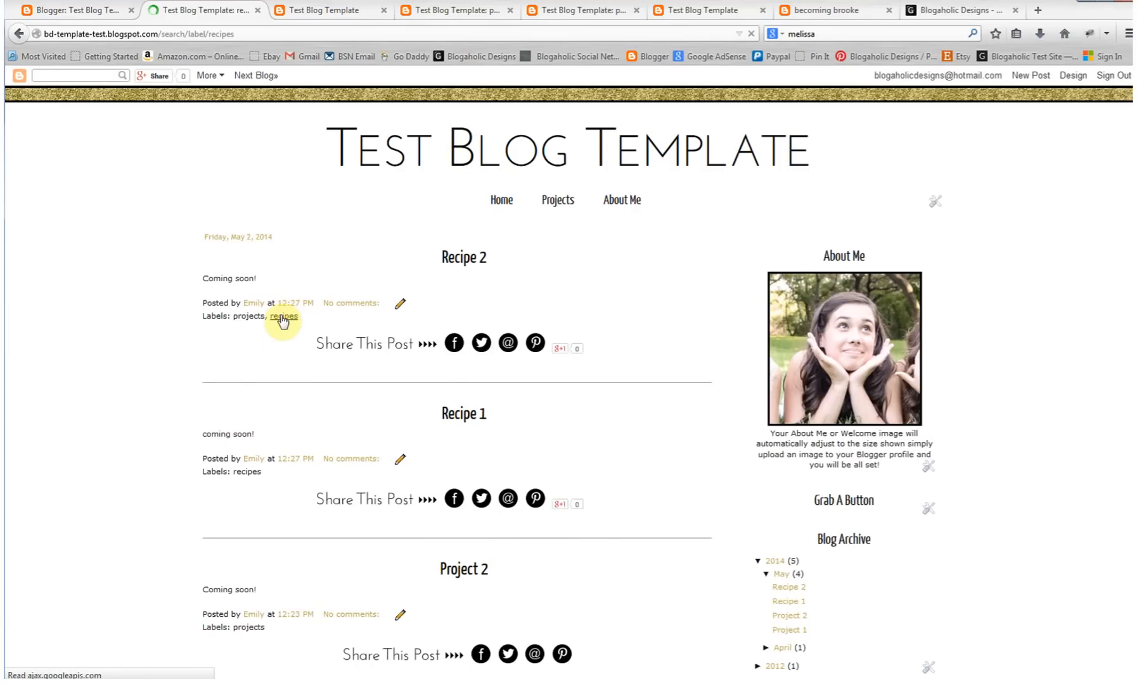
pyautogui.click(284, 317)
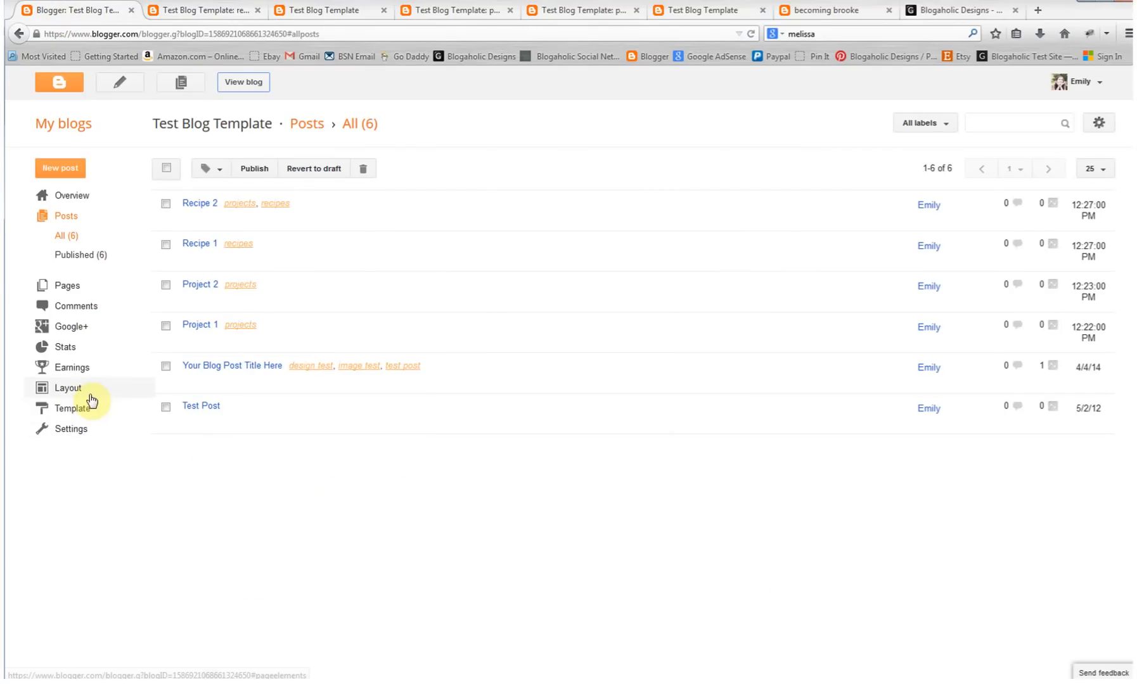
# Step: Open the Layout page and edit the Pages gadget's settings
pyautogui.click(67, 387)
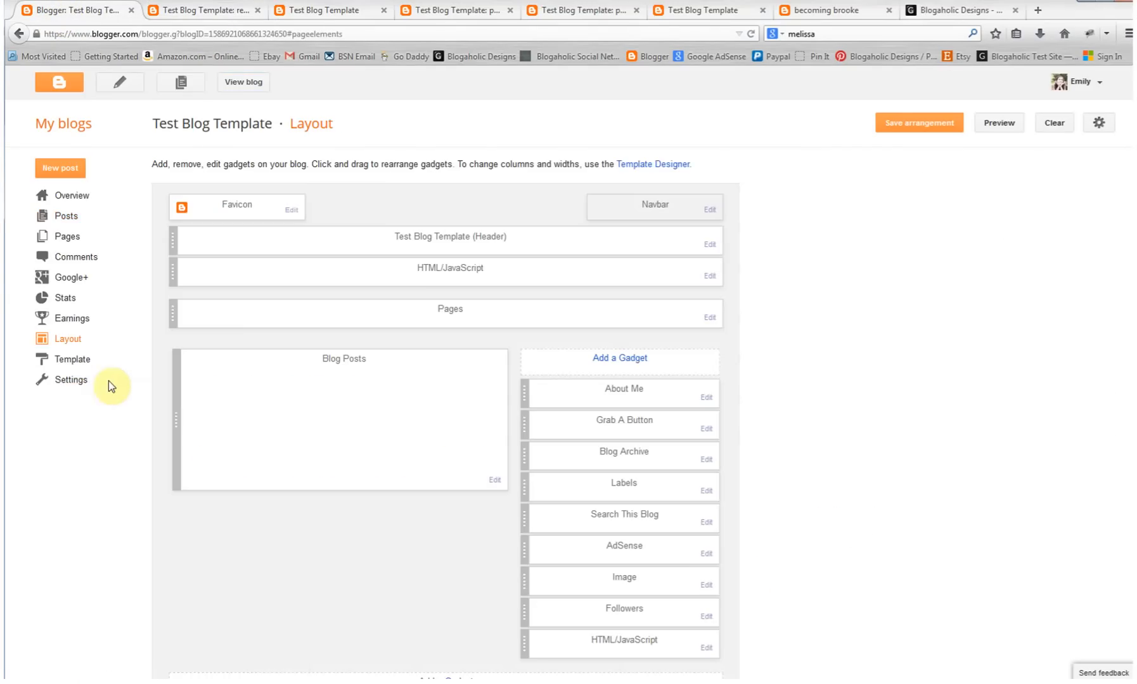
pyautogui.moveTo(709, 323)
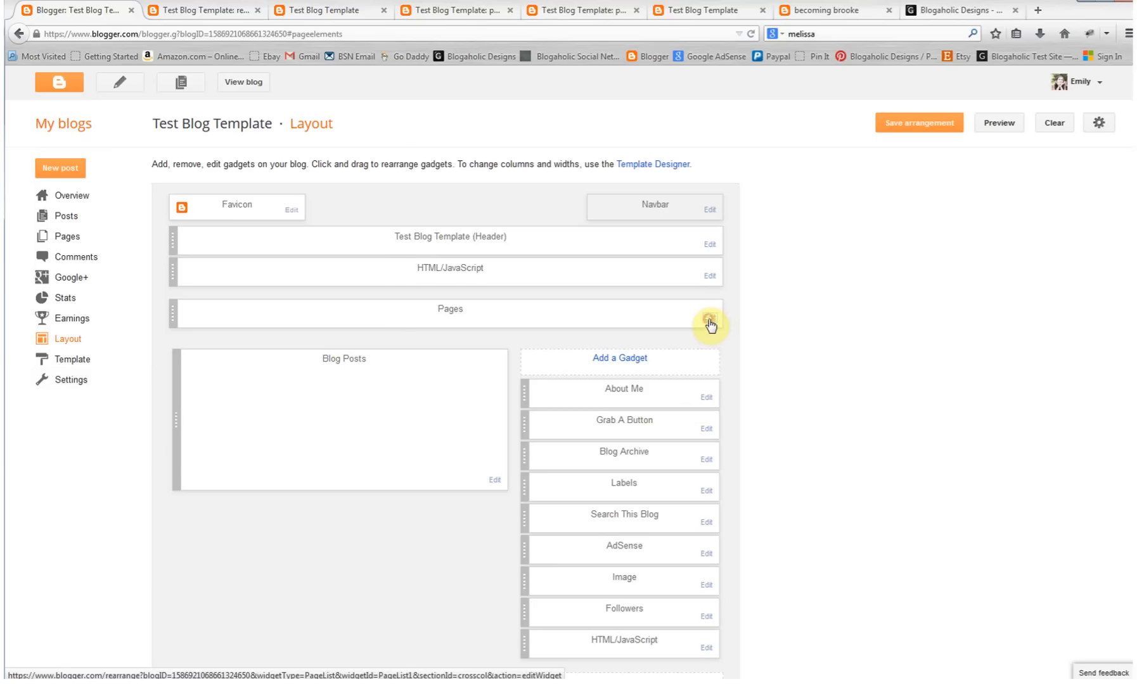
pyautogui.click(709, 320)
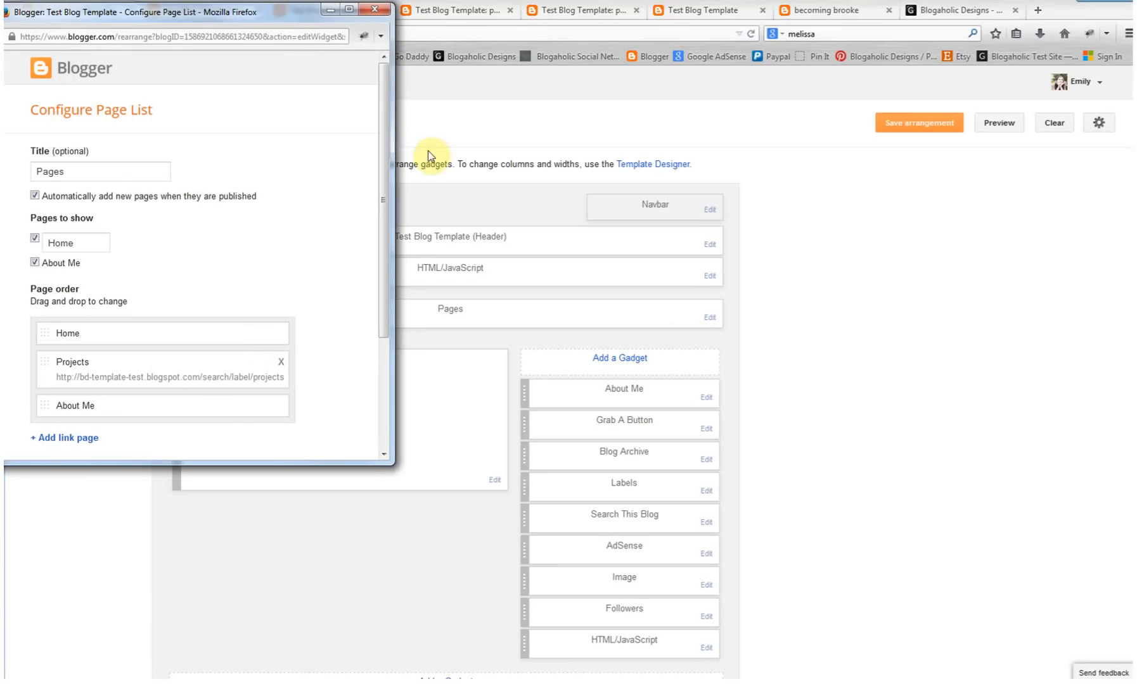
pyautogui.scroll(-3)
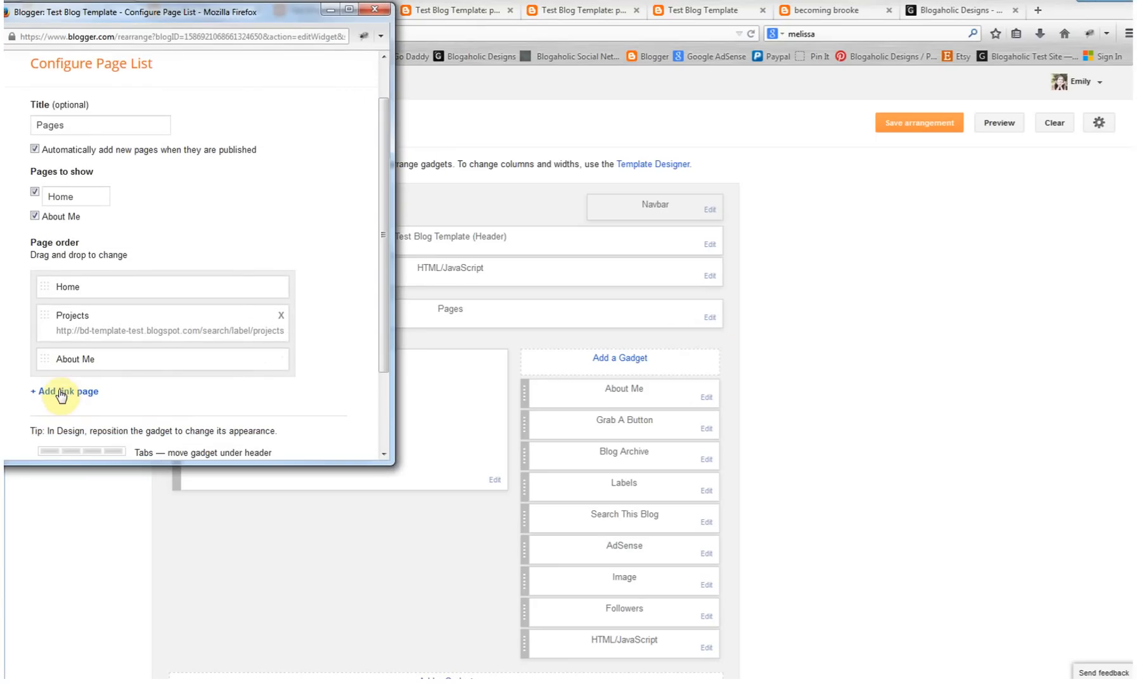
# Step: Add a 'Recipes' link tab with the pasted label URL and save the layout
pyautogui.click(65, 392)
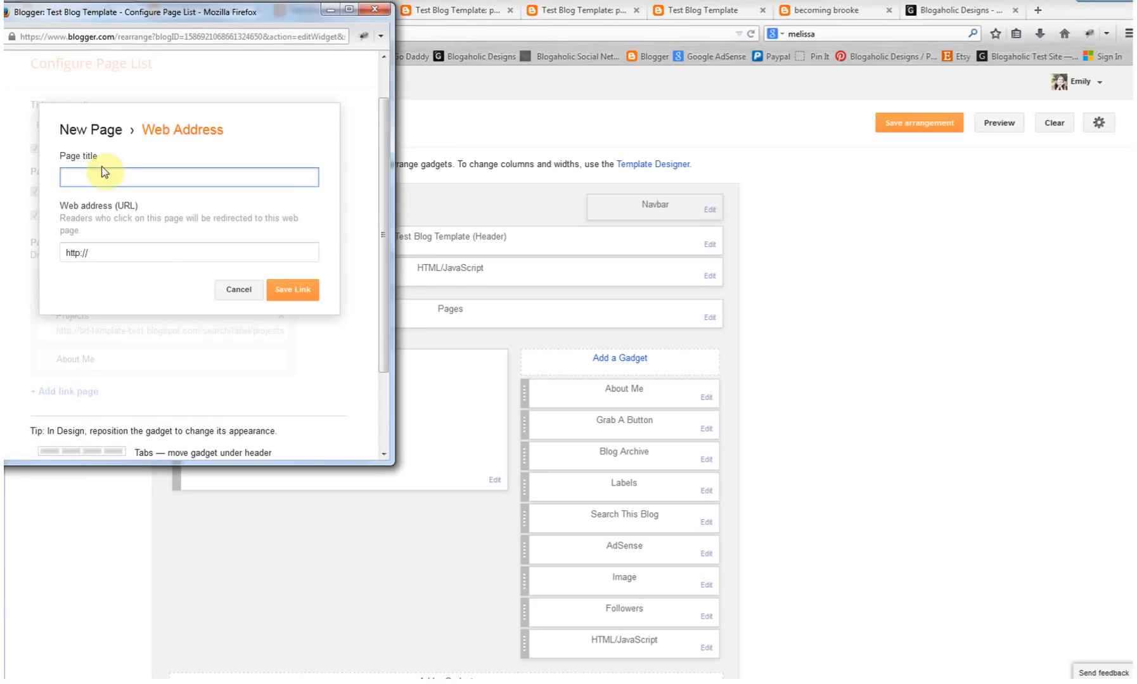
pyautogui.write('Recipes')
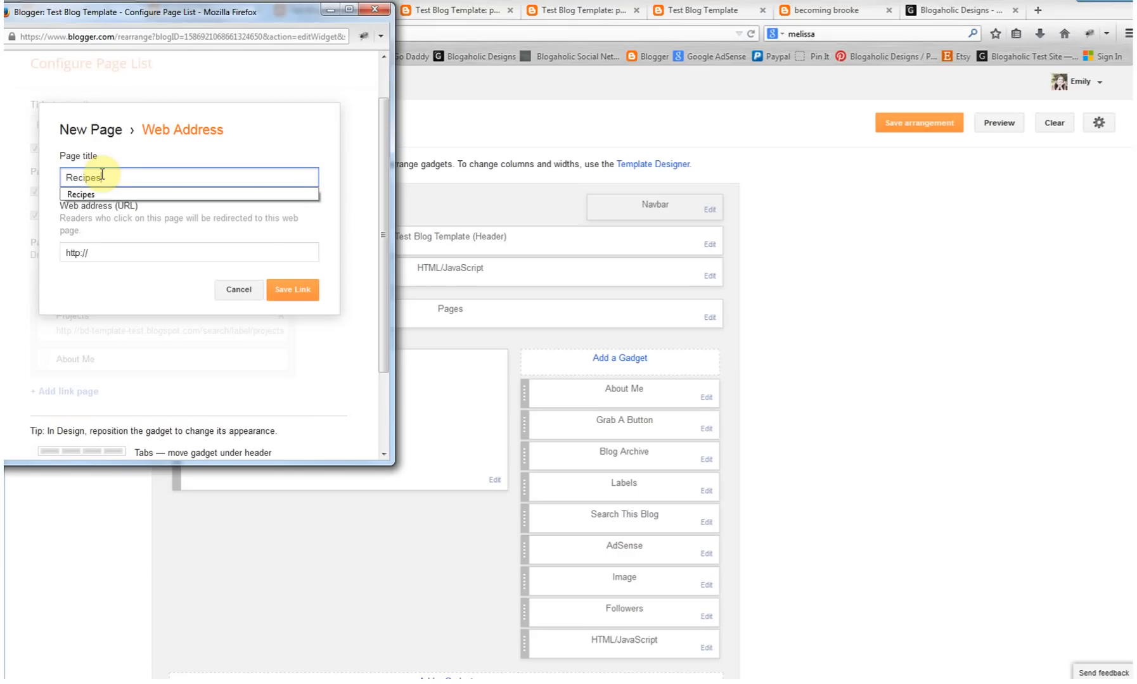
pyautogui.click(188, 252)
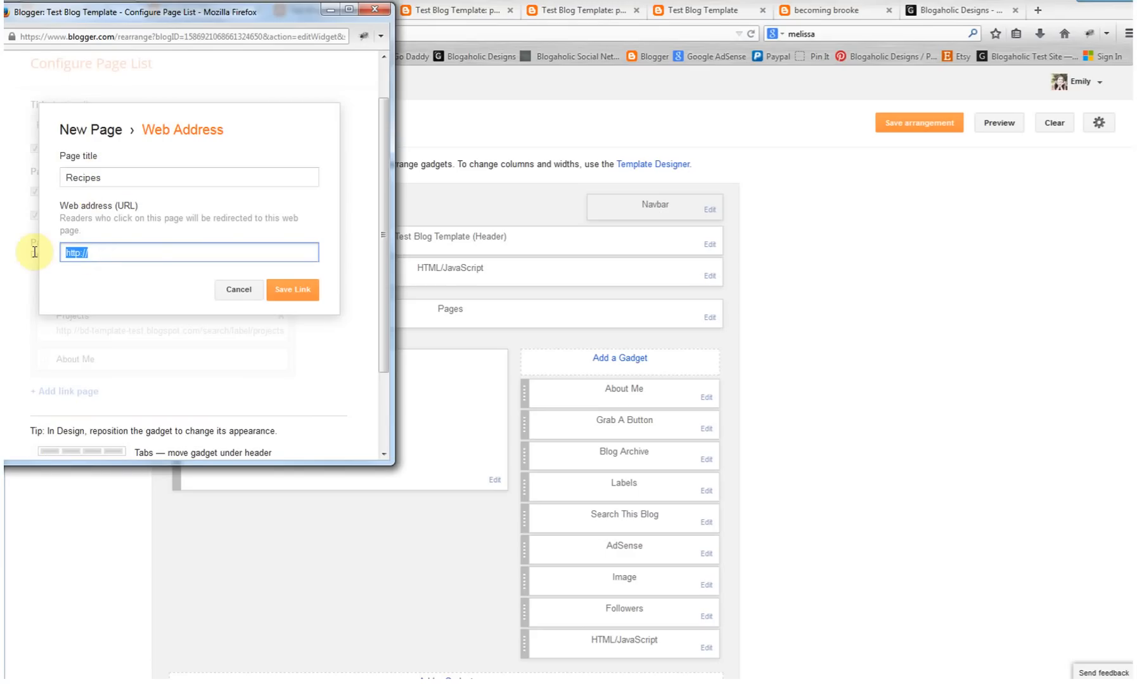
pyautogui.rightClick(188, 252)
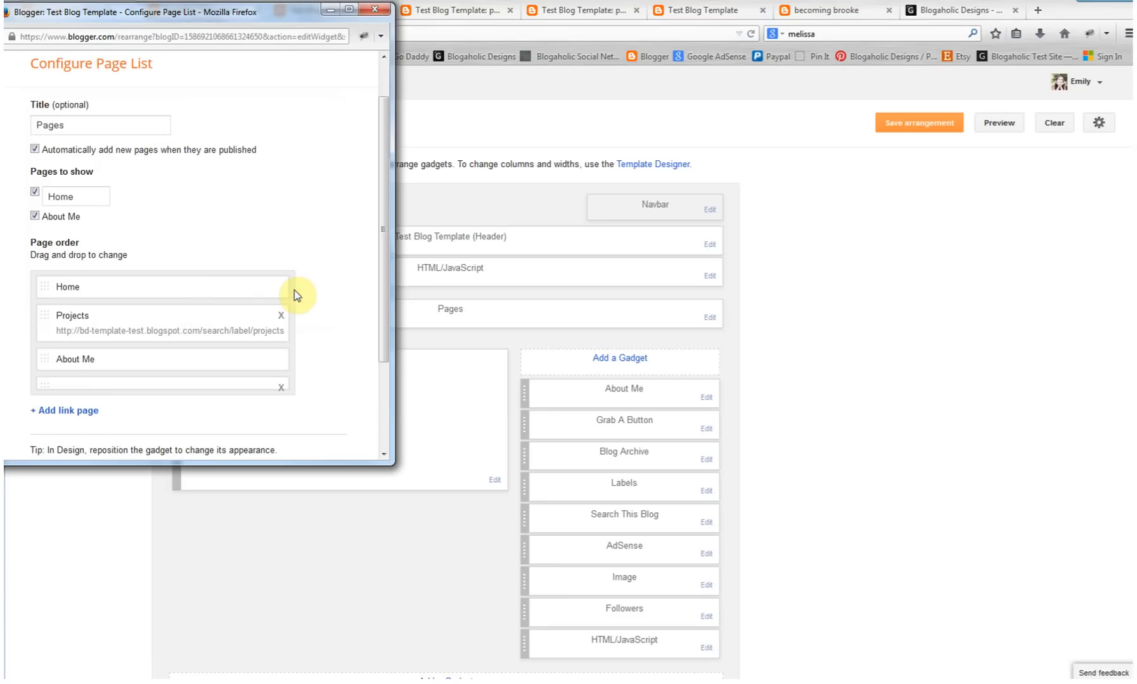
pyautogui.scroll(-3)
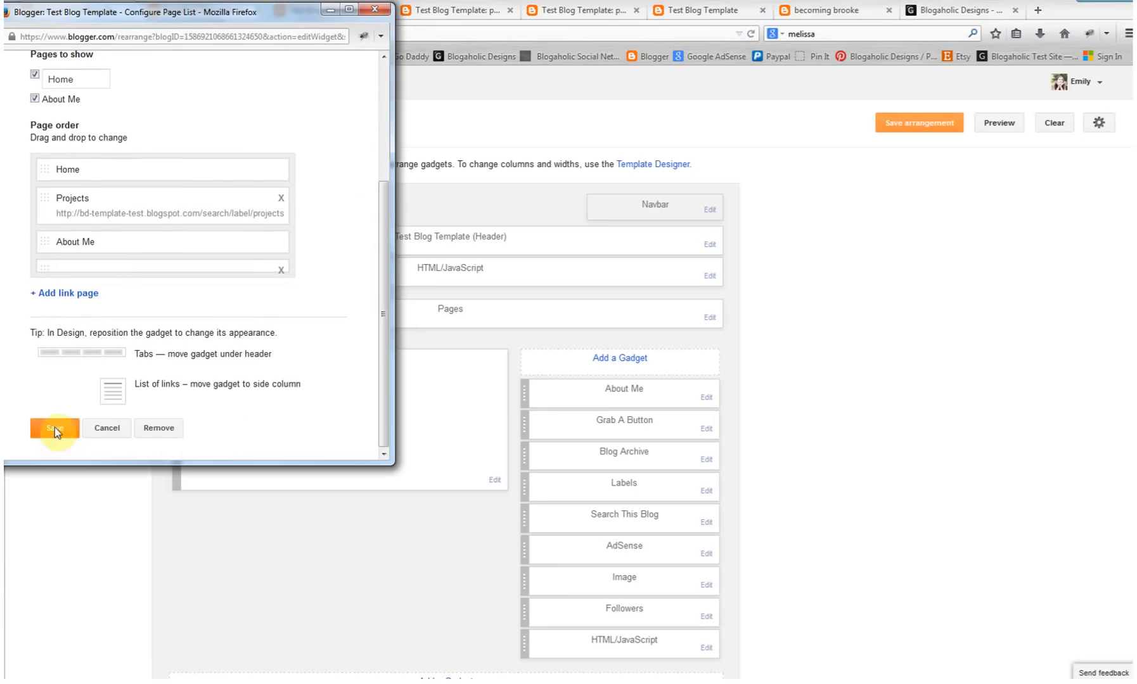
pyautogui.click(55, 427)
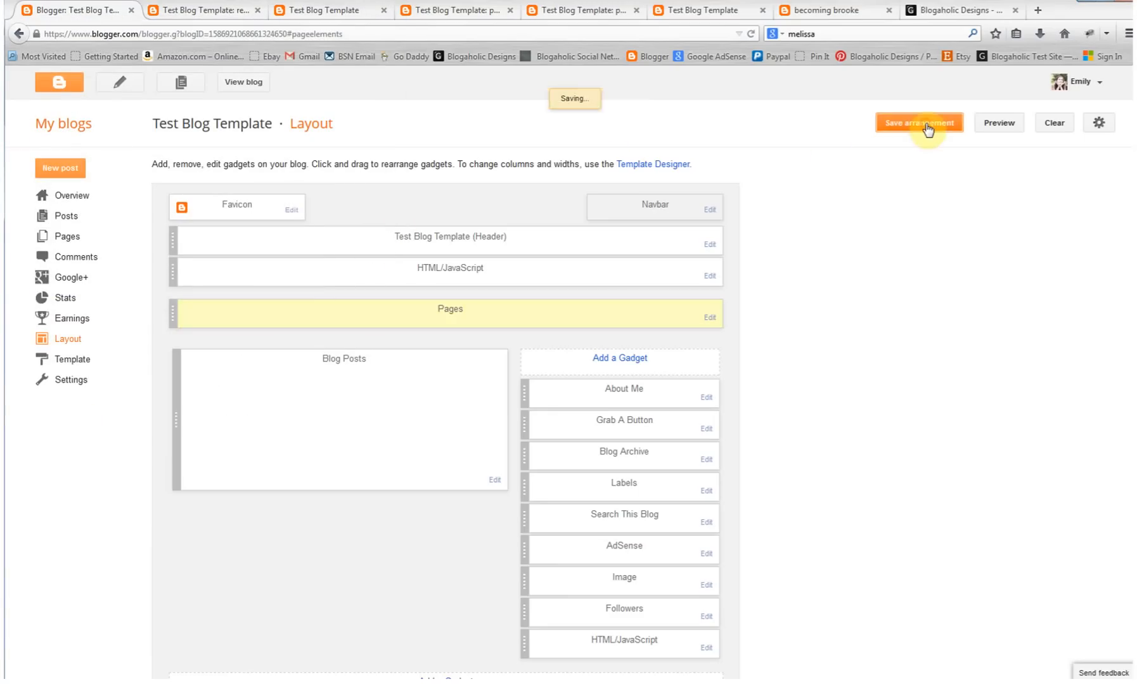
pyautogui.click(919, 121)
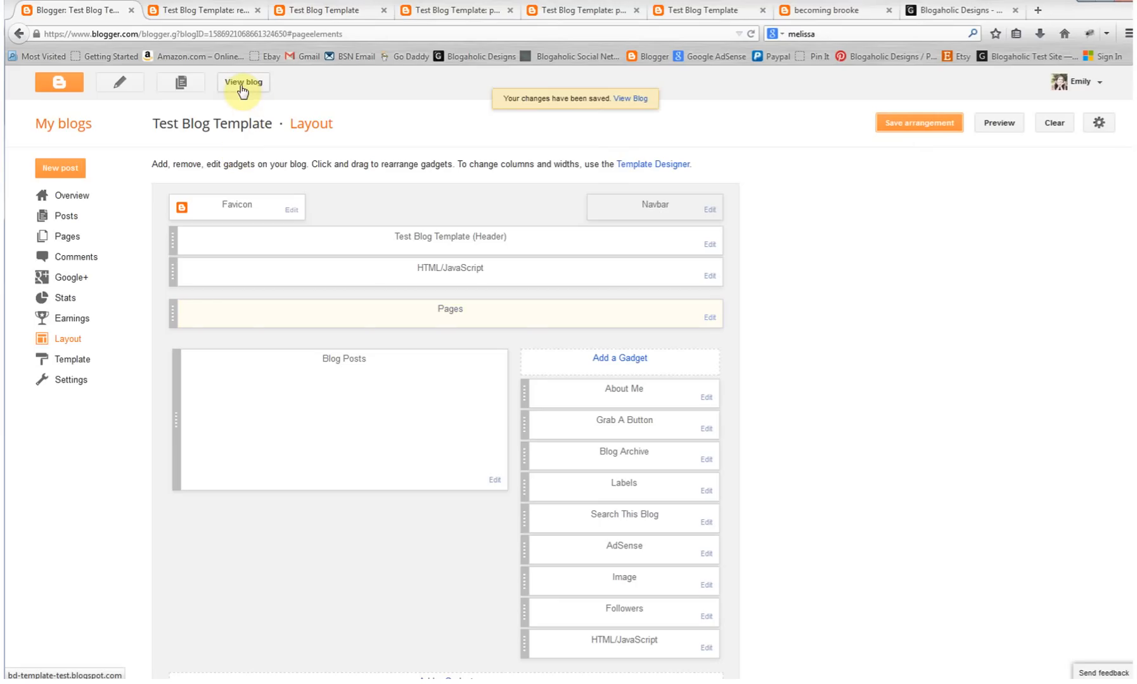
pyautogui.click(242, 81)
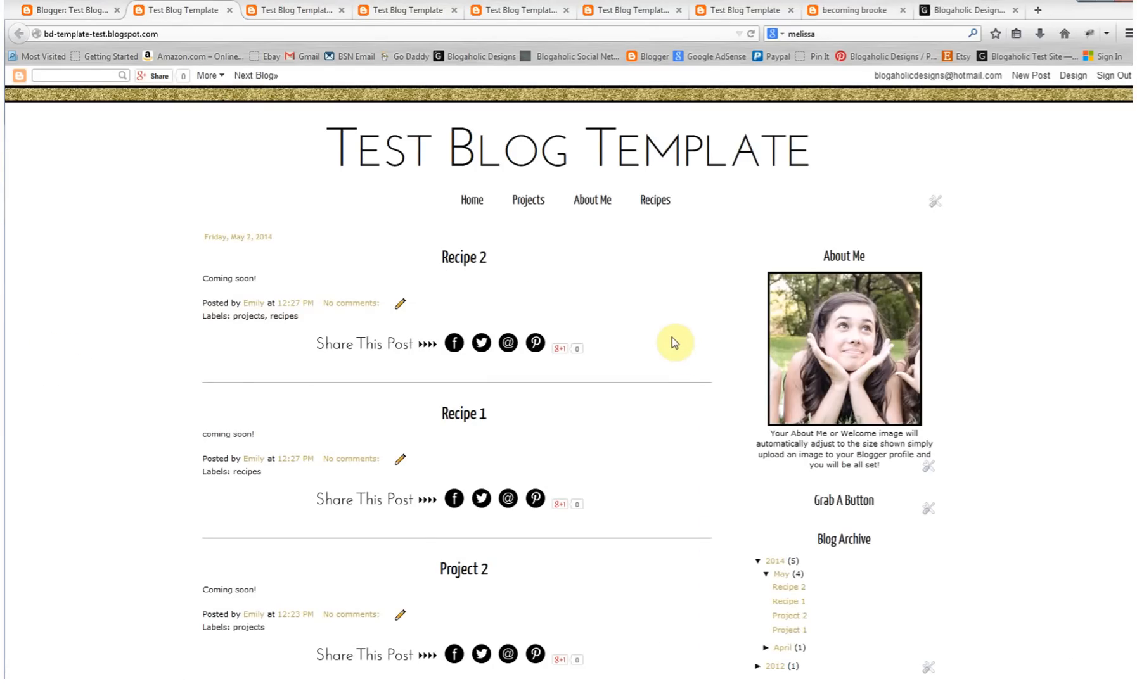
pyautogui.moveTo(528, 200)
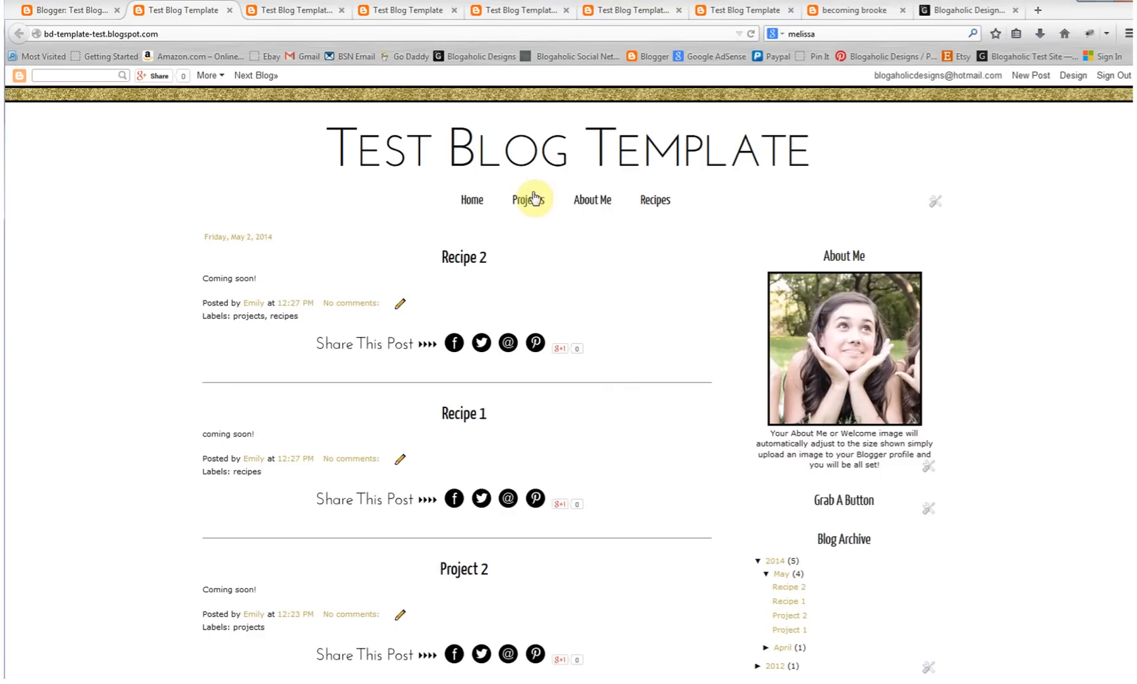
pyautogui.moveTo(654, 200)
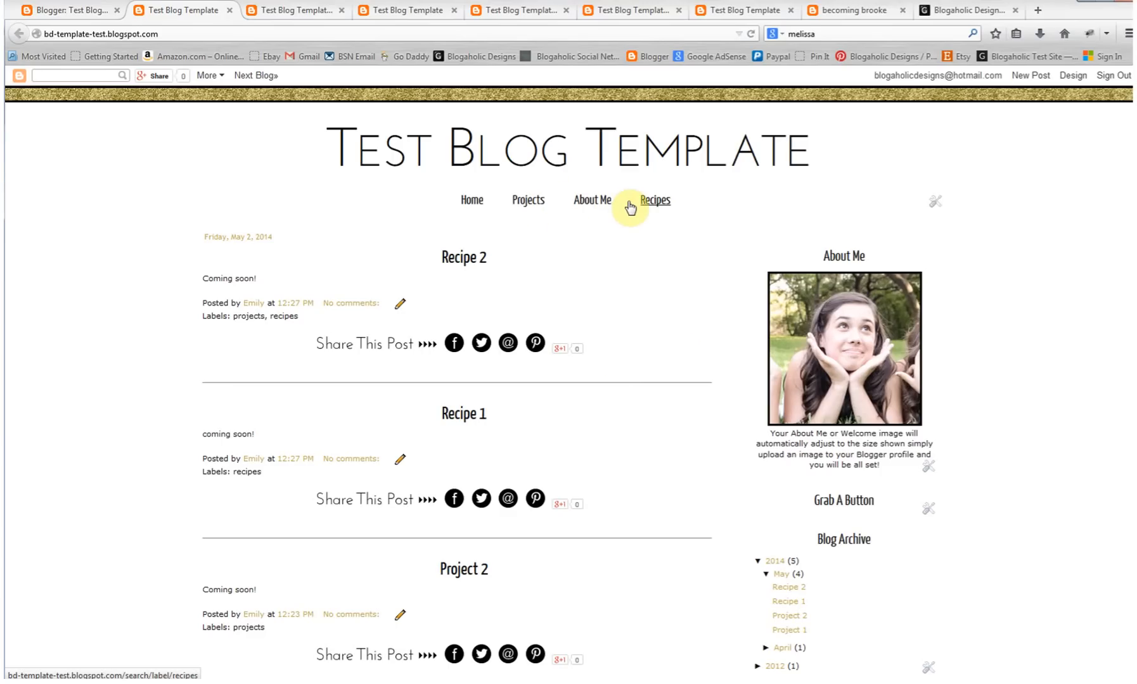
pyautogui.moveTo(650, 222)
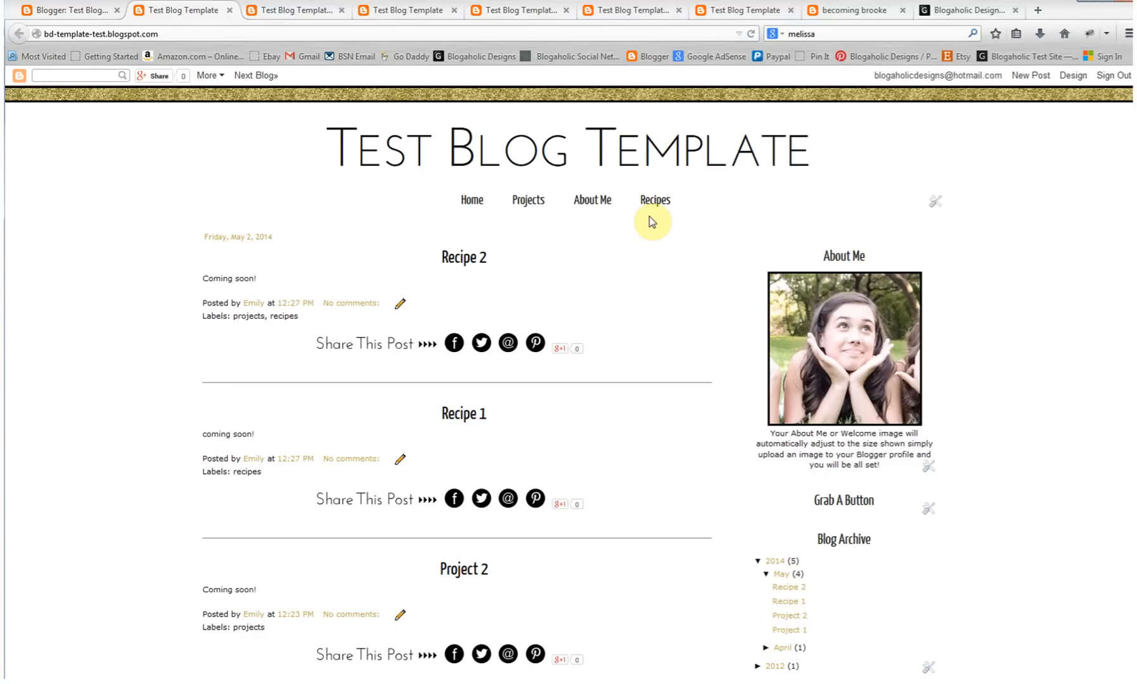
pyautogui.moveTo(255, 341)
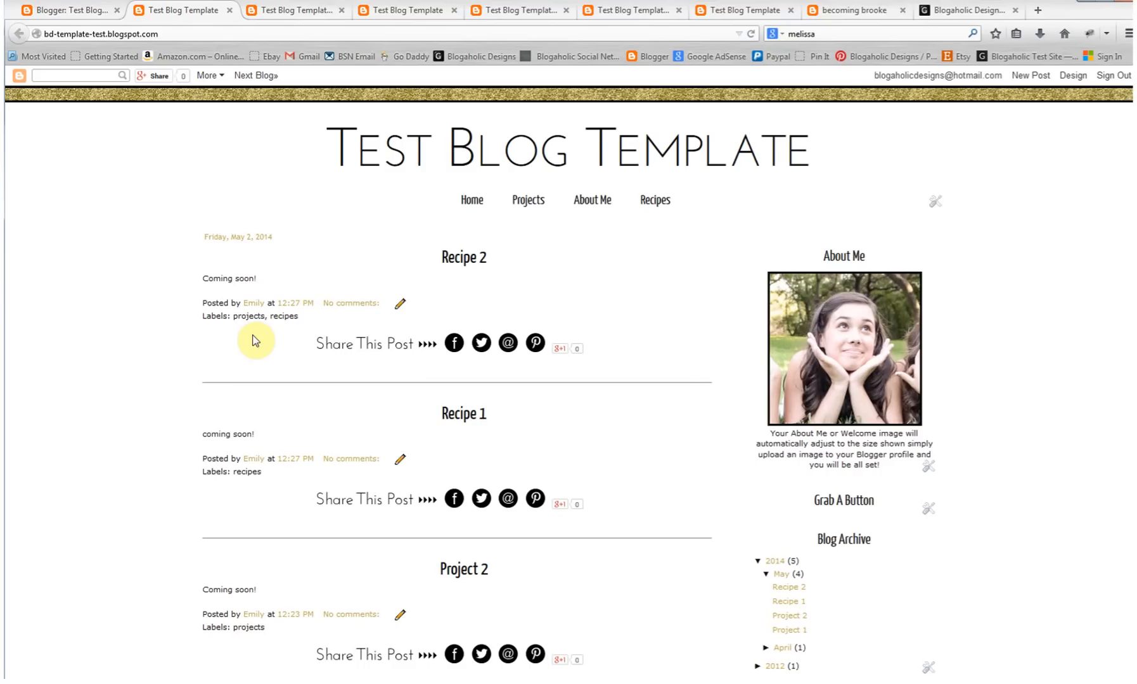
pyautogui.moveTo(618, 297)
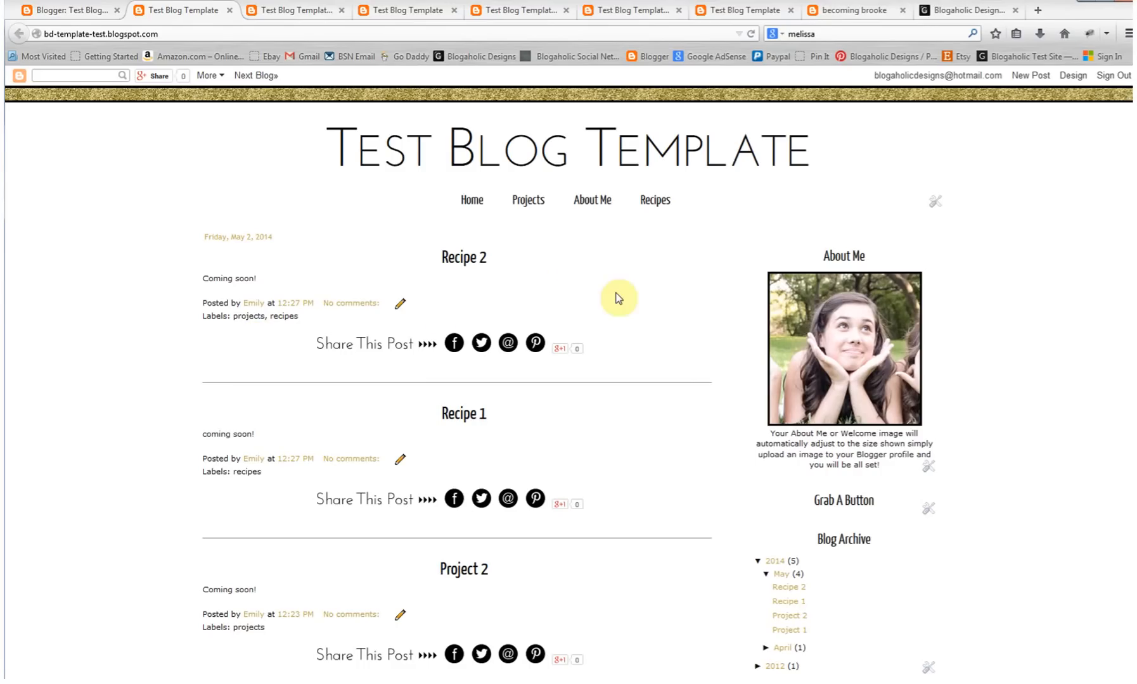
pyautogui.moveTo(730, 223)
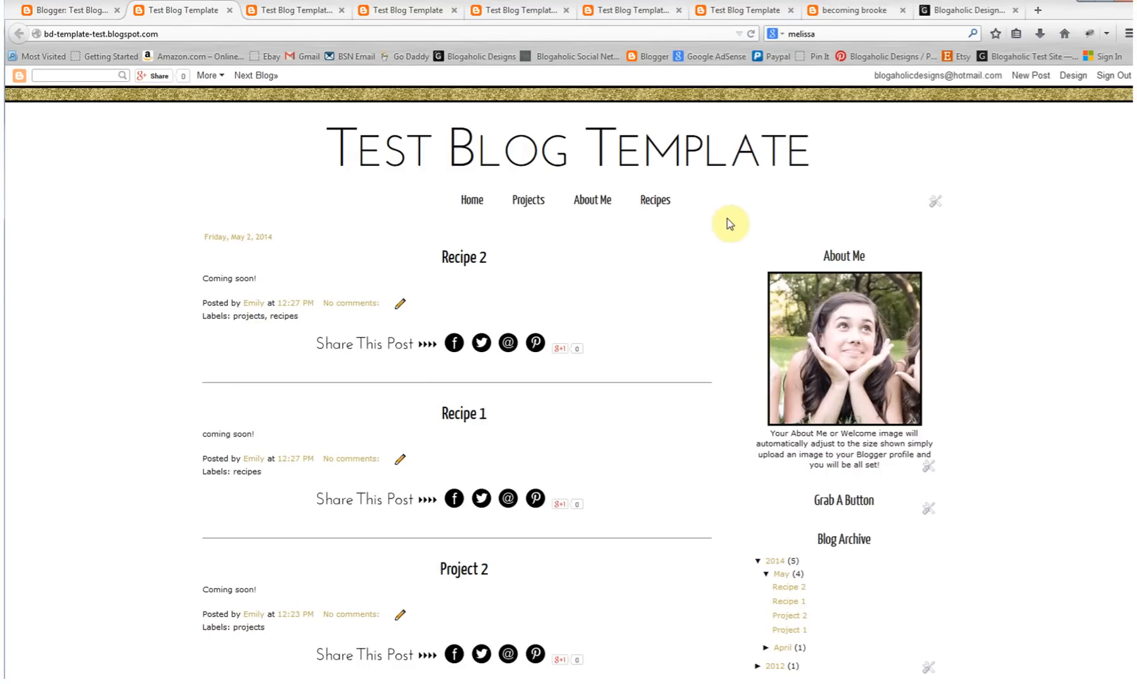
pyautogui.moveTo(629, 288)
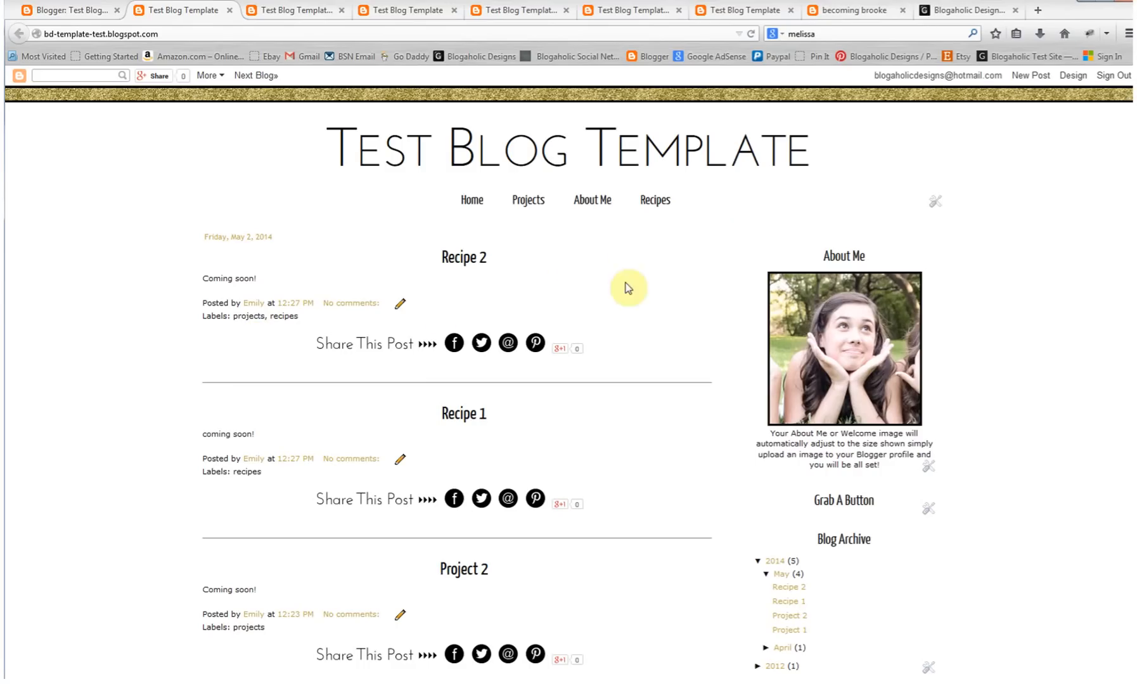
pyautogui.moveTo(399, 303)
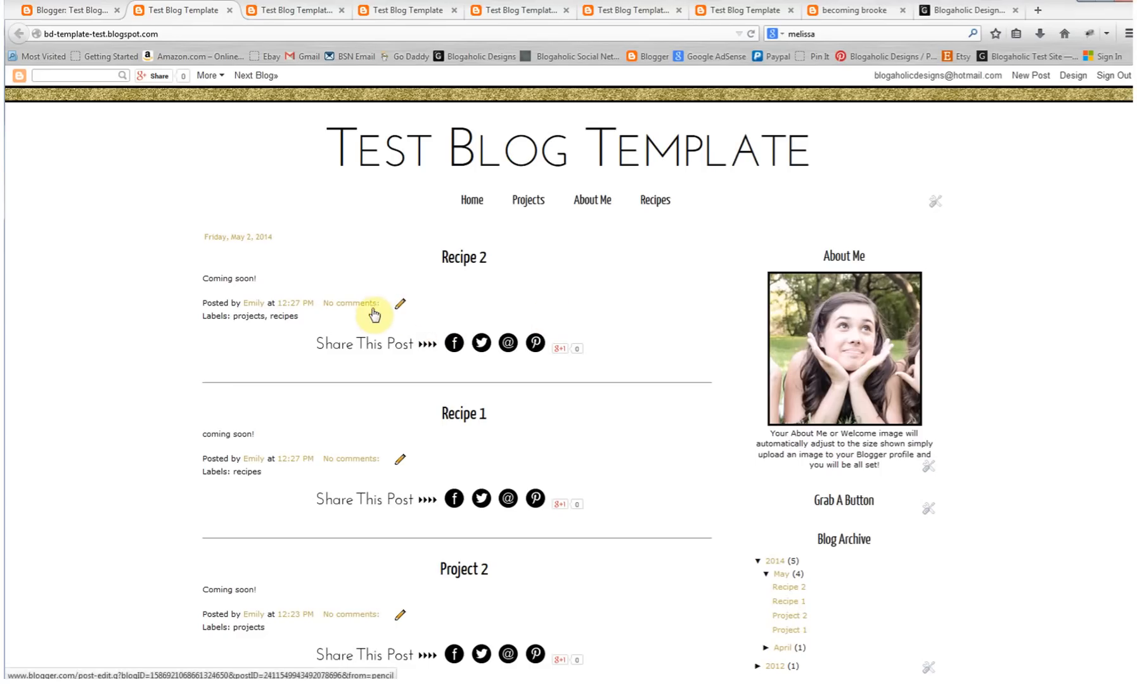
# Step: Open Recipe 2 in the editor to check its labels, then return to Layout
pyautogui.click(400, 303)
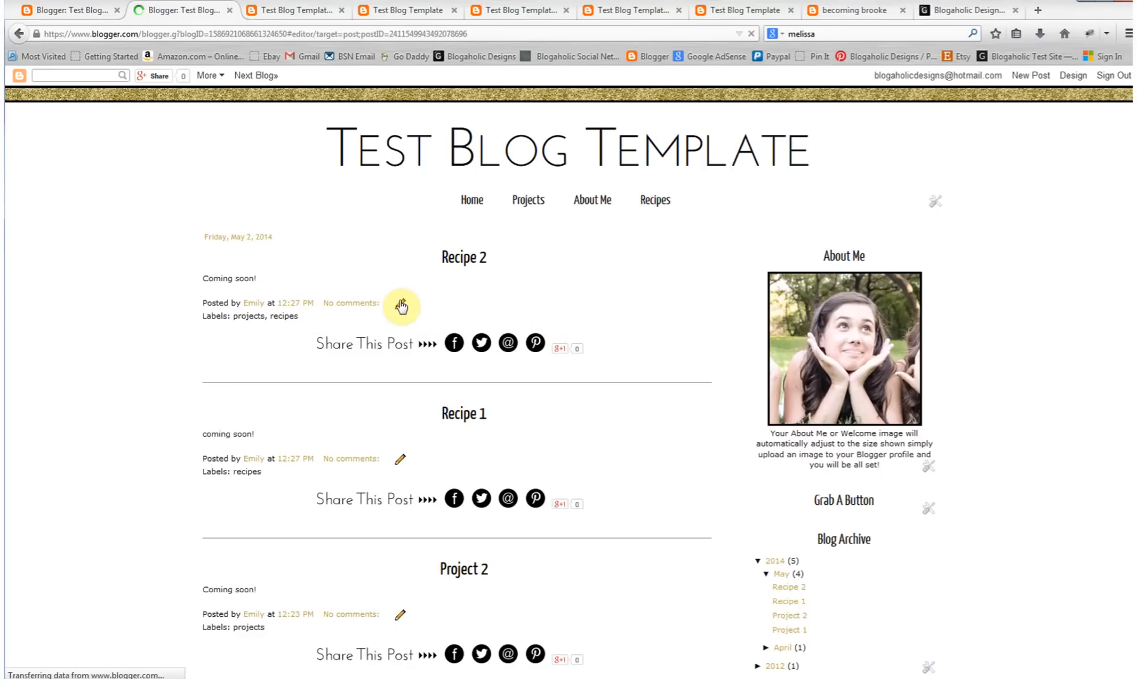
pyautogui.click(400, 303)
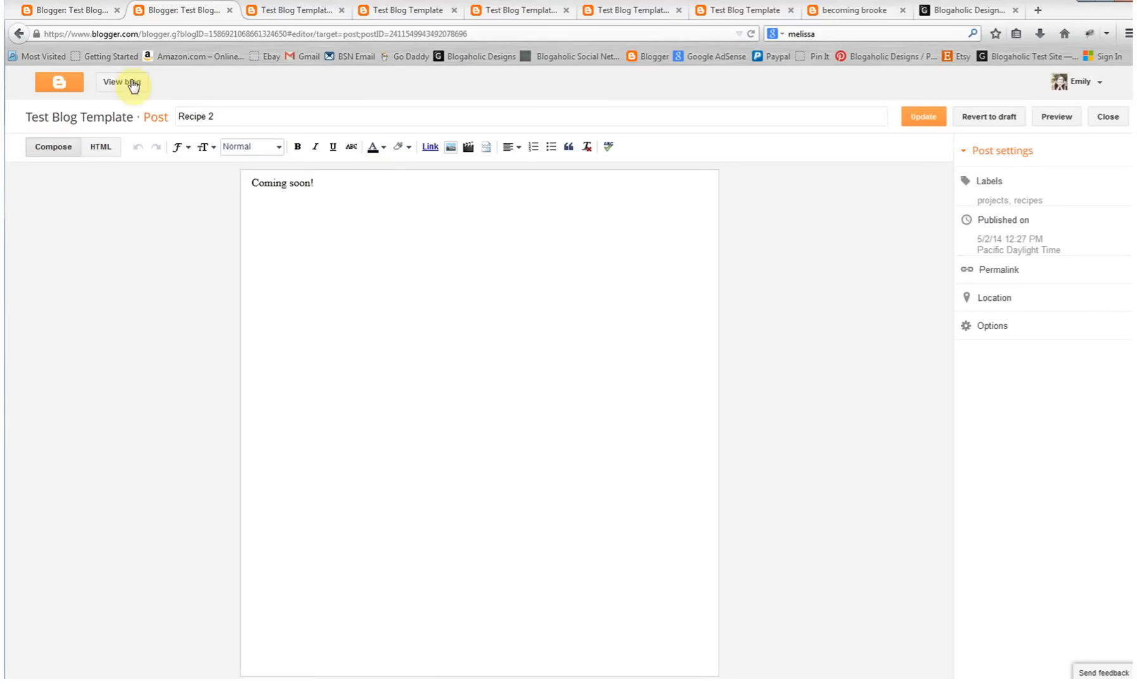
pyautogui.click(122, 82)
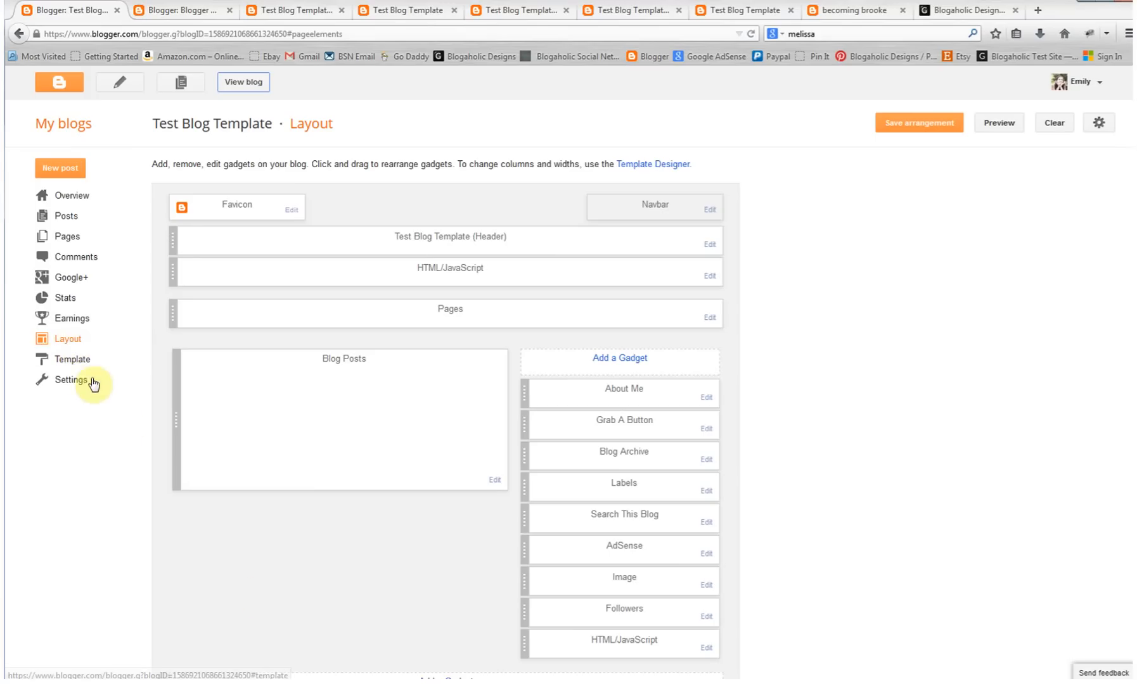
pyautogui.moveTo(496, 484)
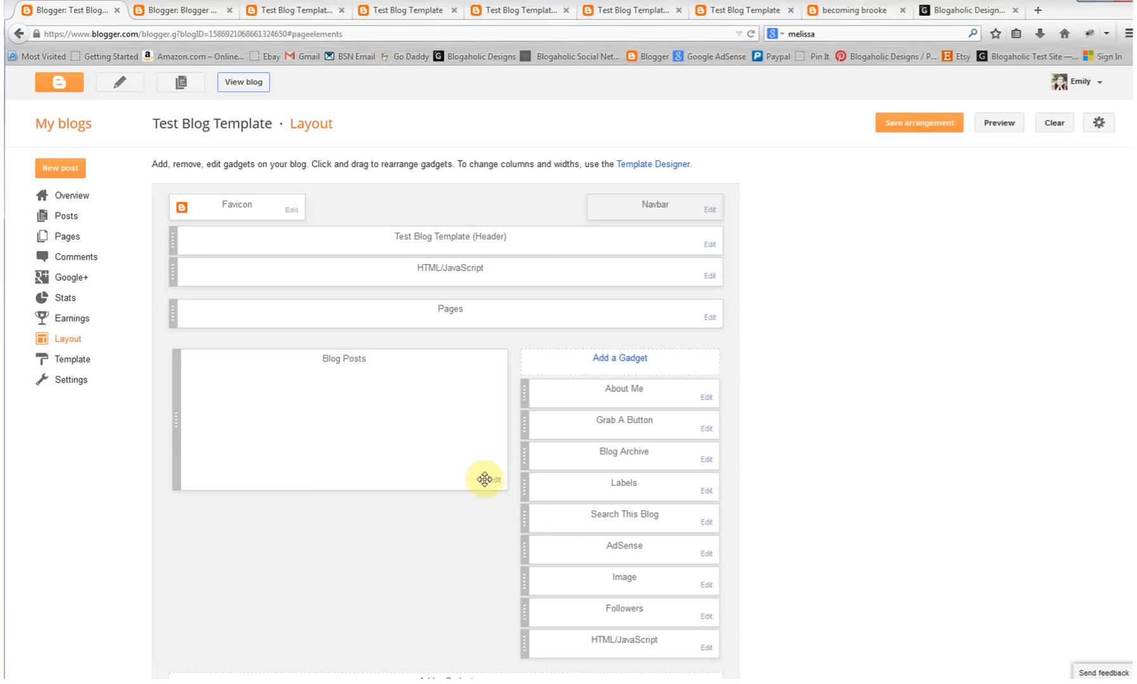
# Step: Tick Labels in the Blog Posts gadget settings, save, and view the blog
pyautogui.click(497, 484)
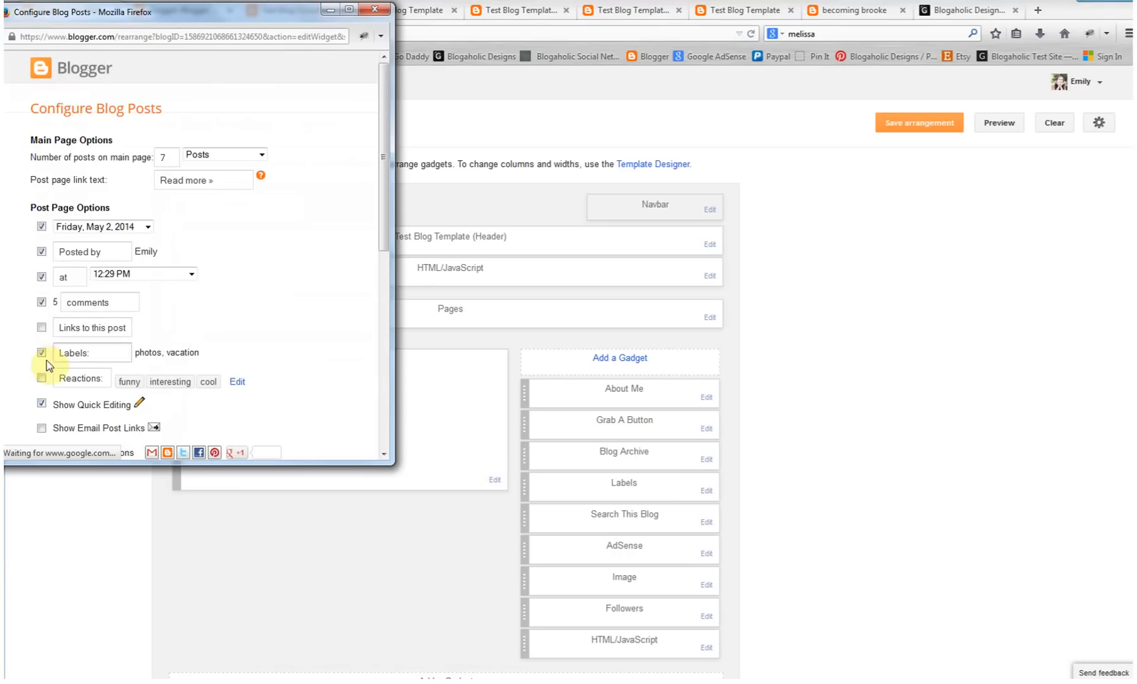
pyautogui.click(41, 353)
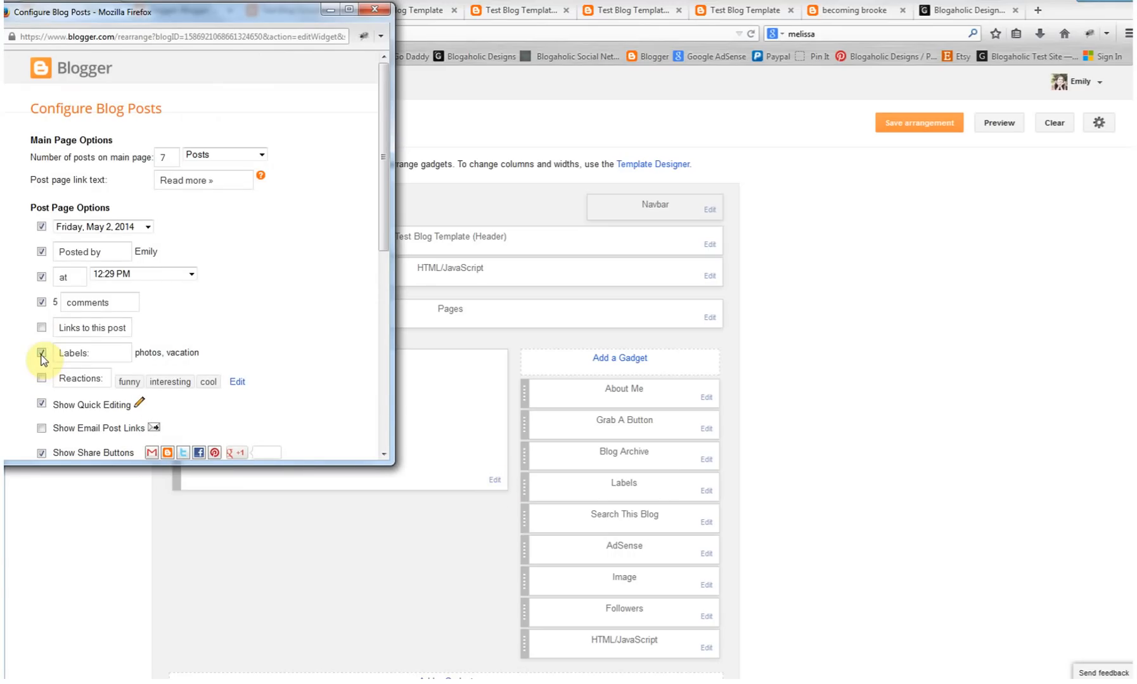
pyautogui.scroll(-3)
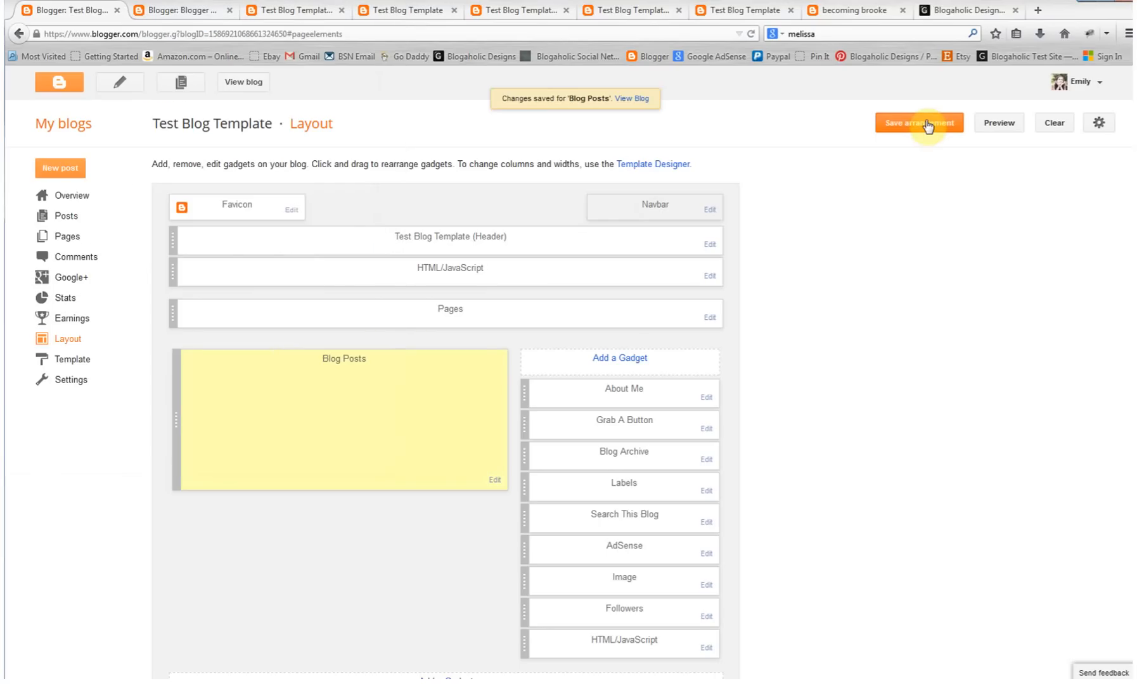
pyautogui.click(919, 122)
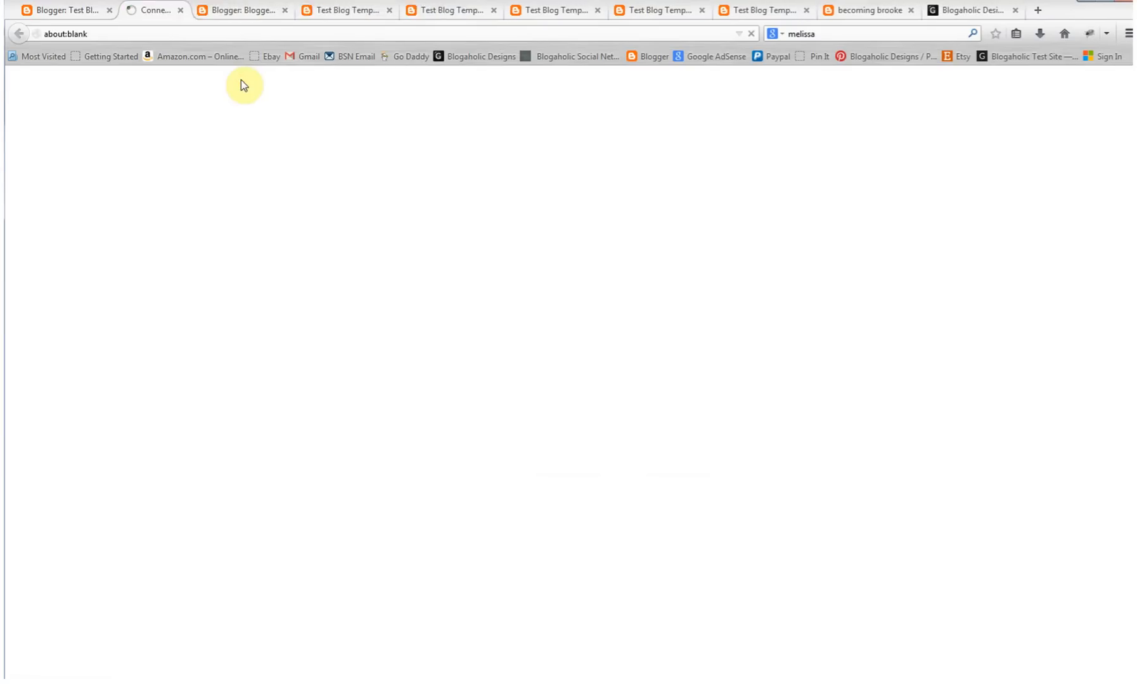